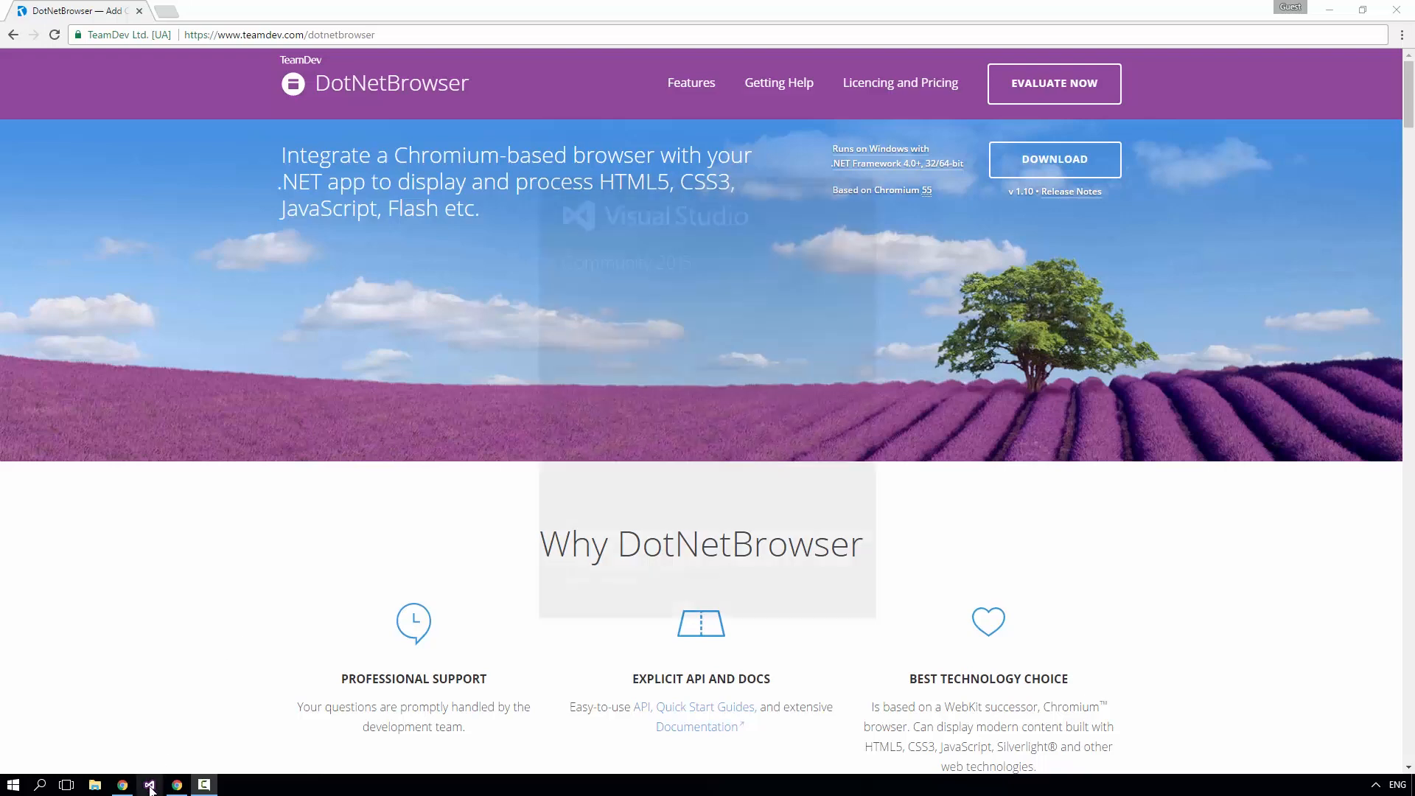
Create a Visual C# WPF Application project named CreatingHtmlUI.
{"action": "left_click", "coordinate": [149, 784]}
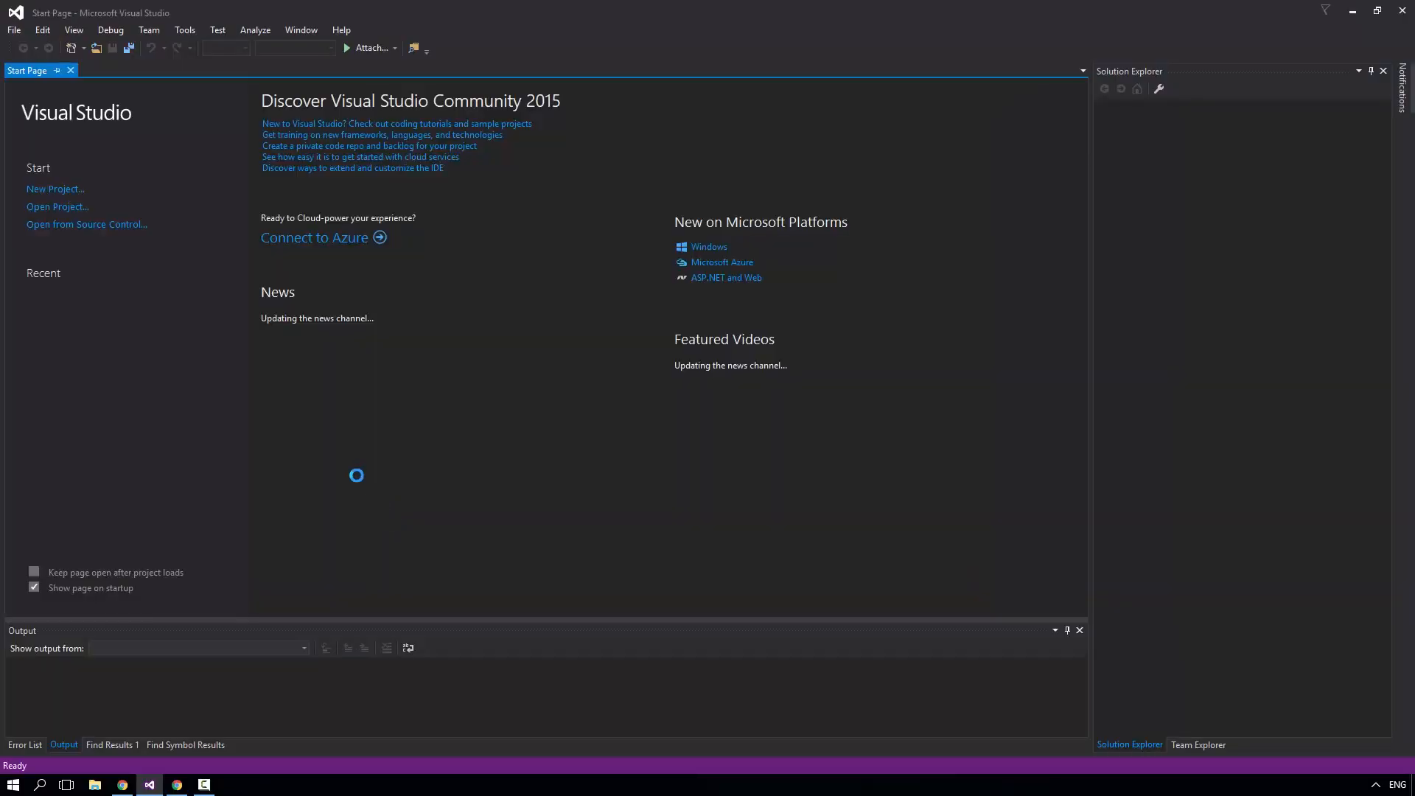
{"action": "left_click", "coordinate": [55, 189]}
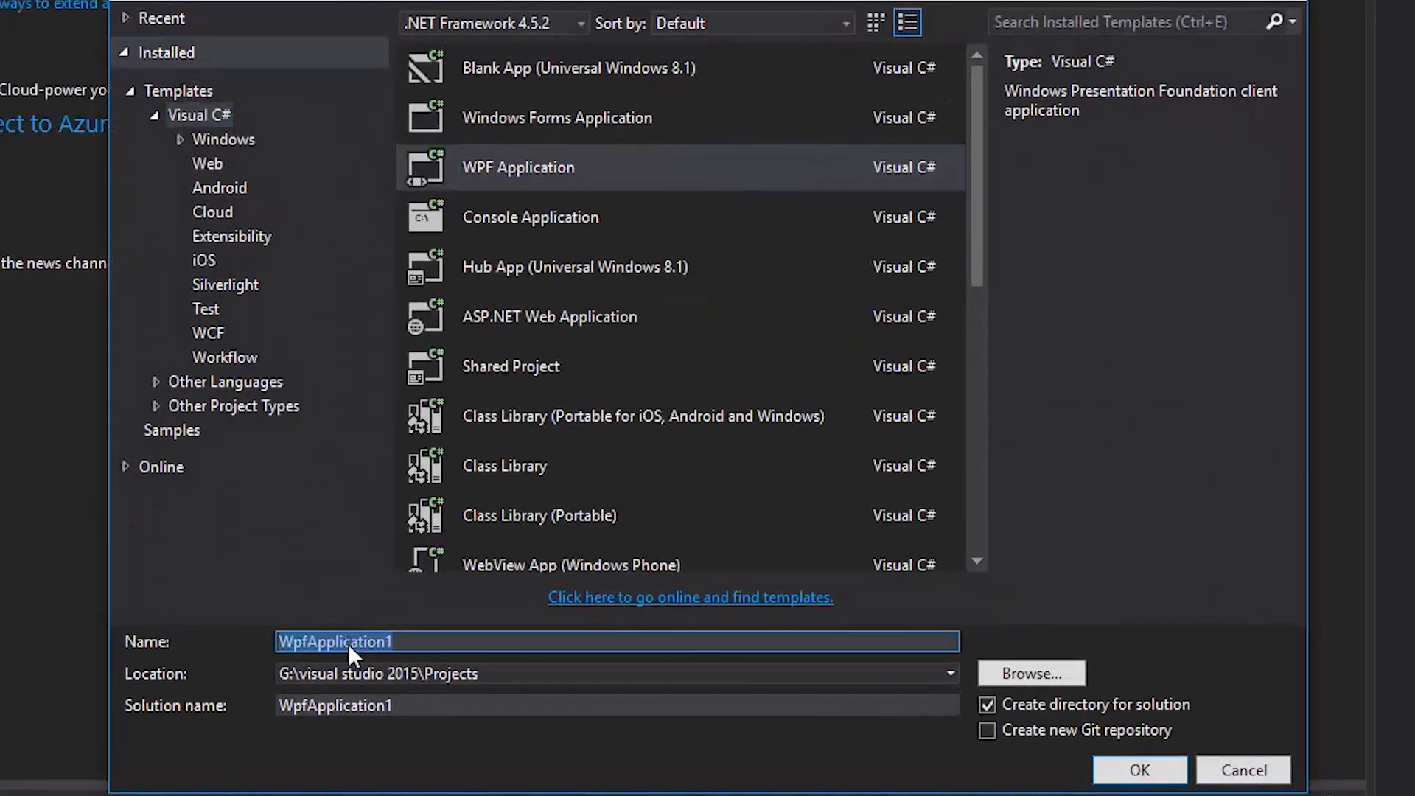
{"action": "type", "text": "CreatingHt"}
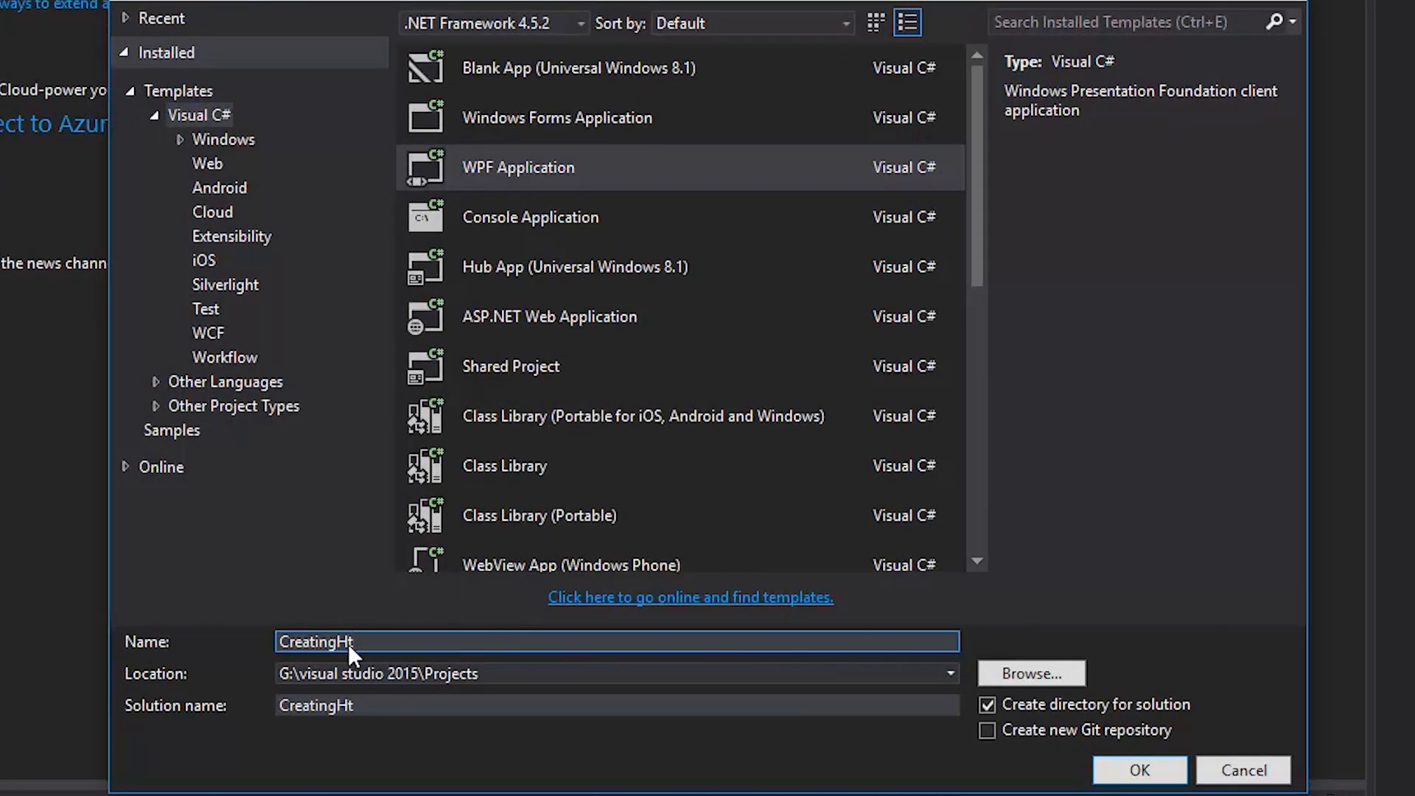
{"action": "left_click", "coordinate": [1139, 769]}
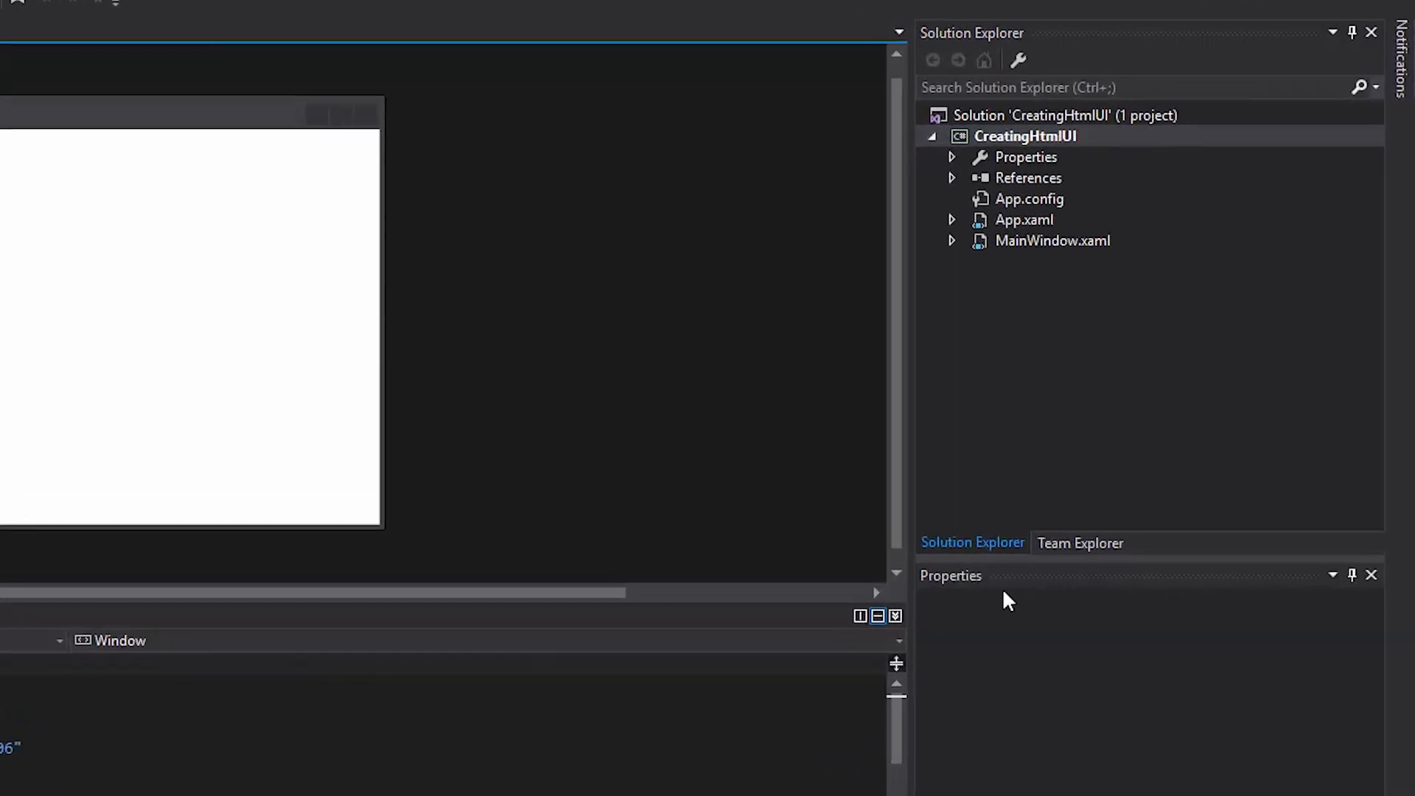
Search the online NuGet packages for dotnetbrowser.
{"action": "left_click", "coordinate": [1025, 135]}
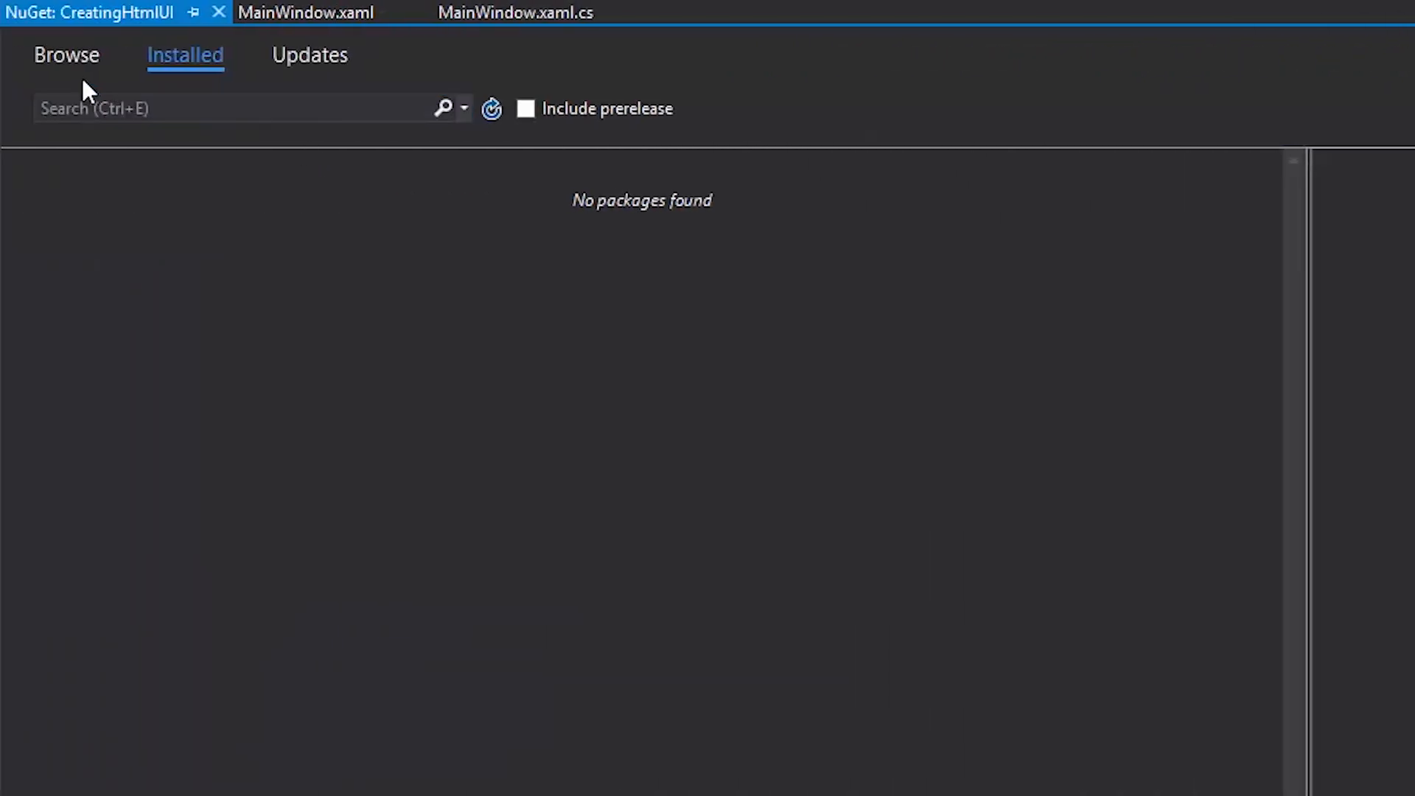
{"action": "left_click", "coordinate": [65, 55]}
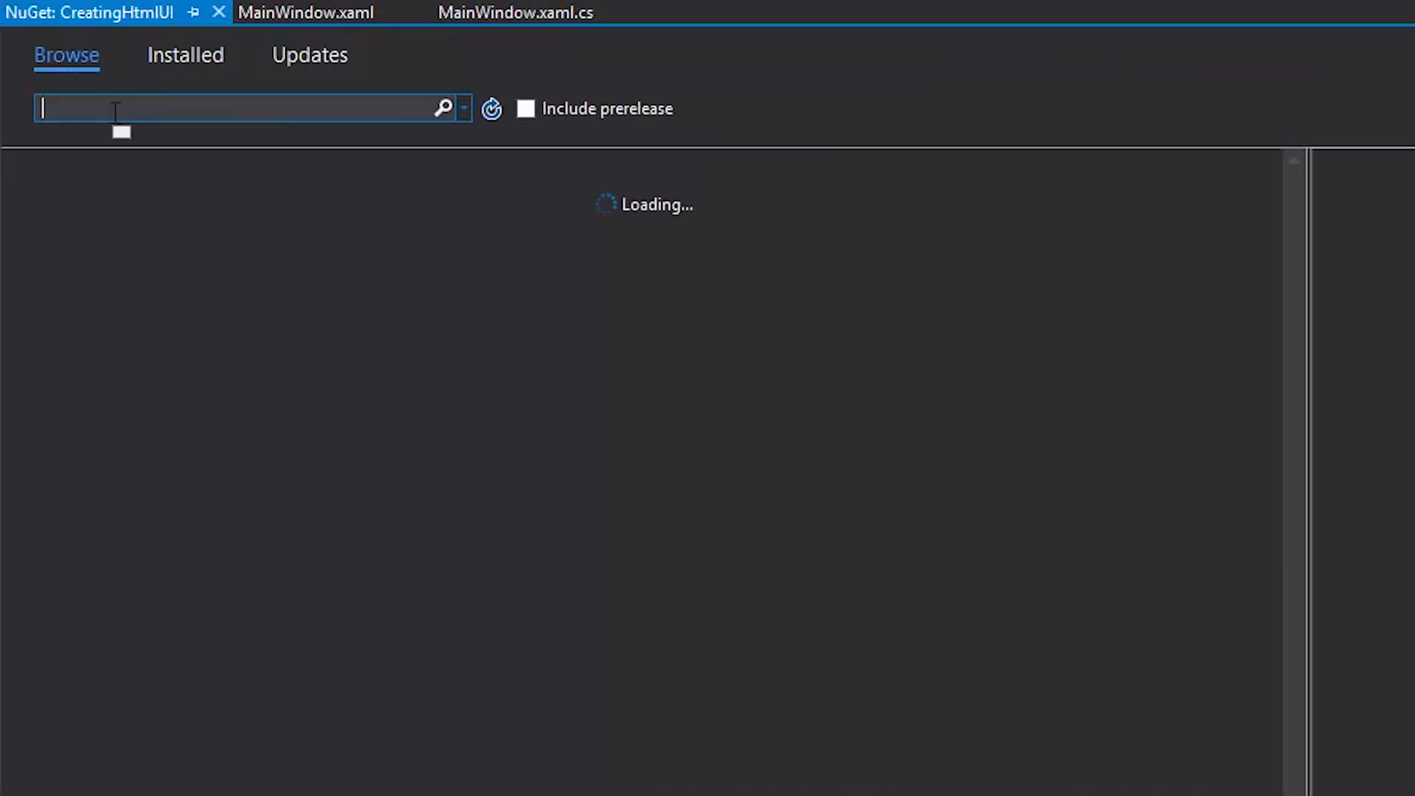
{"action": "type", "text": "dotnetbrow"}
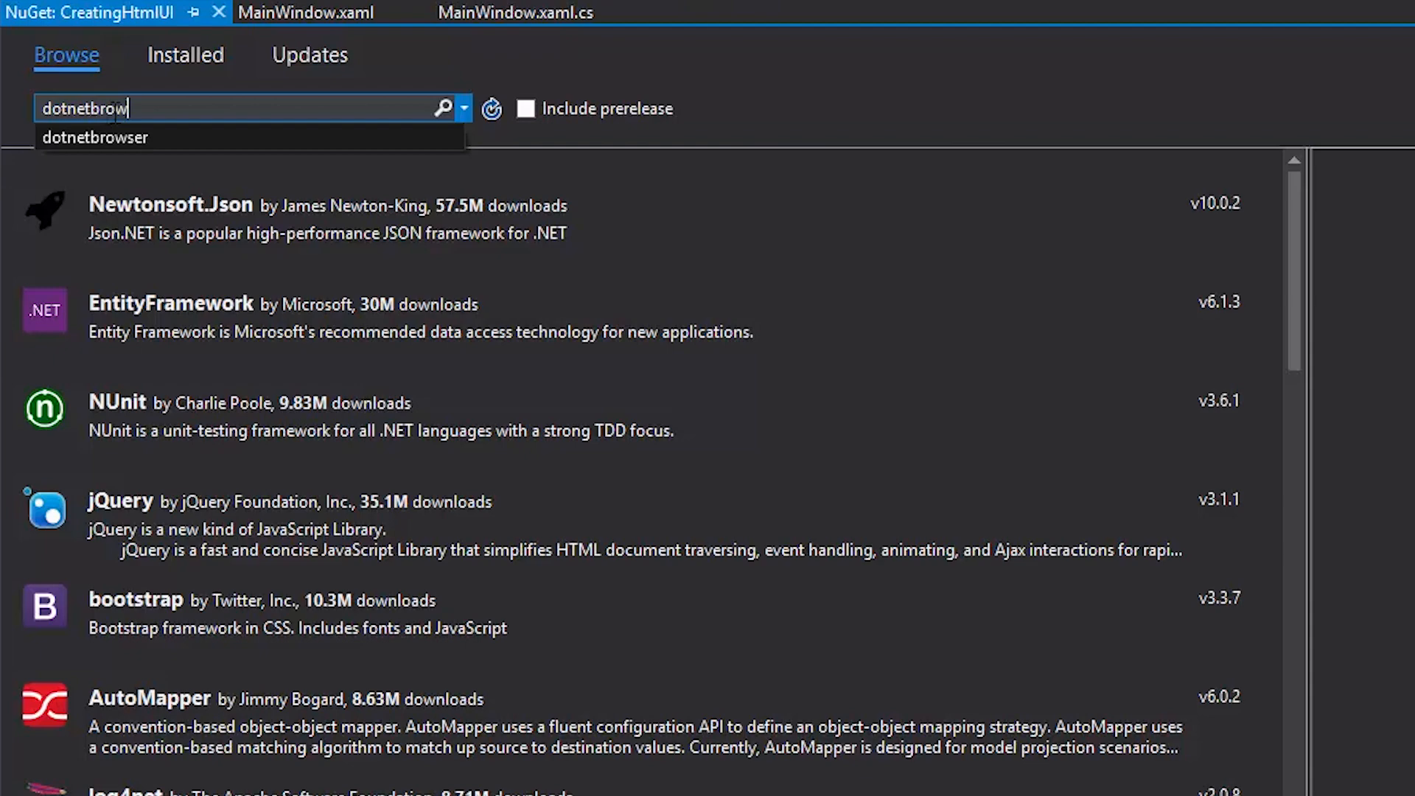
{"action": "left_click", "coordinate": [93, 137]}
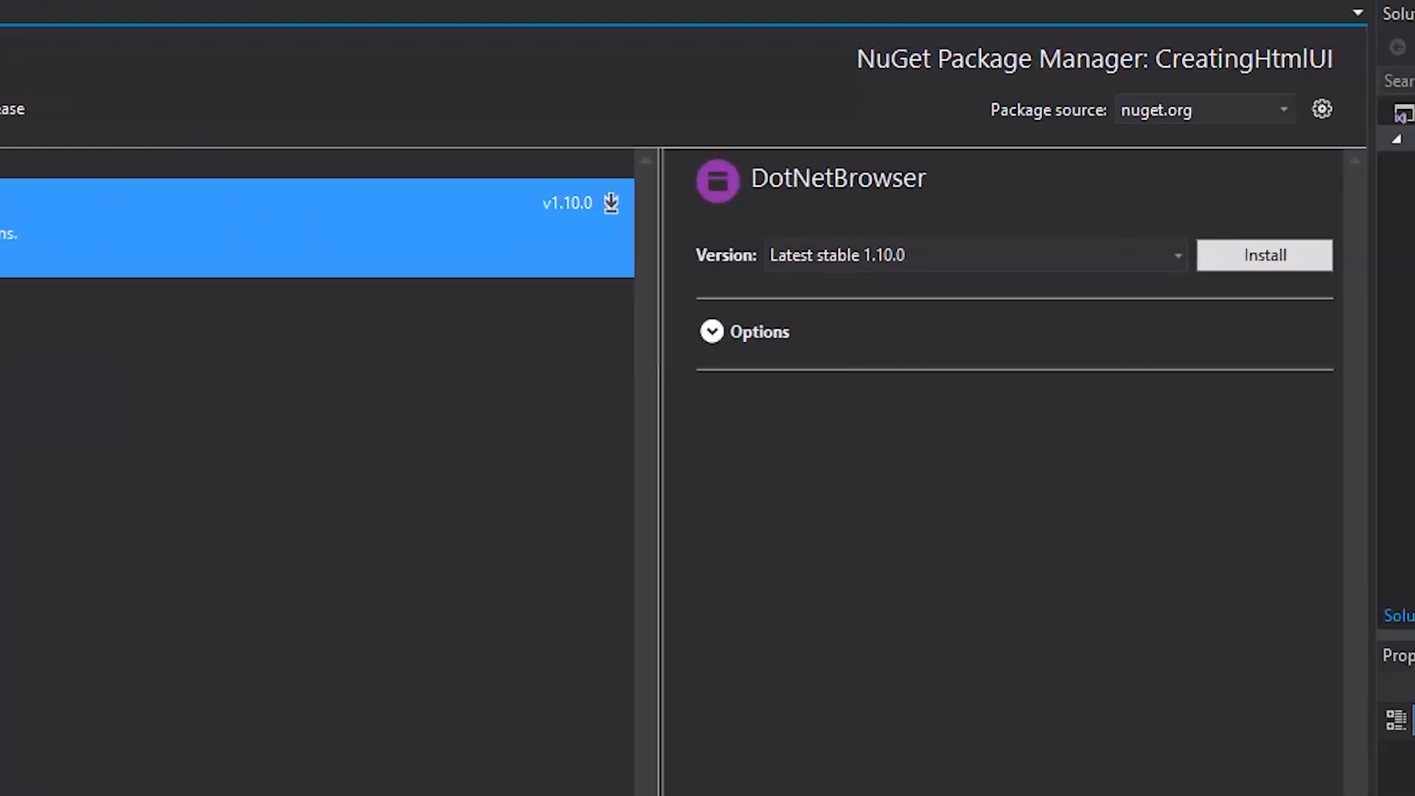
Install the DotNetBrowser package after viewing and accepting its license terms.
{"action": "left_click", "coordinate": [1263, 255]}
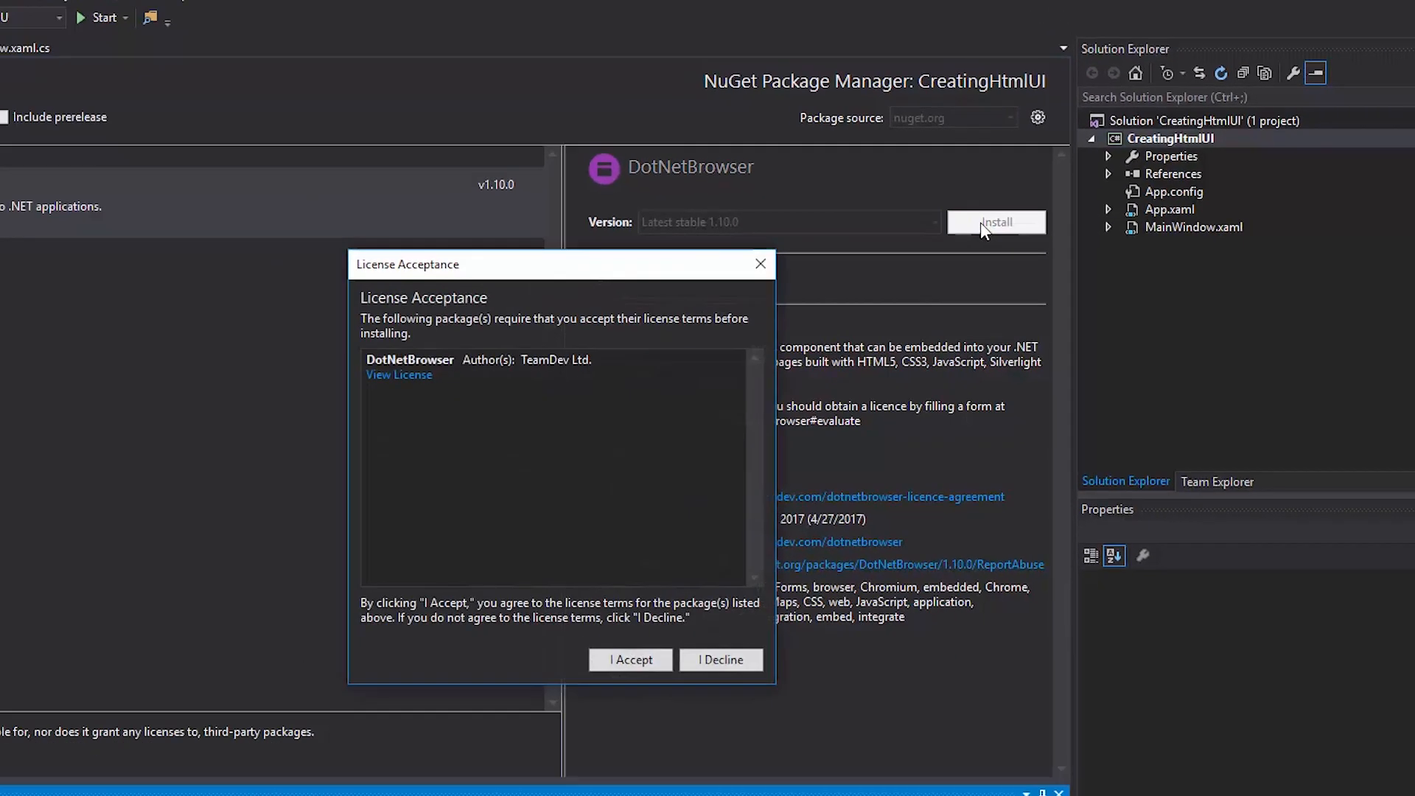
{"action": "left_click", "coordinate": [397, 373]}
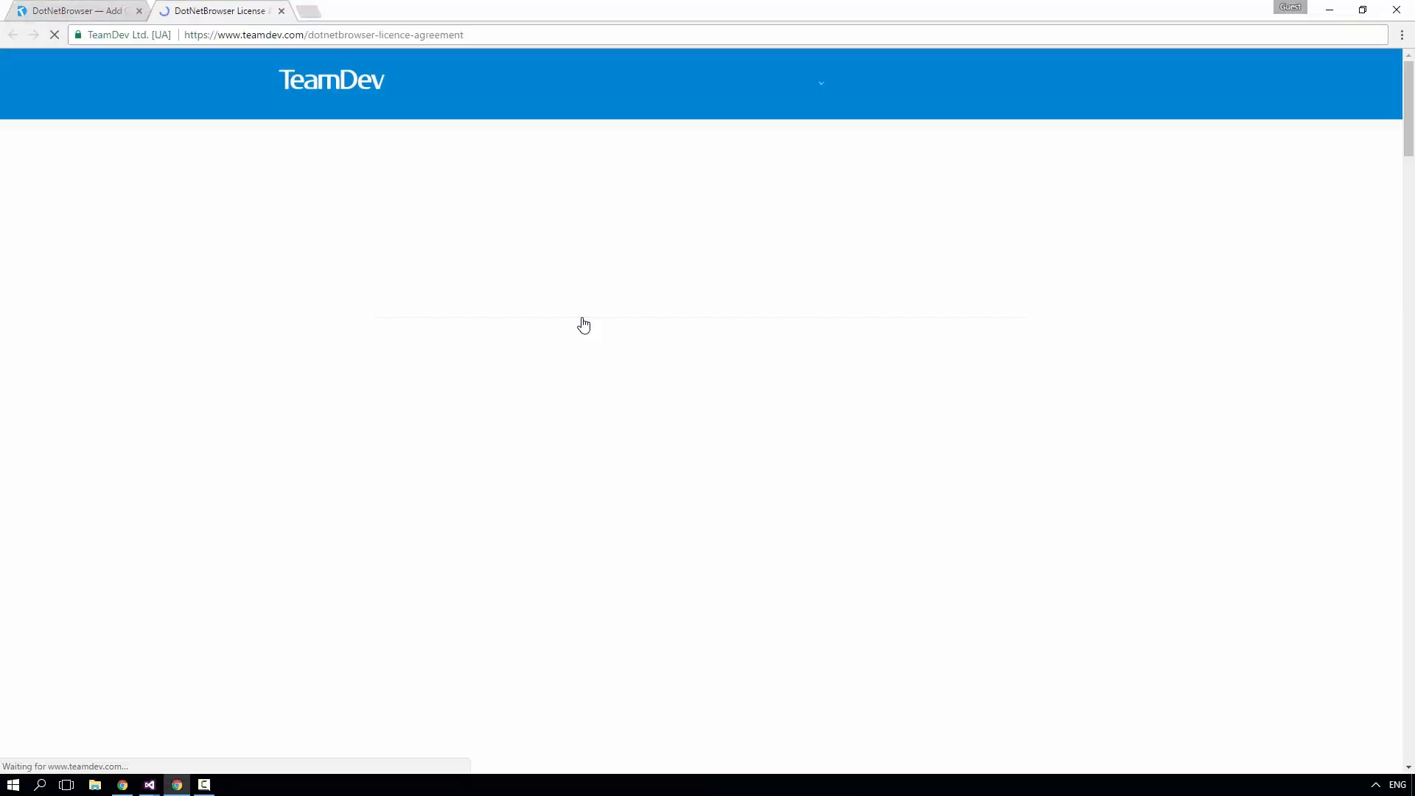
{"action": "left_click", "coordinate": [149, 791]}
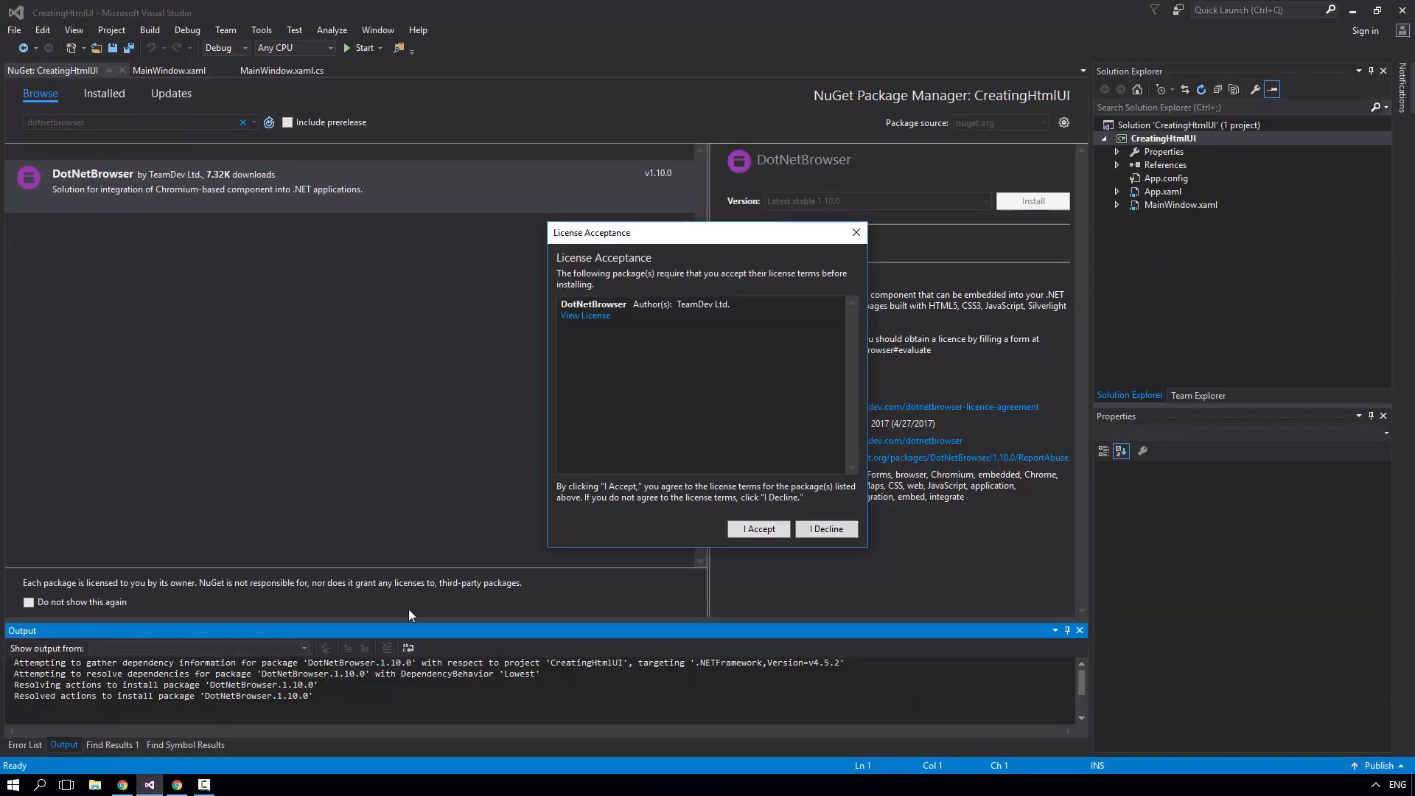
{"action": "left_click", "coordinate": [757, 528]}
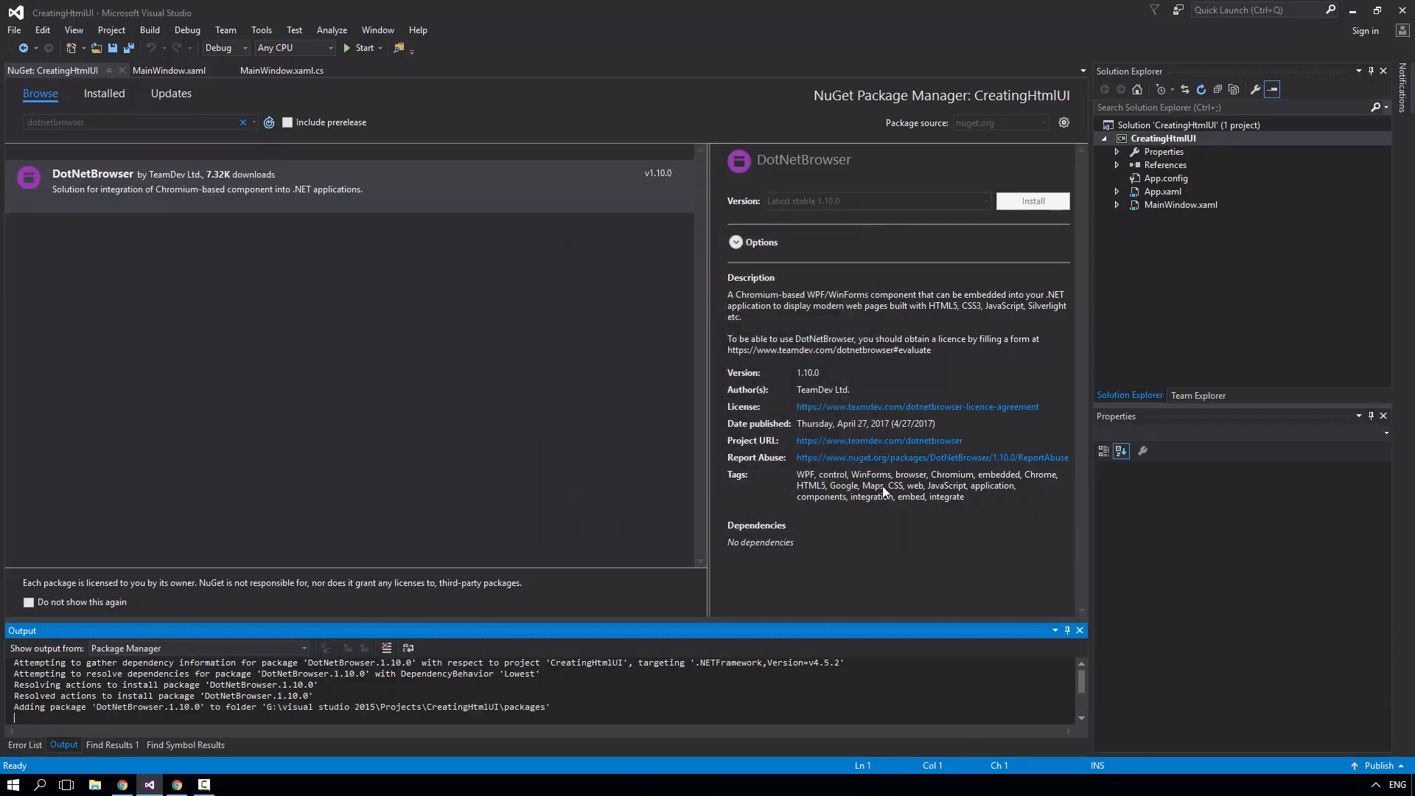
{"action": "left_click", "coordinate": [1032, 201]}
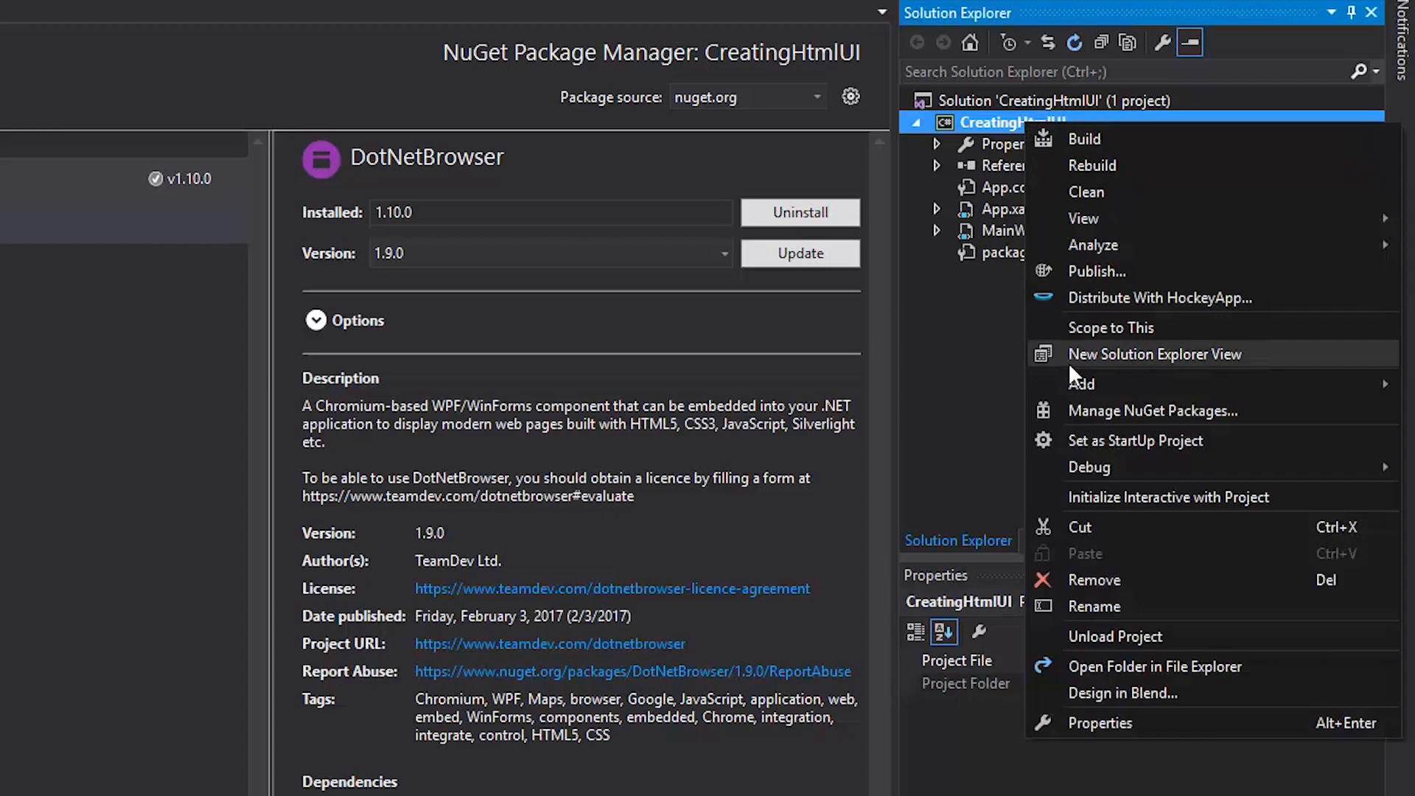
Add the existing teamdev.licenses file, using the All Files filter to find it.
{"action": "left_click", "coordinate": [1080, 383]}
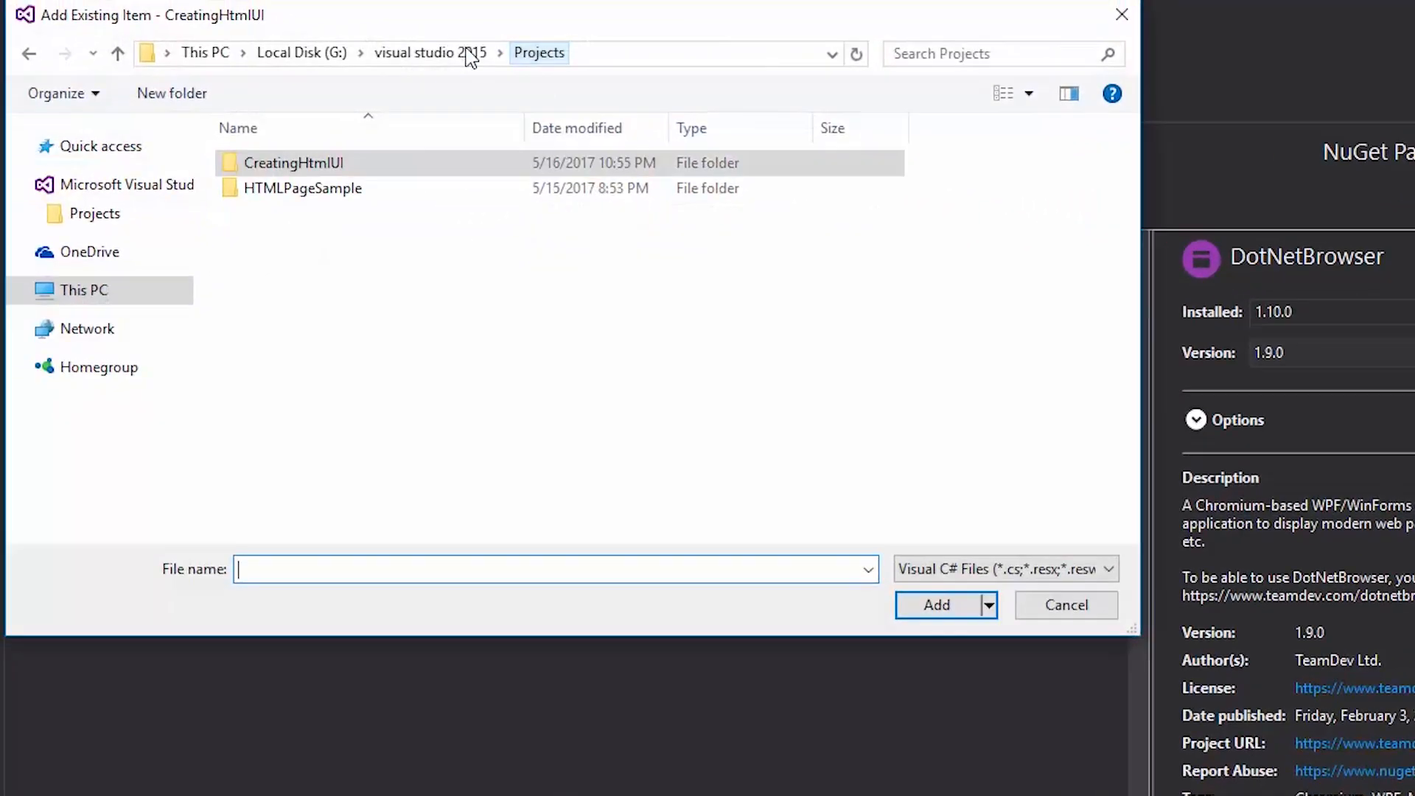
{"action": "mouse_move", "coordinate": [689, 395]}
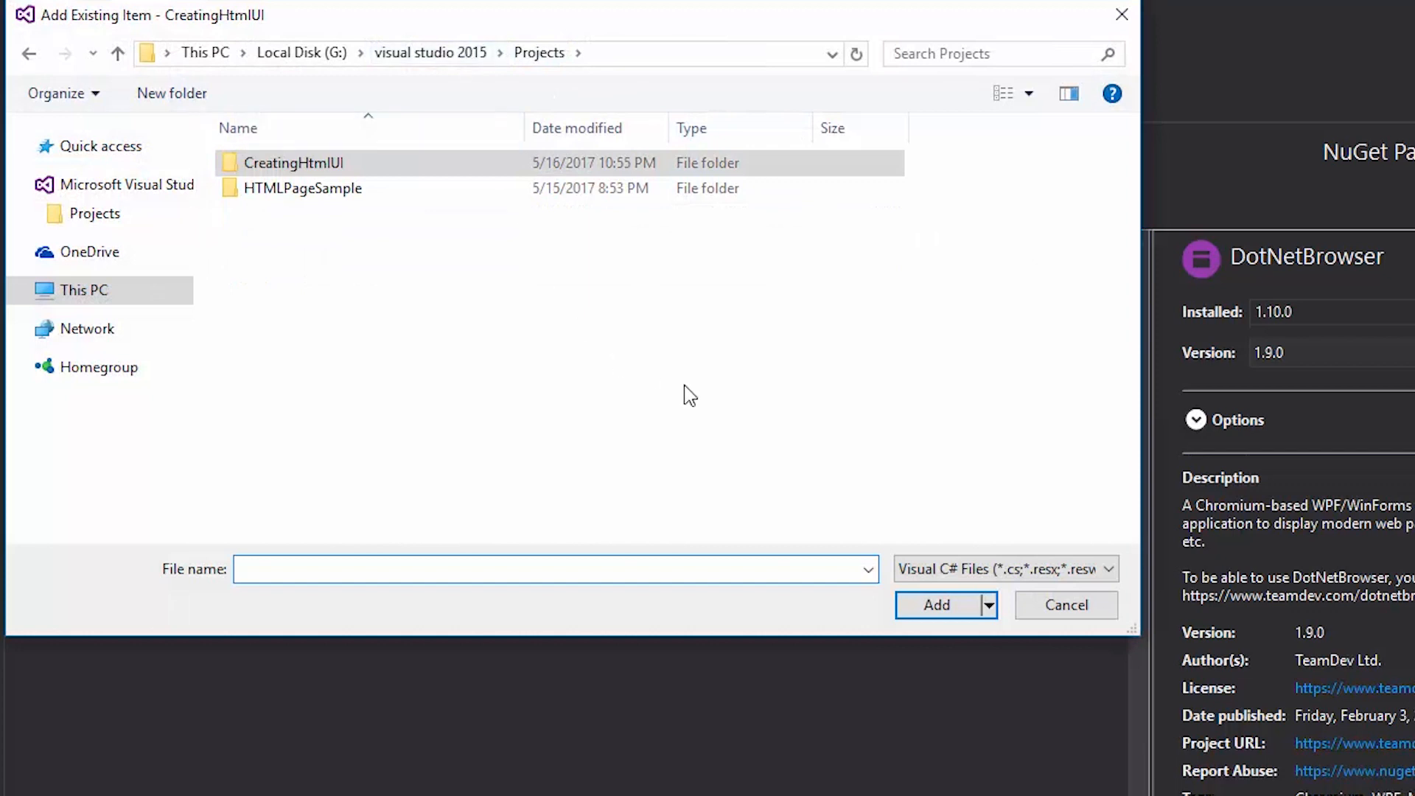
{"action": "left_click", "coordinate": [1108, 568]}
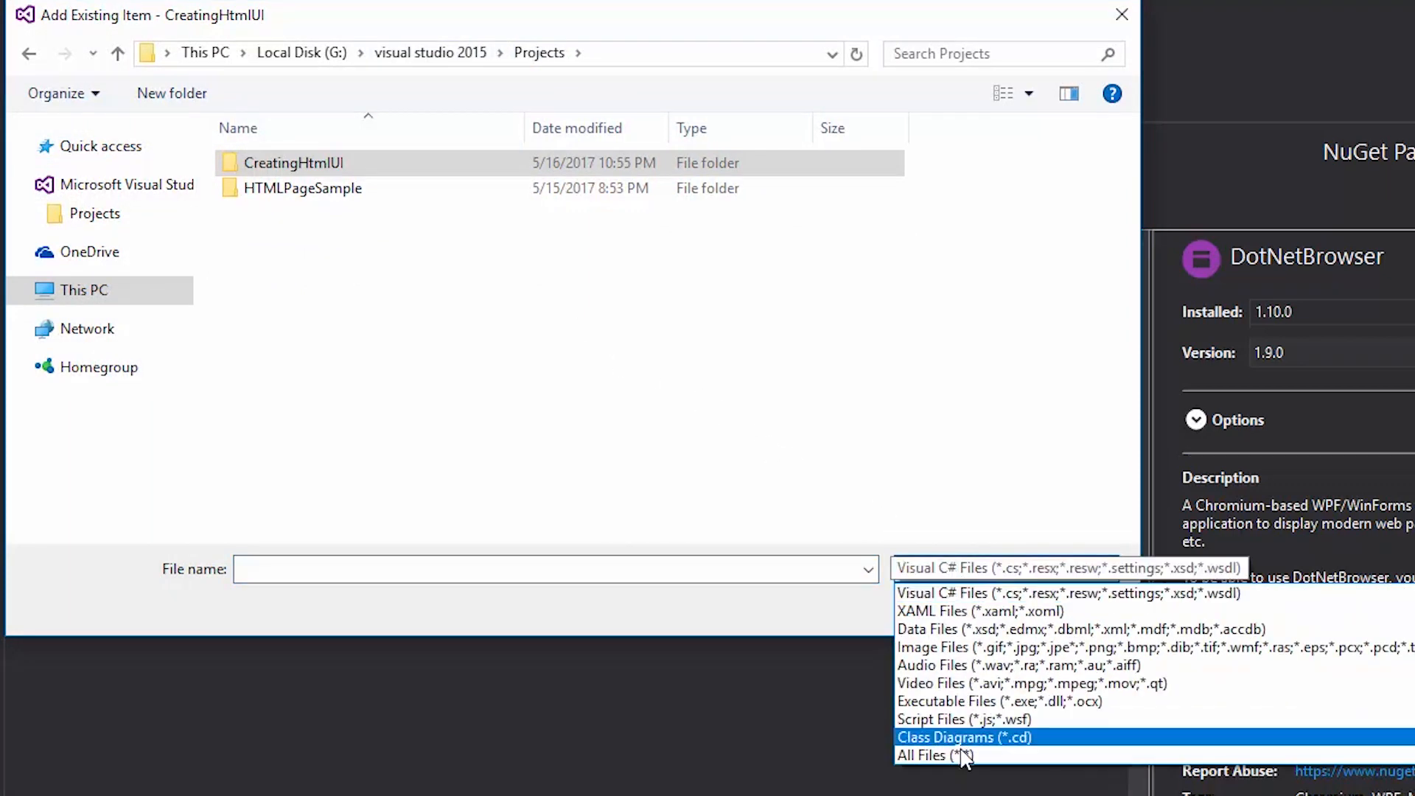
{"action": "left_click", "coordinate": [924, 755]}
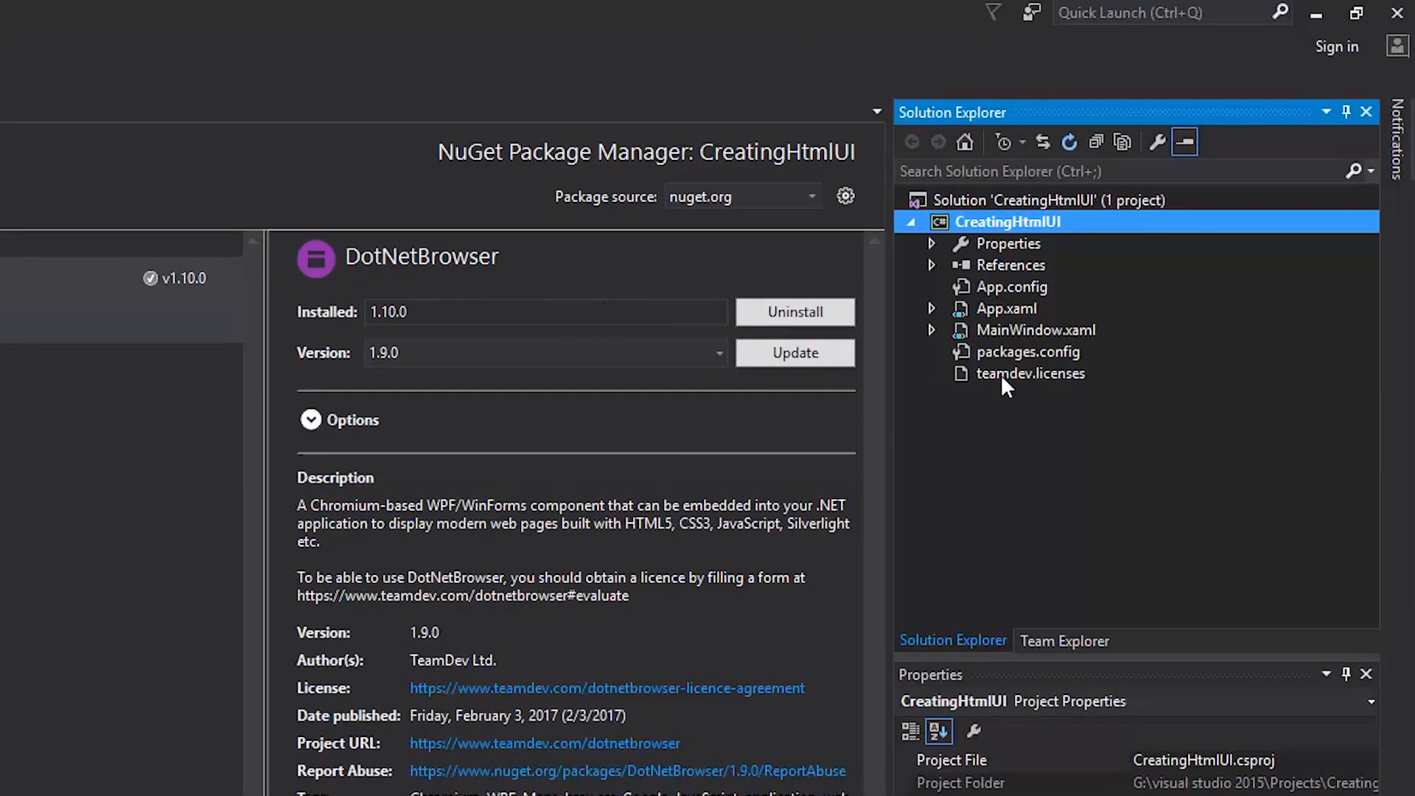
Set the Build Action of teamdev.licenses to Embedded Resource.
{"action": "left_click", "coordinate": [1029, 373]}
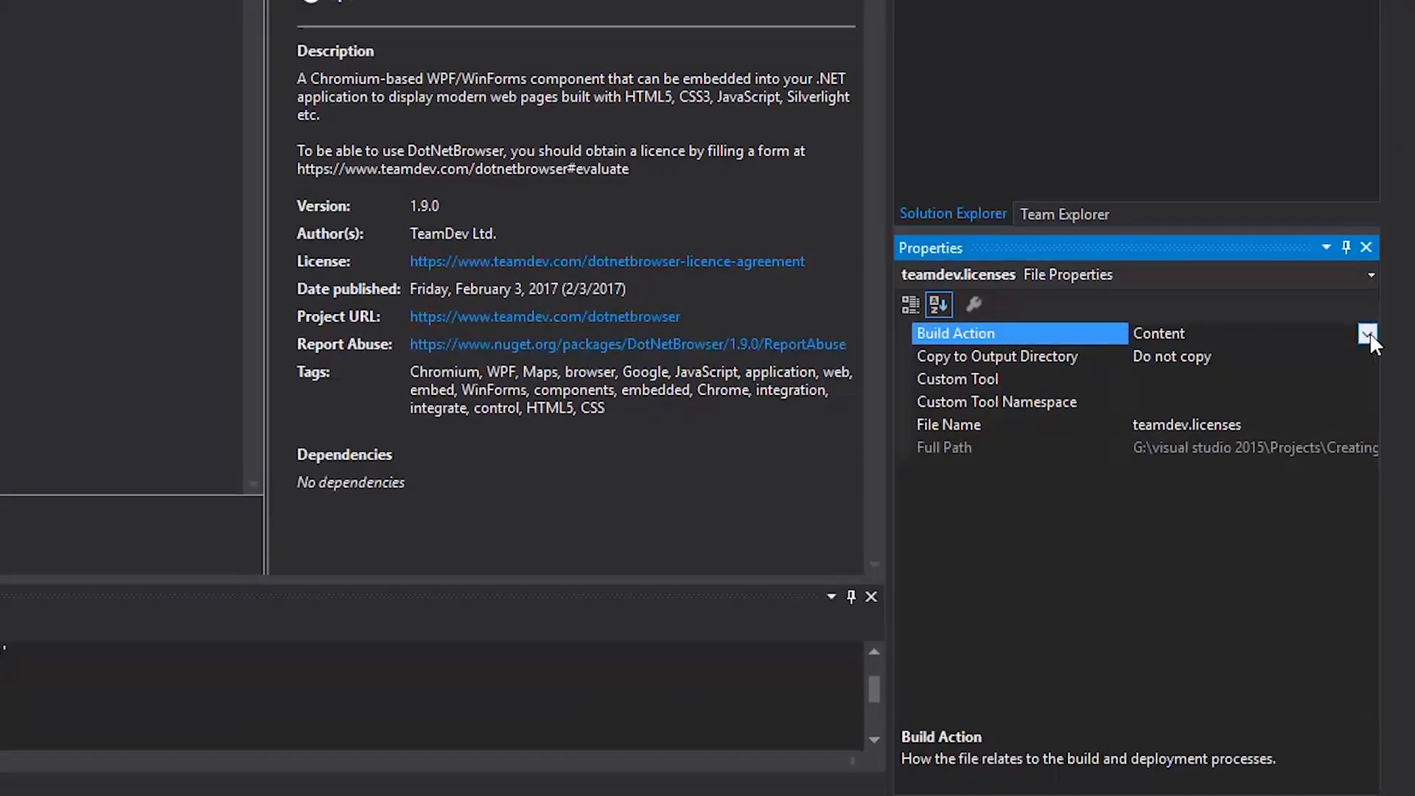
{"action": "left_click", "coordinate": [1366, 333]}
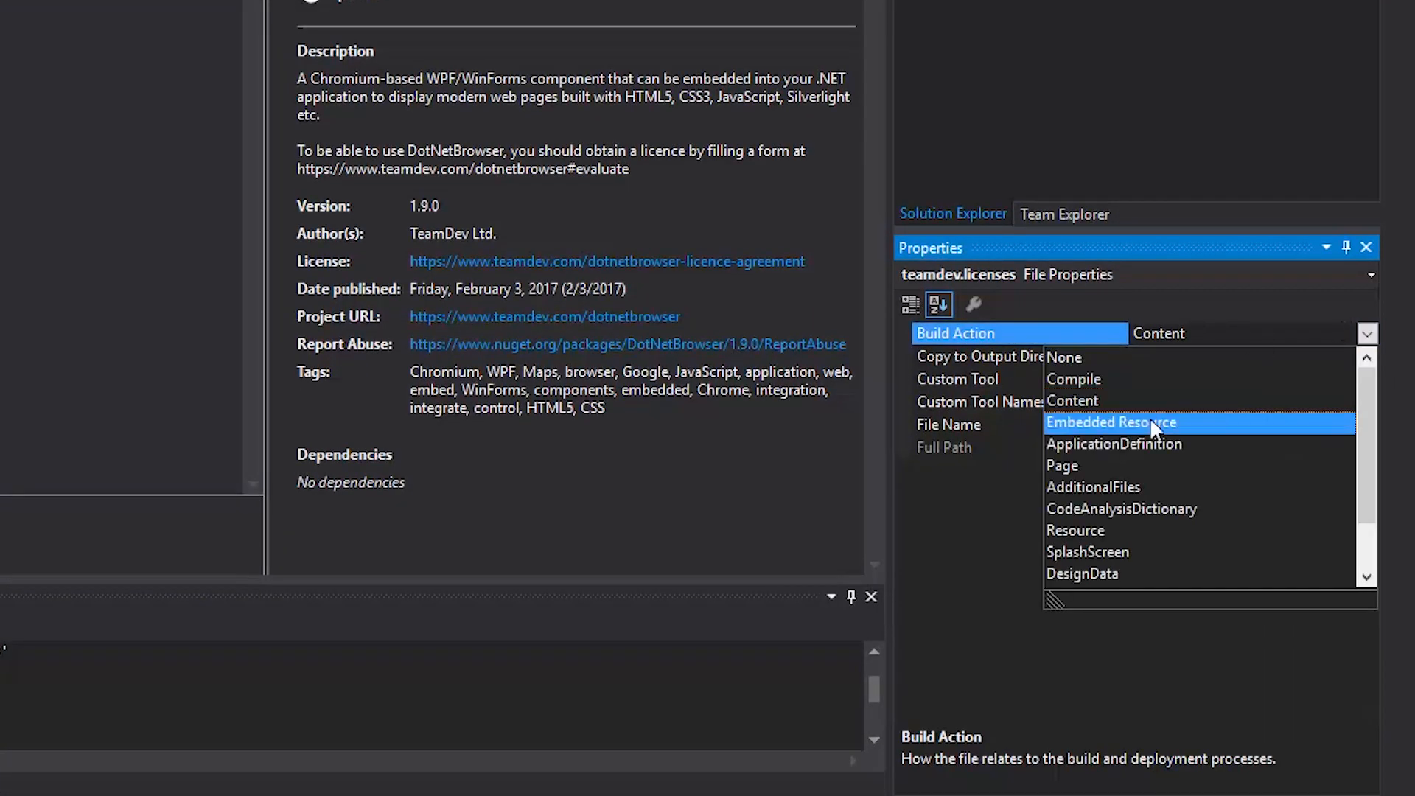
{"action": "left_click", "coordinate": [1111, 421]}
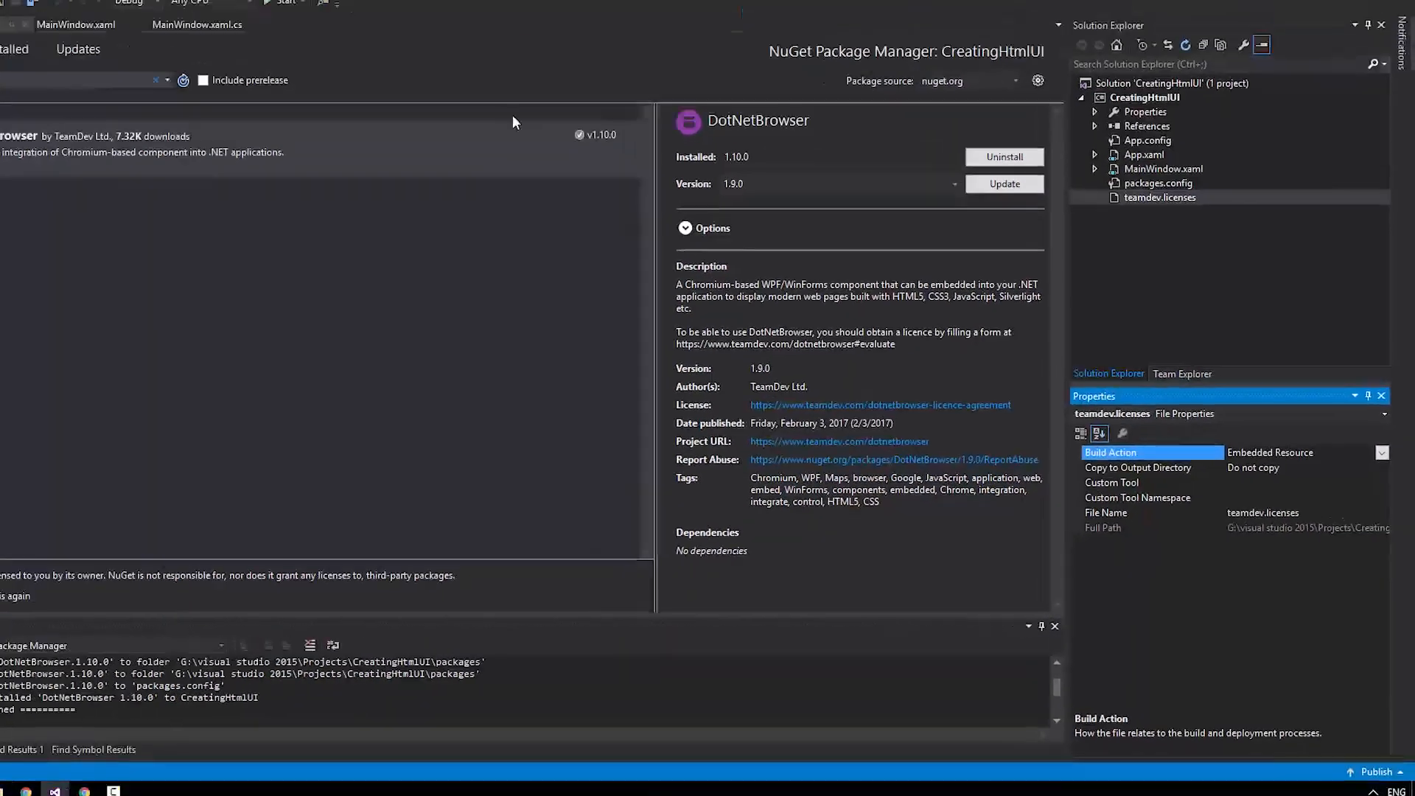
{"action": "left_click", "coordinate": [156, 71]}
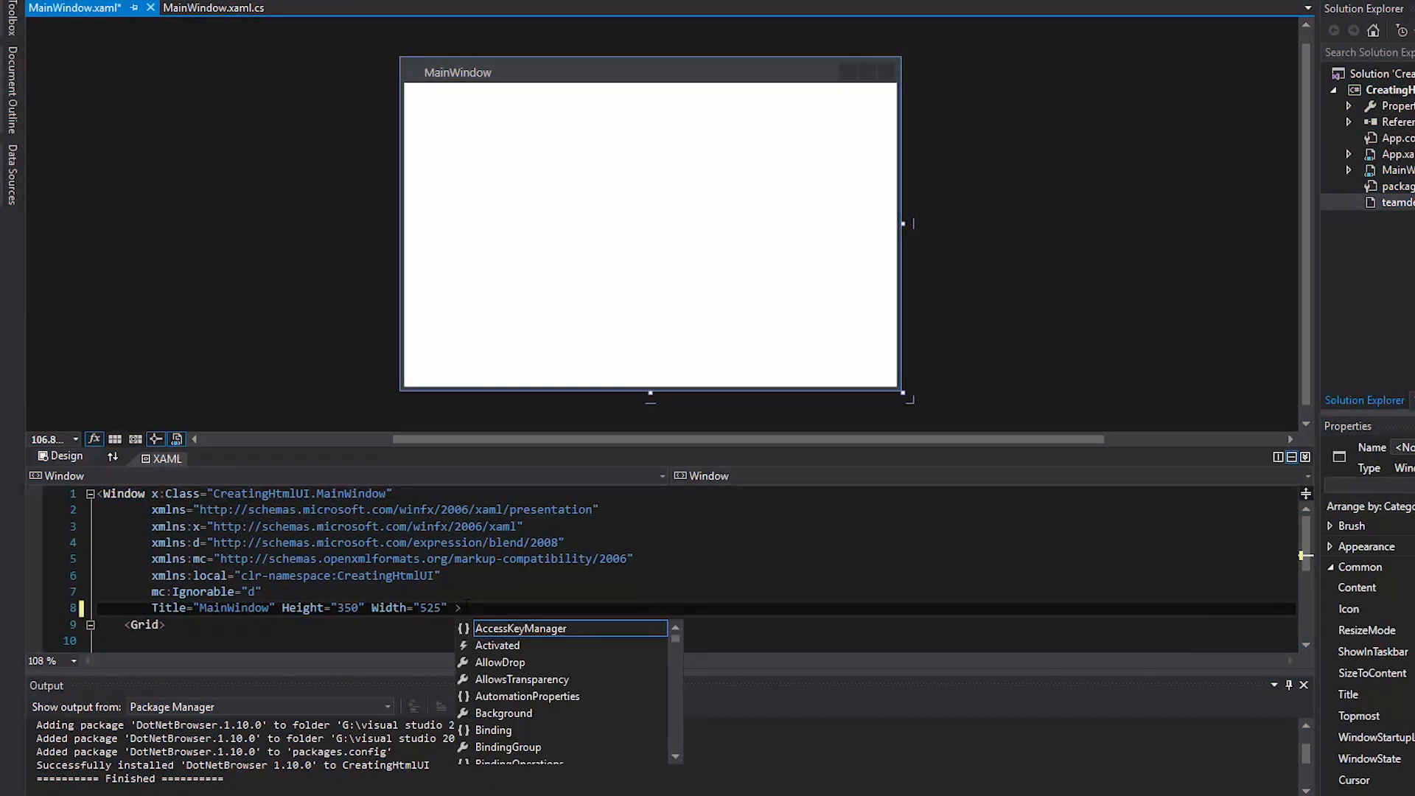
Declare wpf:WPFBrowserView elements browserView1 and browserView2 inside the Grid of MainWindow.xaml.
{"action": "type", "text": "WindowState=\"Maximized"}
{"action": "type", "text": "xmlns:wpf=\"clr-namespace:DotNetBrowser.WPF;assembly=DotNetBrowser"}
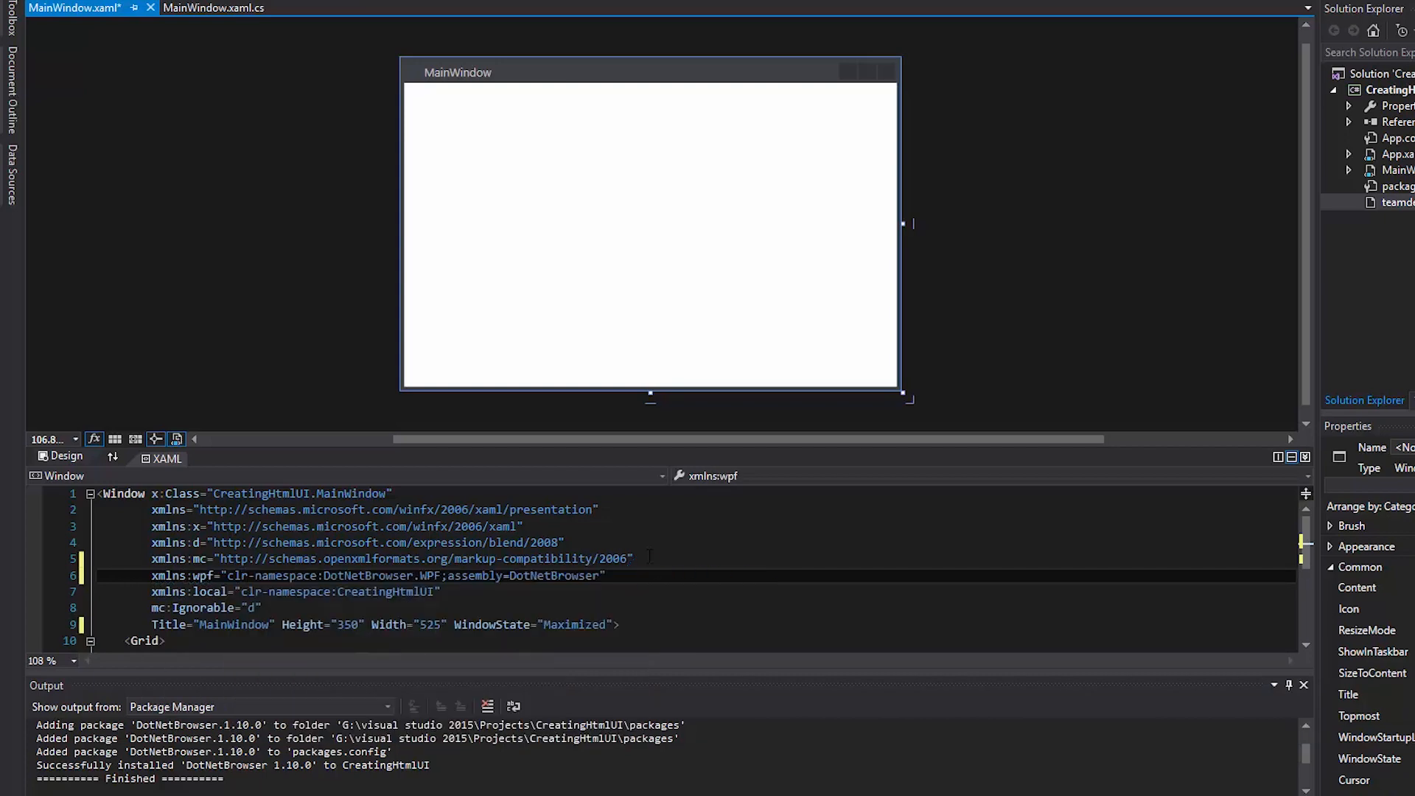
{"action": "type", "text": "<wpf>"}
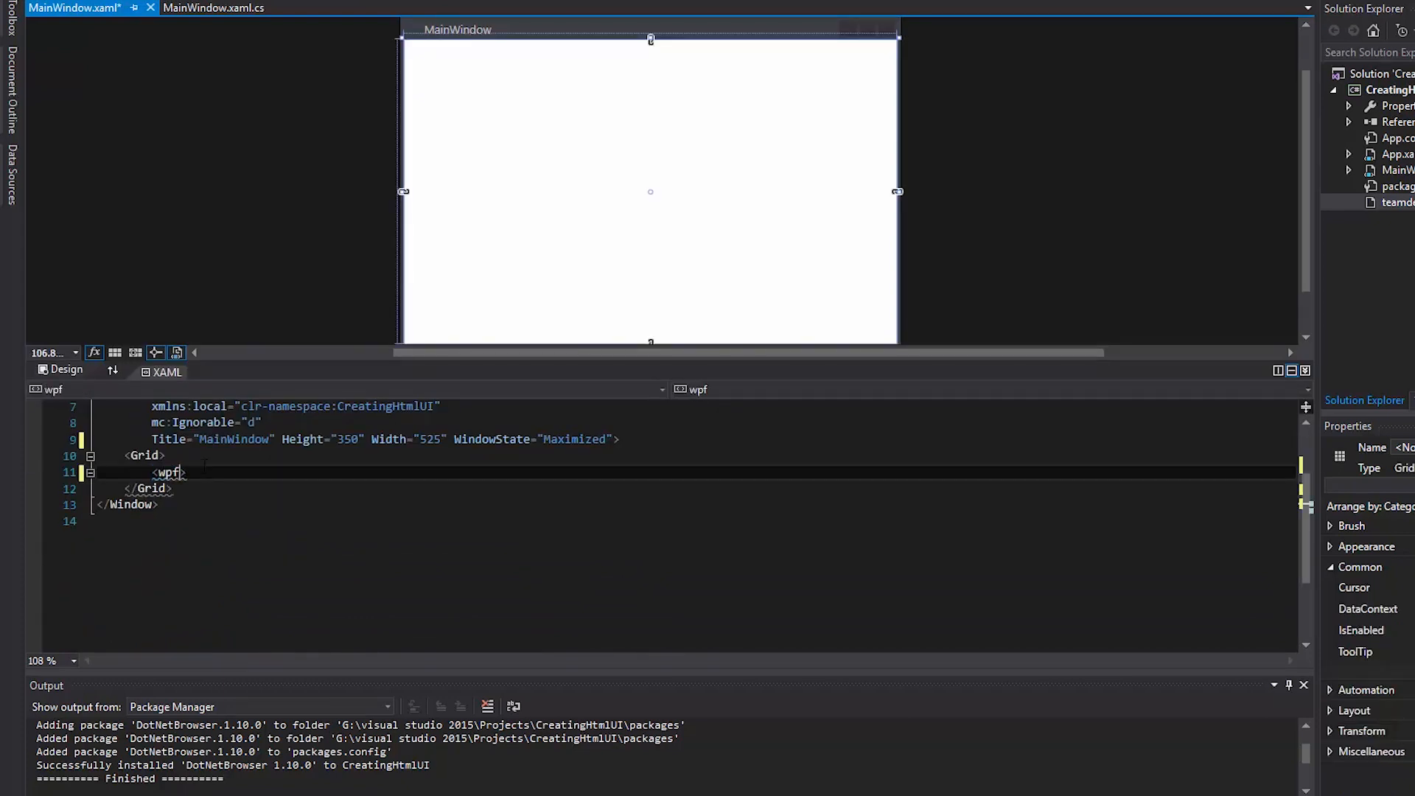
{"action": "type", "text": "WPFBrowserView"}
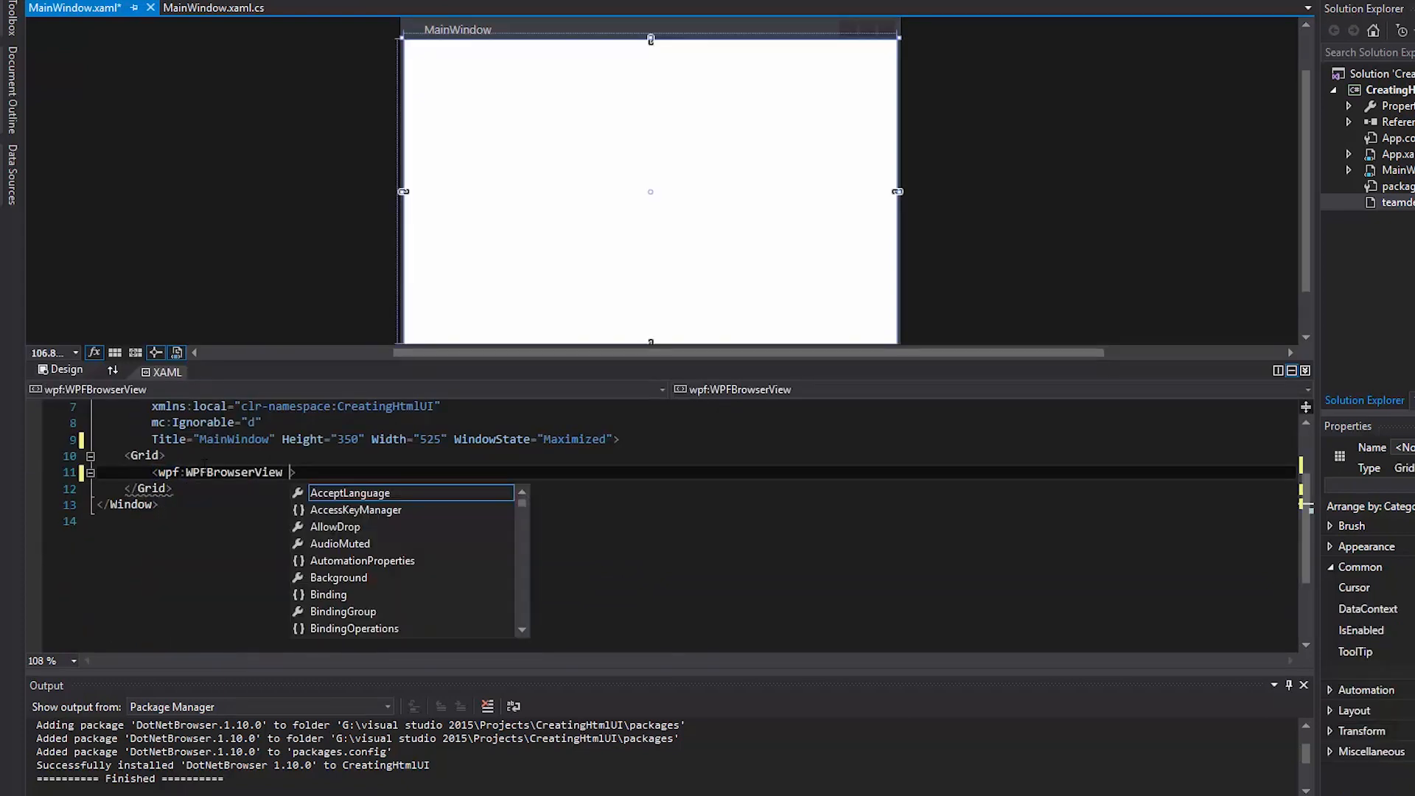
{"action": "type", "text": "Name=\"bro\""}
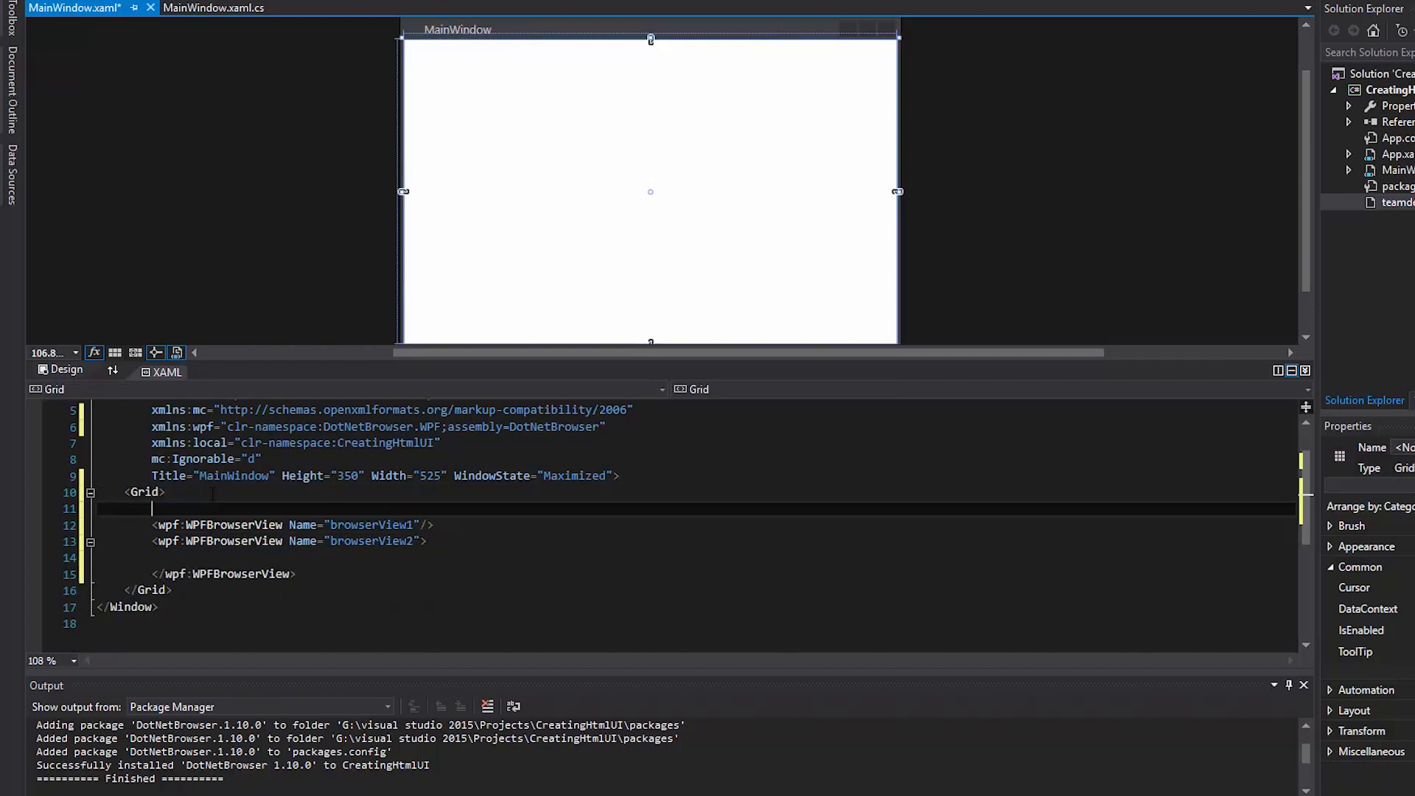
Add two Width="*" columns, place the views in columns 0 and 1, load google.com.
{"action": "type", "text": "<wpf:WPFBrowserView.ColumnDefinitions>"}
{"action": "type", "text": "<ColumnDefinition Width=\"*\"/>"}
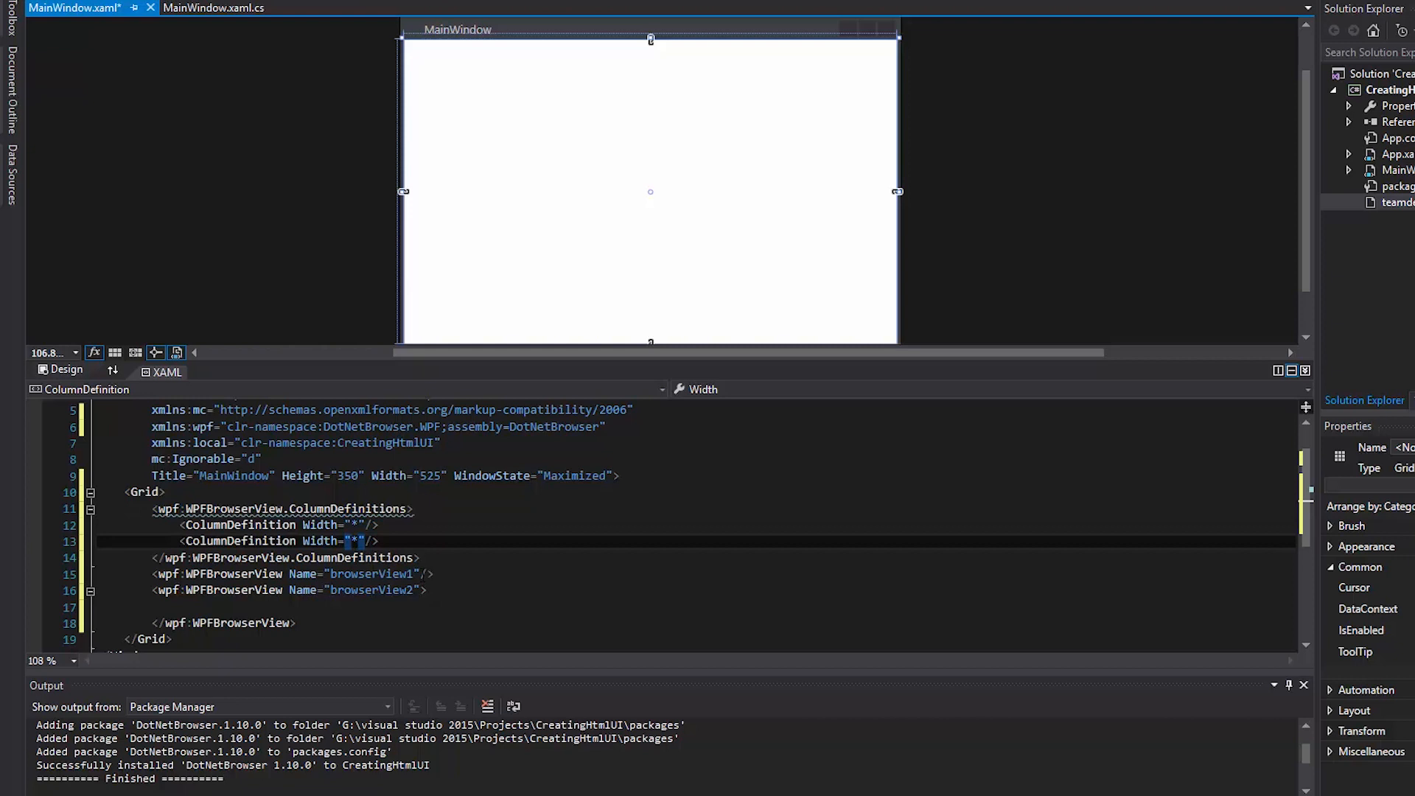
{"action": "type", "text": "G"}
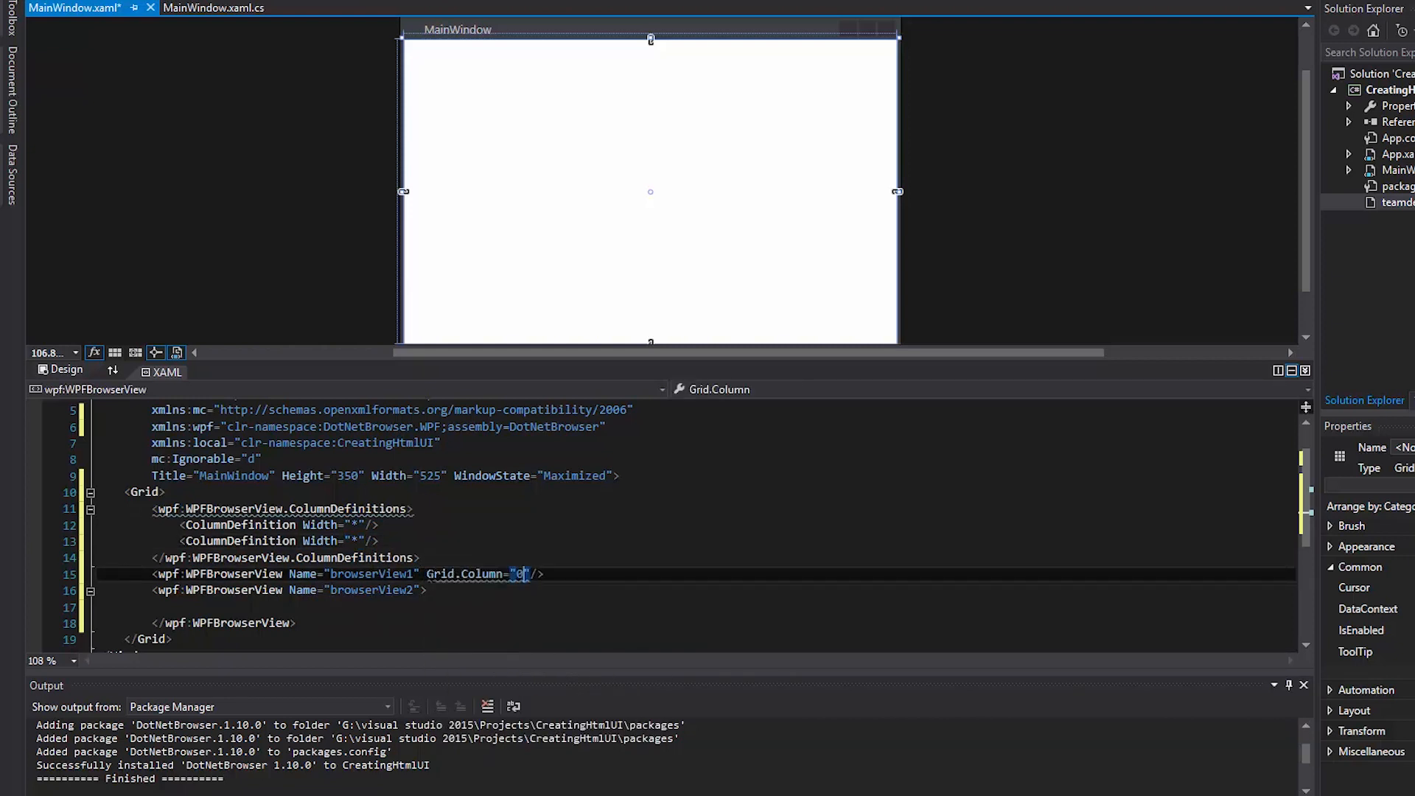
{"action": "type", "text": "Grid.Column=\"1\"/"}
{"action": "type", "text": " URL=\""}
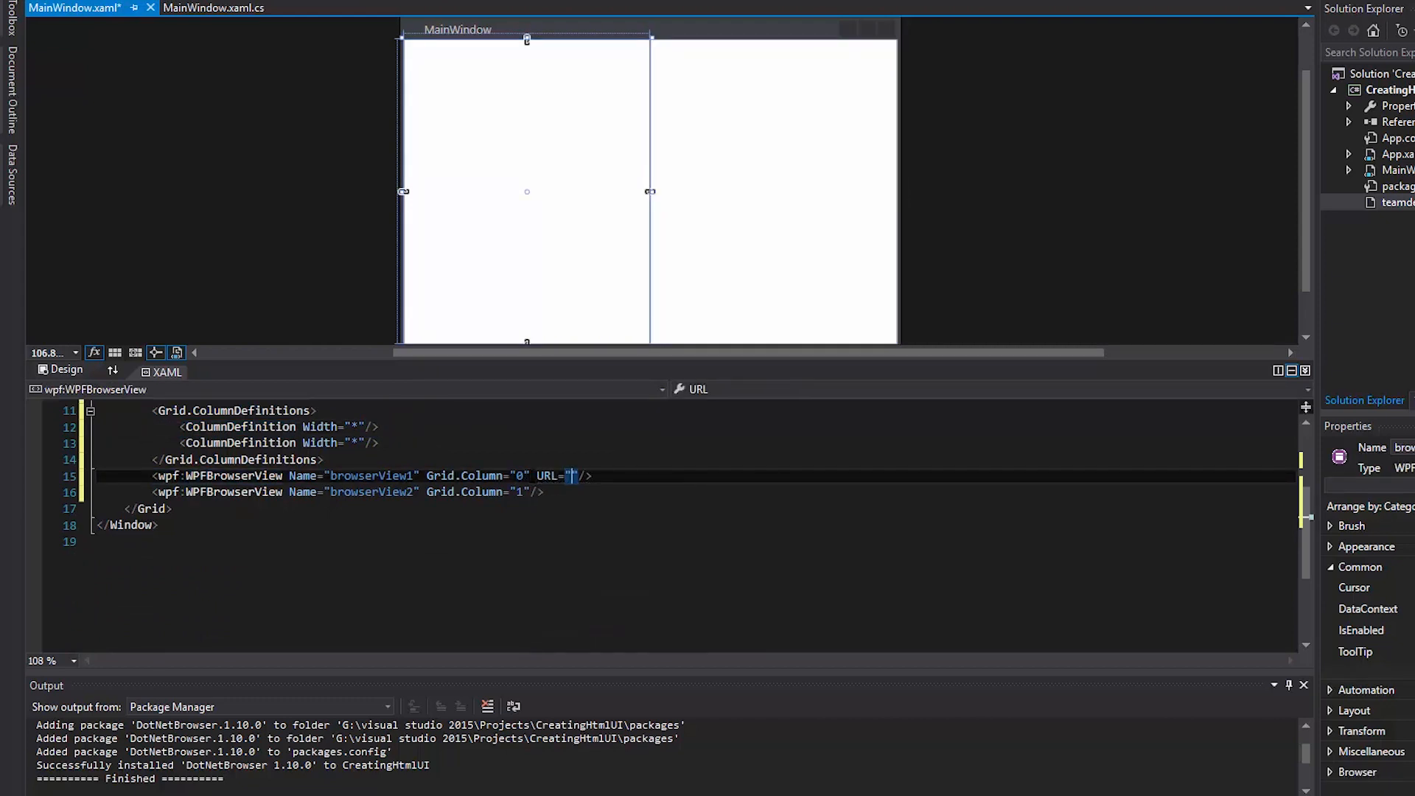
{"action": "type", "text": "google.com"}
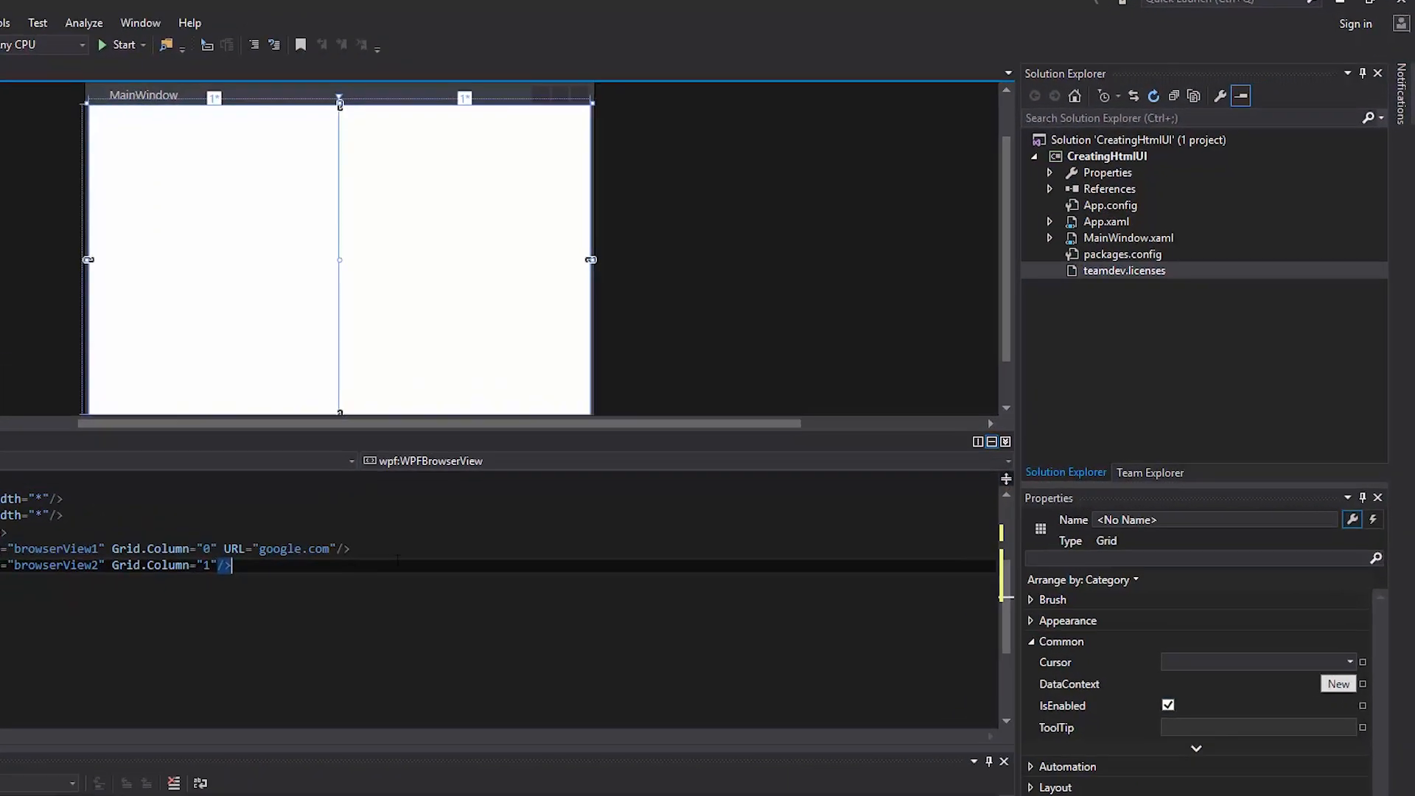
Add existing items to the project from the HTMLPageSample folder.
{"action": "right_click", "coordinate": [1104, 171]}
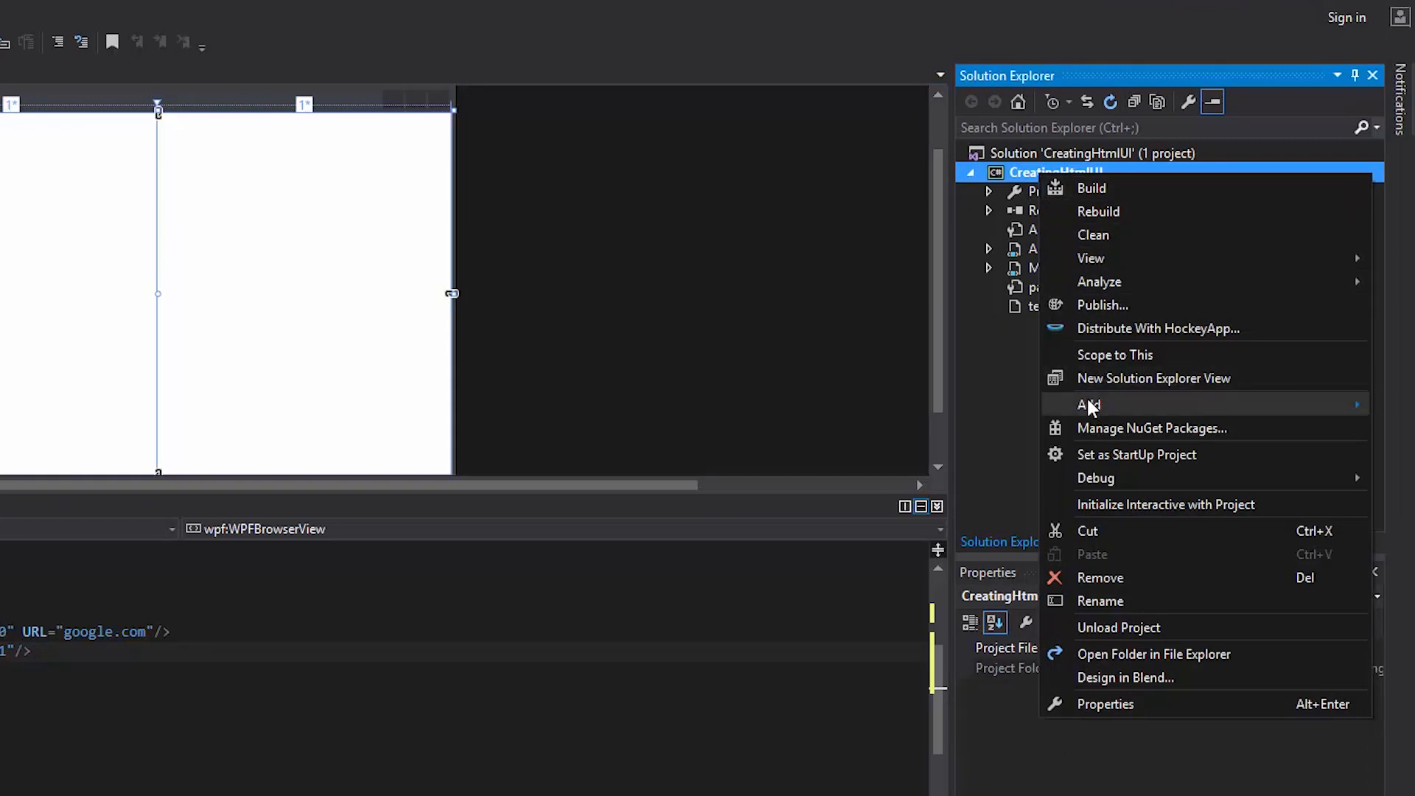
{"action": "left_click", "coordinate": [1089, 404]}
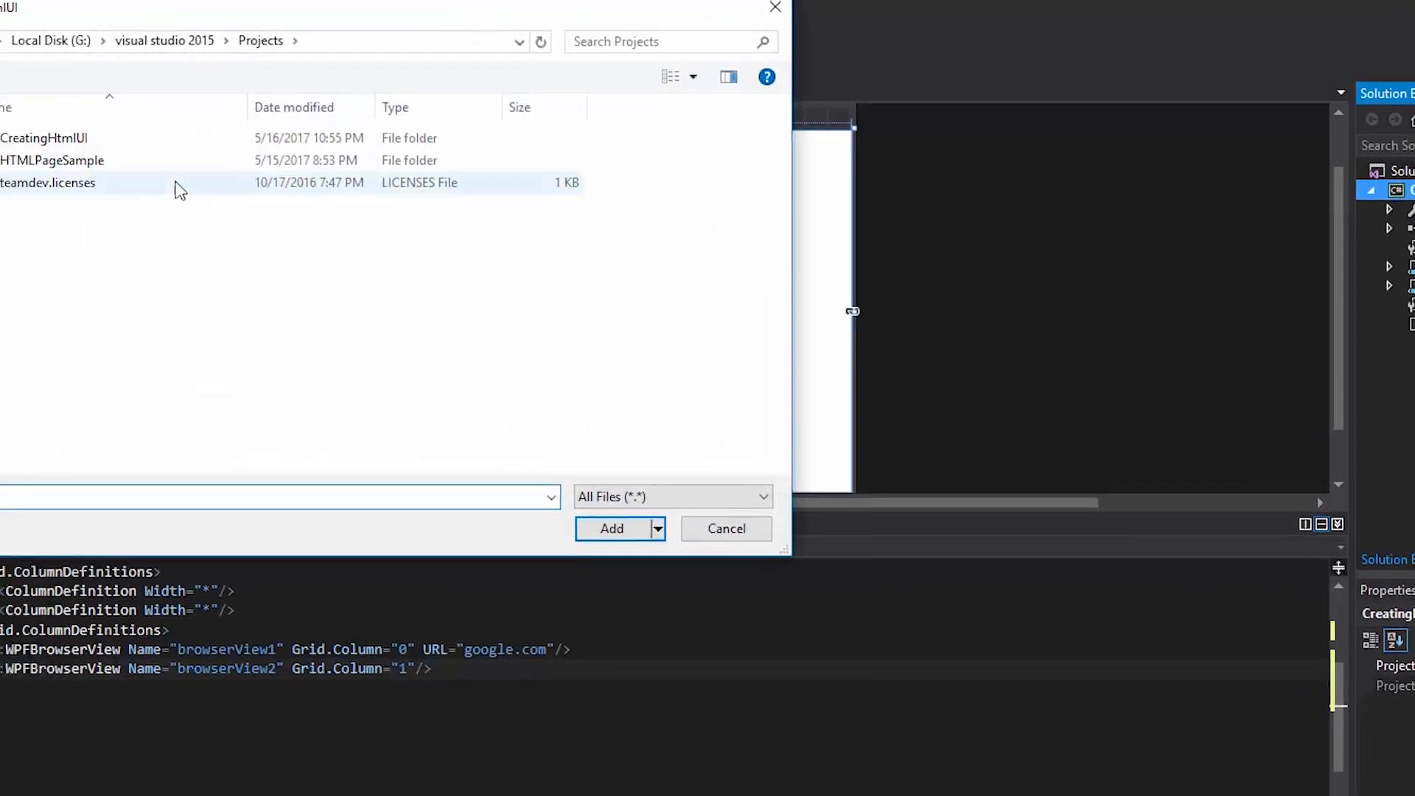
{"action": "double_click", "coordinate": [52, 160]}
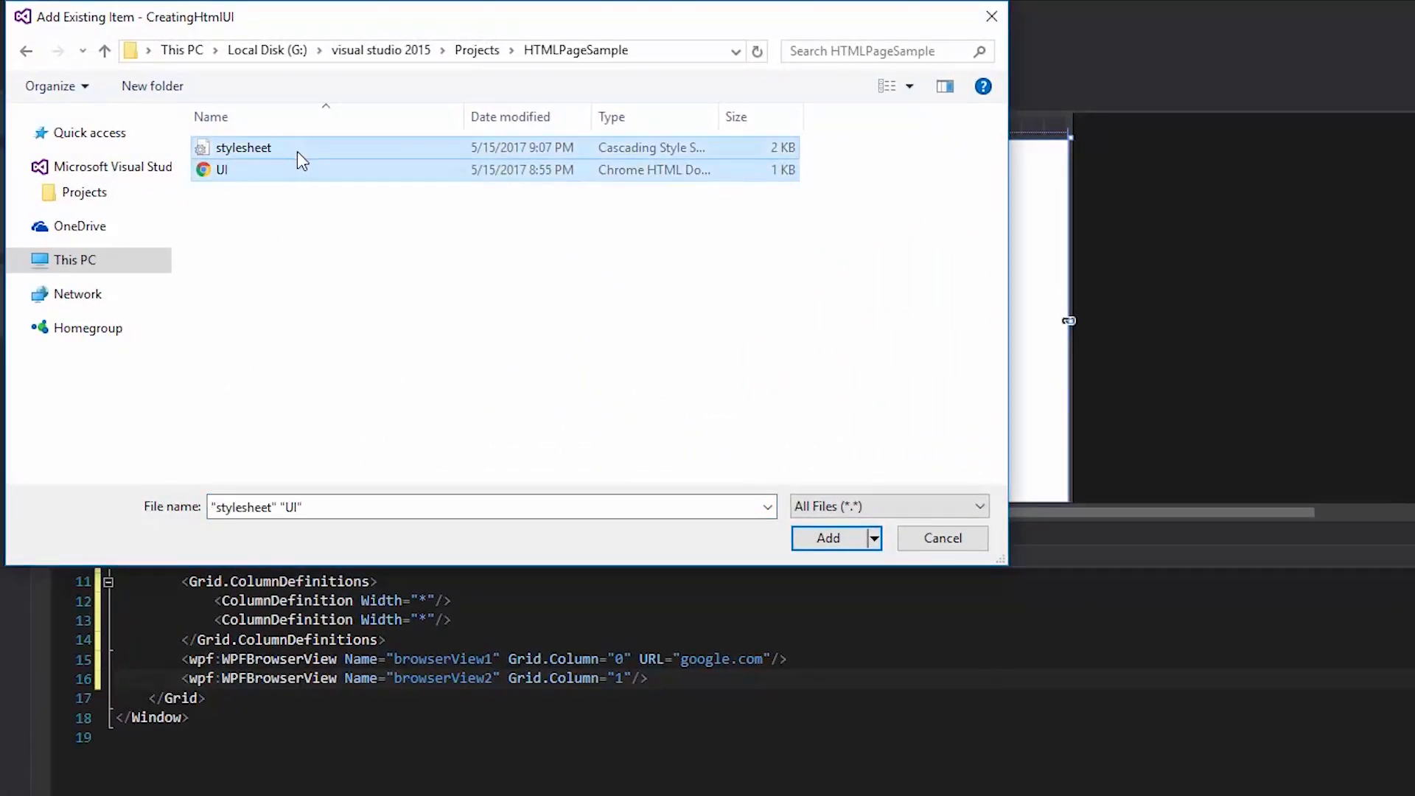
Add stylesheet.css and UI.html, and change stylesheet.css's Copy to Output Directory setting.
{"action": "left_click", "coordinate": [827, 538]}
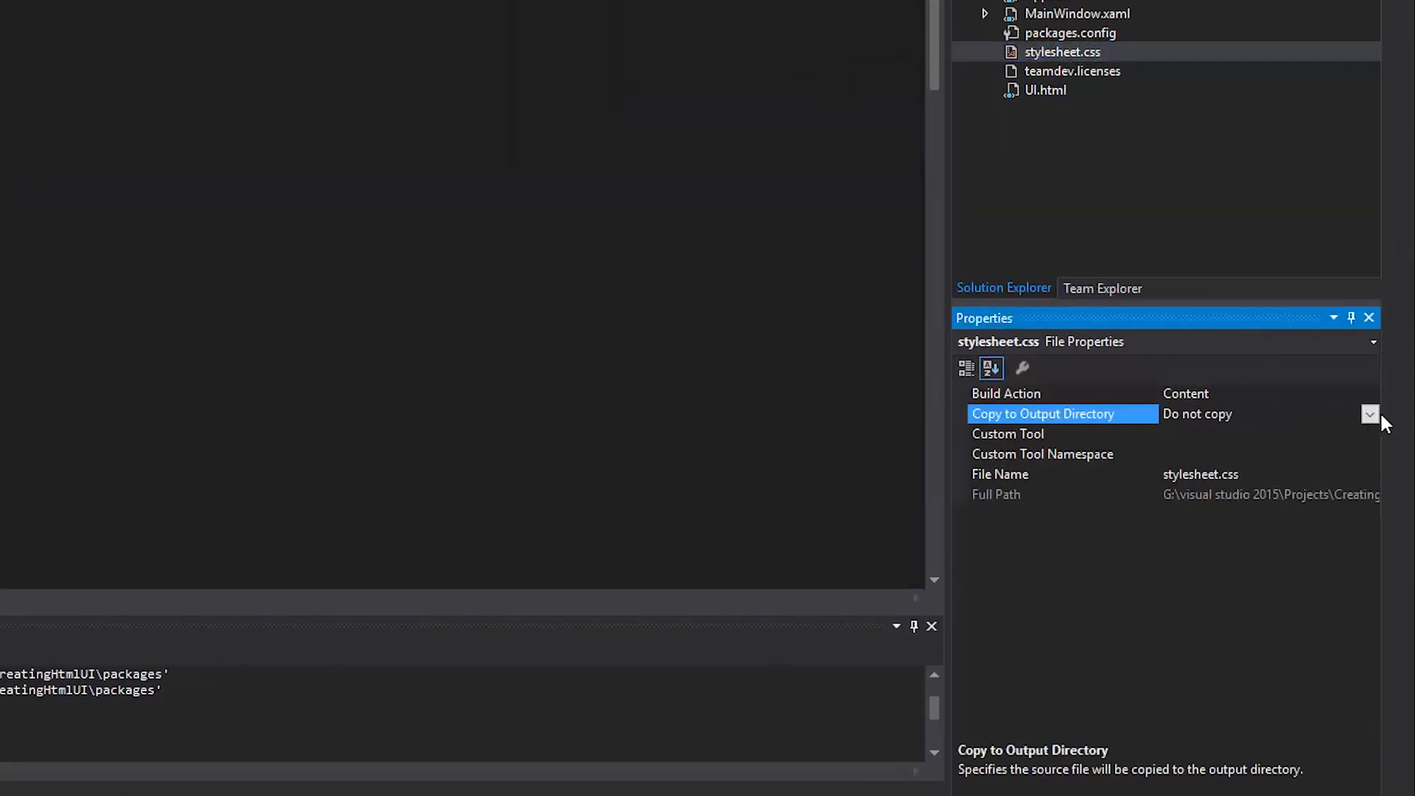
{"action": "left_click", "coordinate": [1369, 414]}
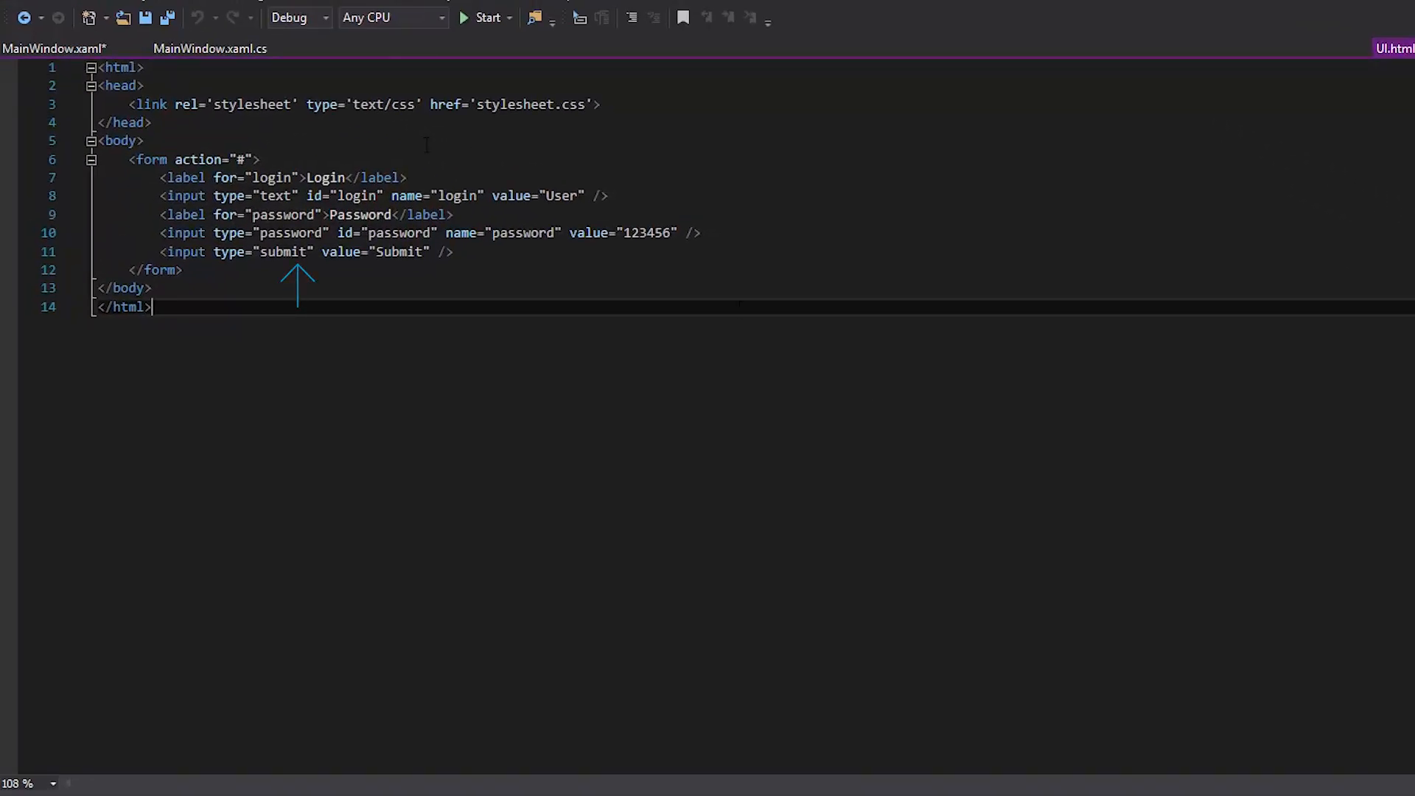
Return to MainWindow.xaml to swap browserView1's URL for a FinishLoadingFrameEvent handler.
{"action": "left_click", "coordinate": [77, 48]}
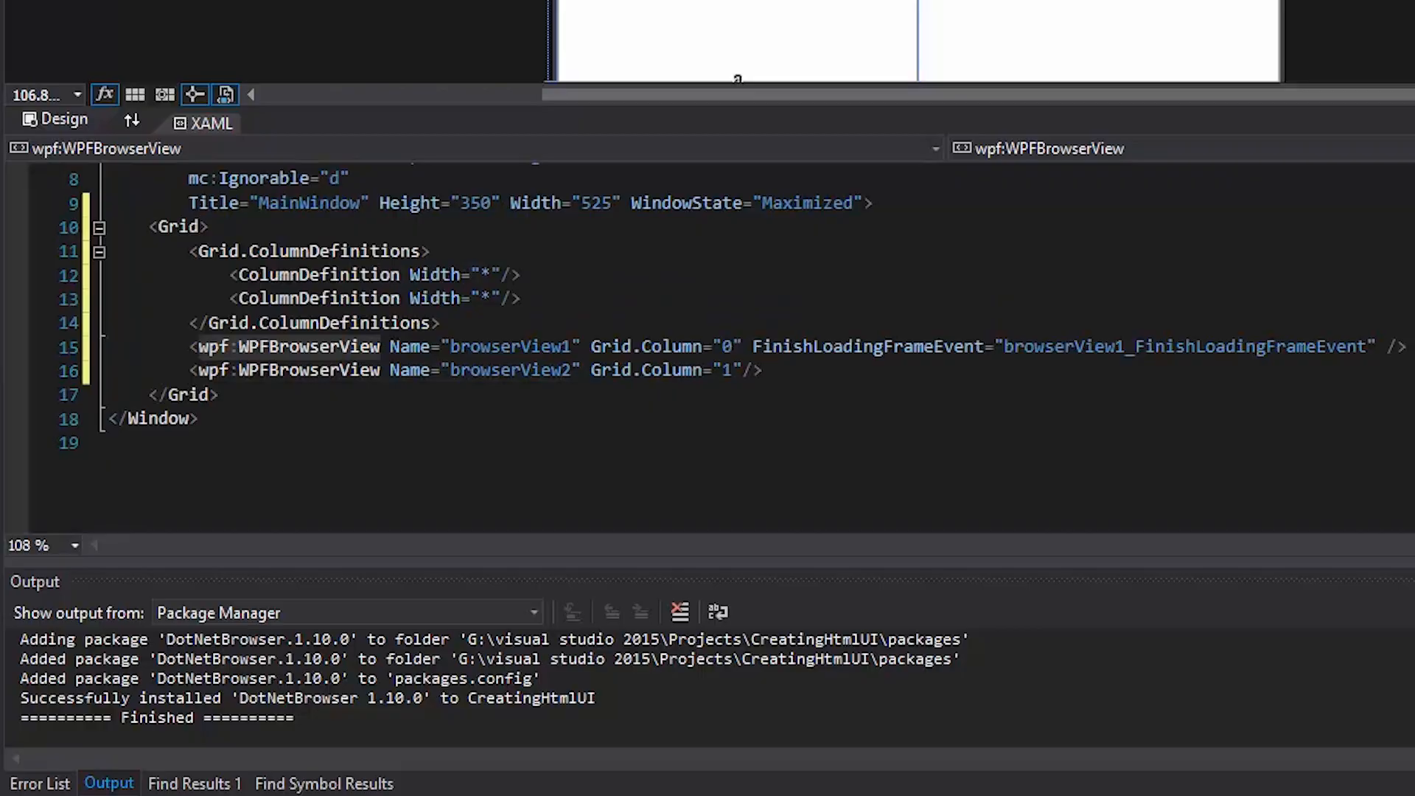
Add BrowserPreferences.SetChromiumSwitches("--remote-debugging-port=9222") above InitializeComponent, importing its namespace.
{"action": "left_click", "coordinate": [162, 67]}
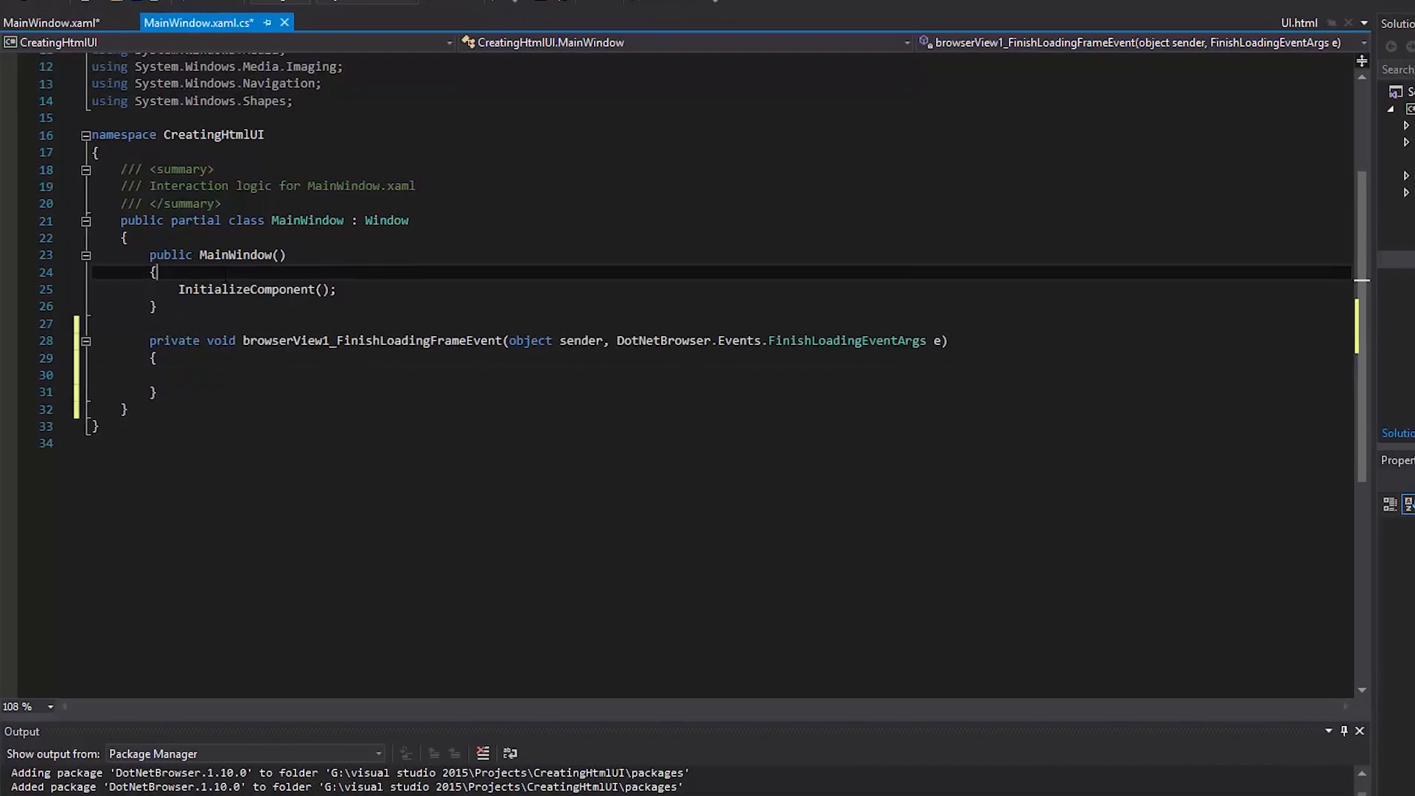
{"action": "key", "text": "enter"}
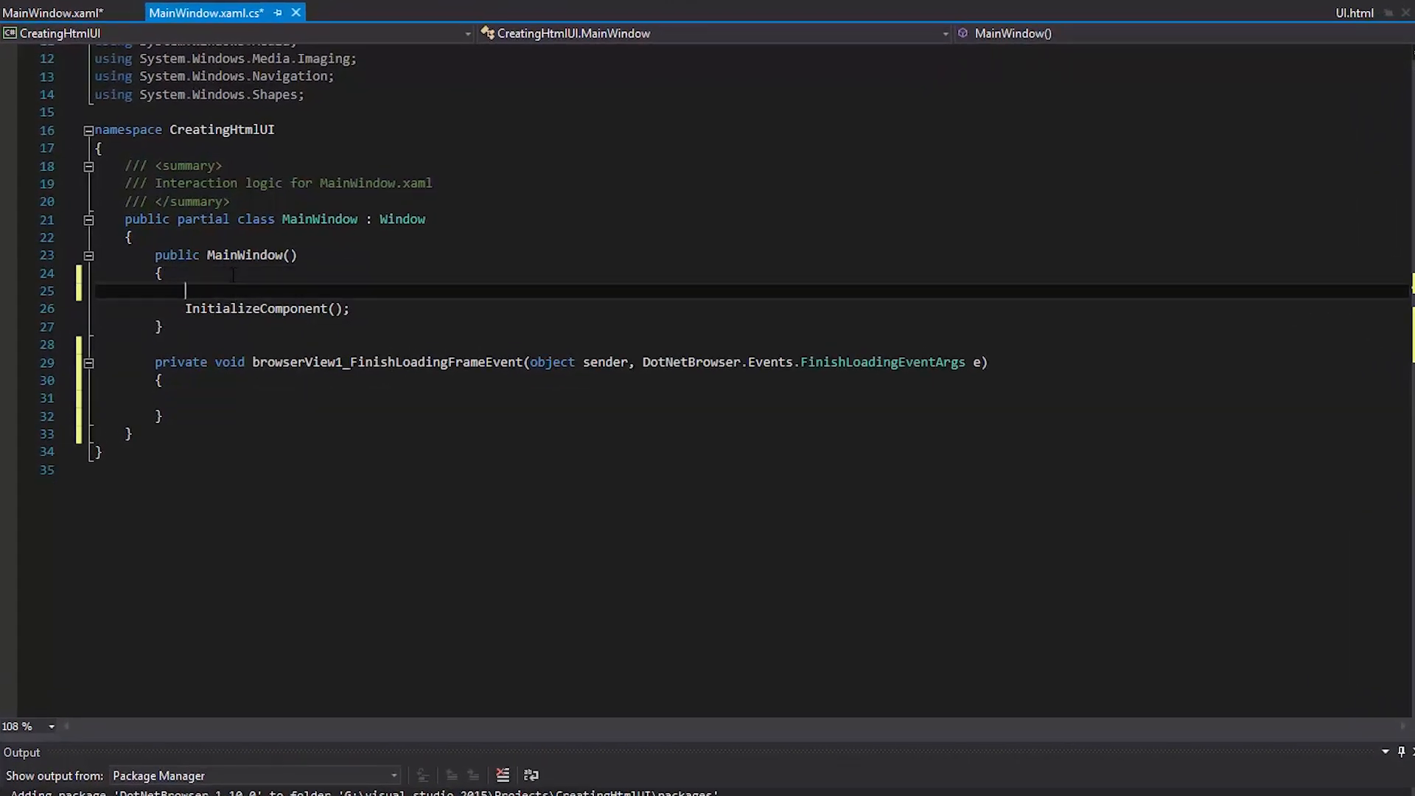
{"action": "type", "text": "BrowserPreferences"}
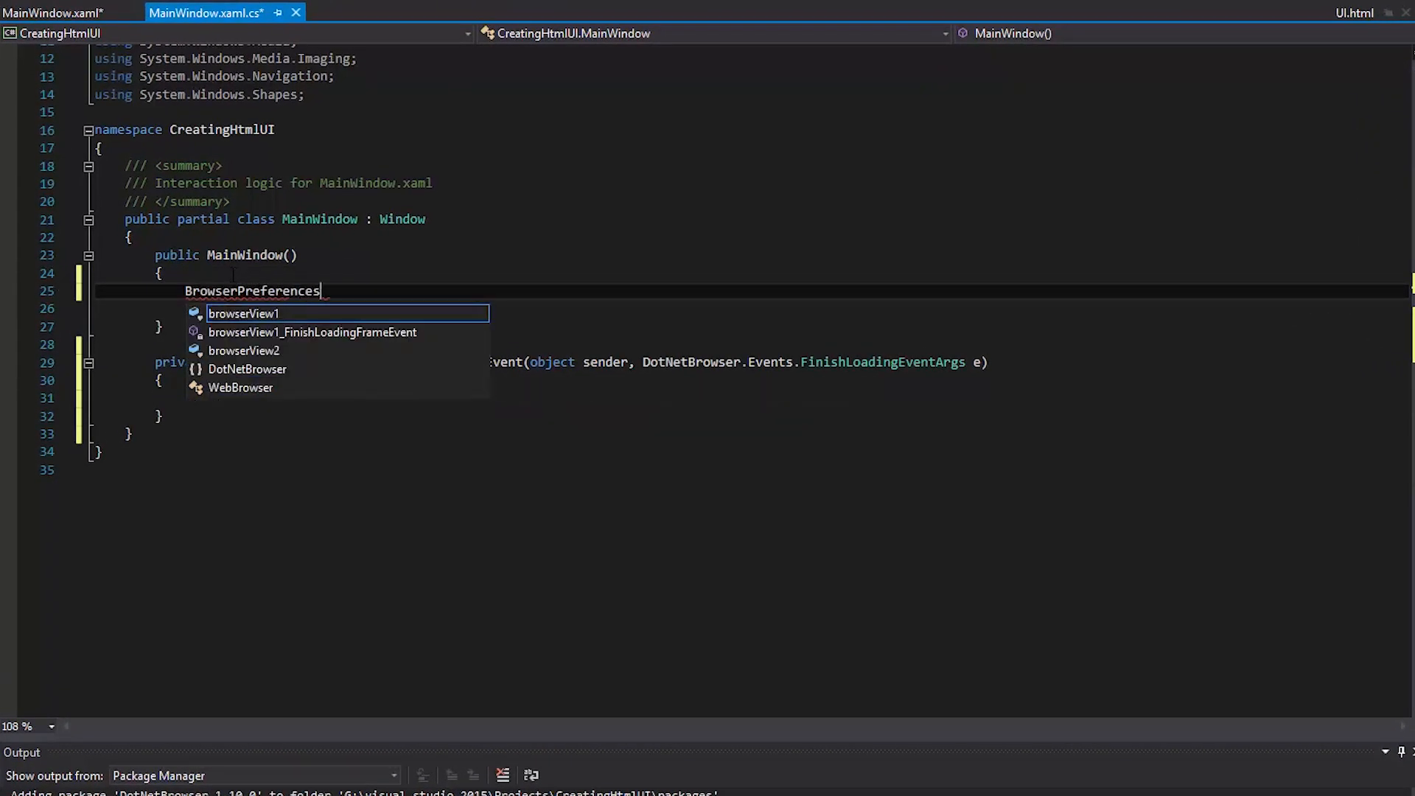
{"action": "right_click", "coordinate": [253, 311]}
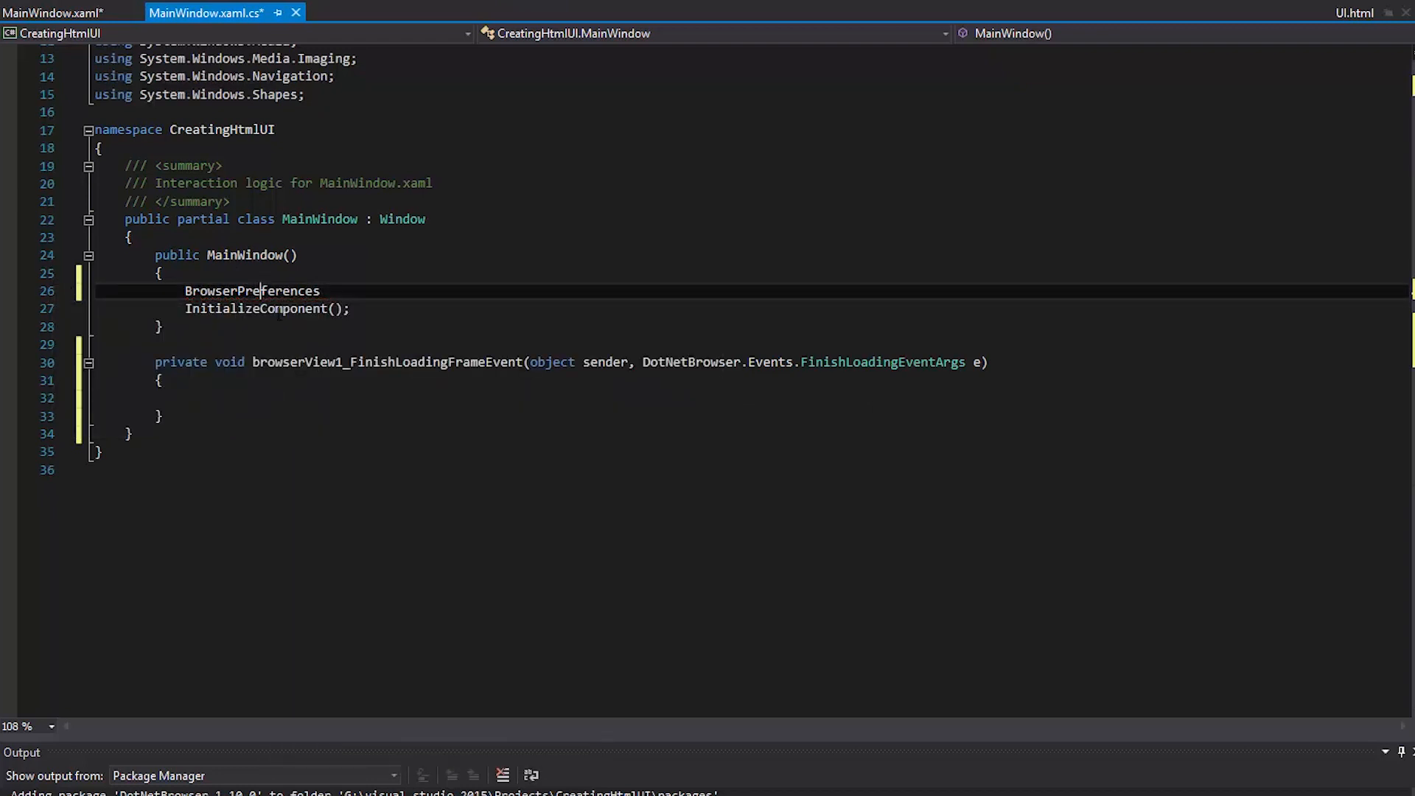
{"action": "type", "text": ".SetChromiumSwitches"}
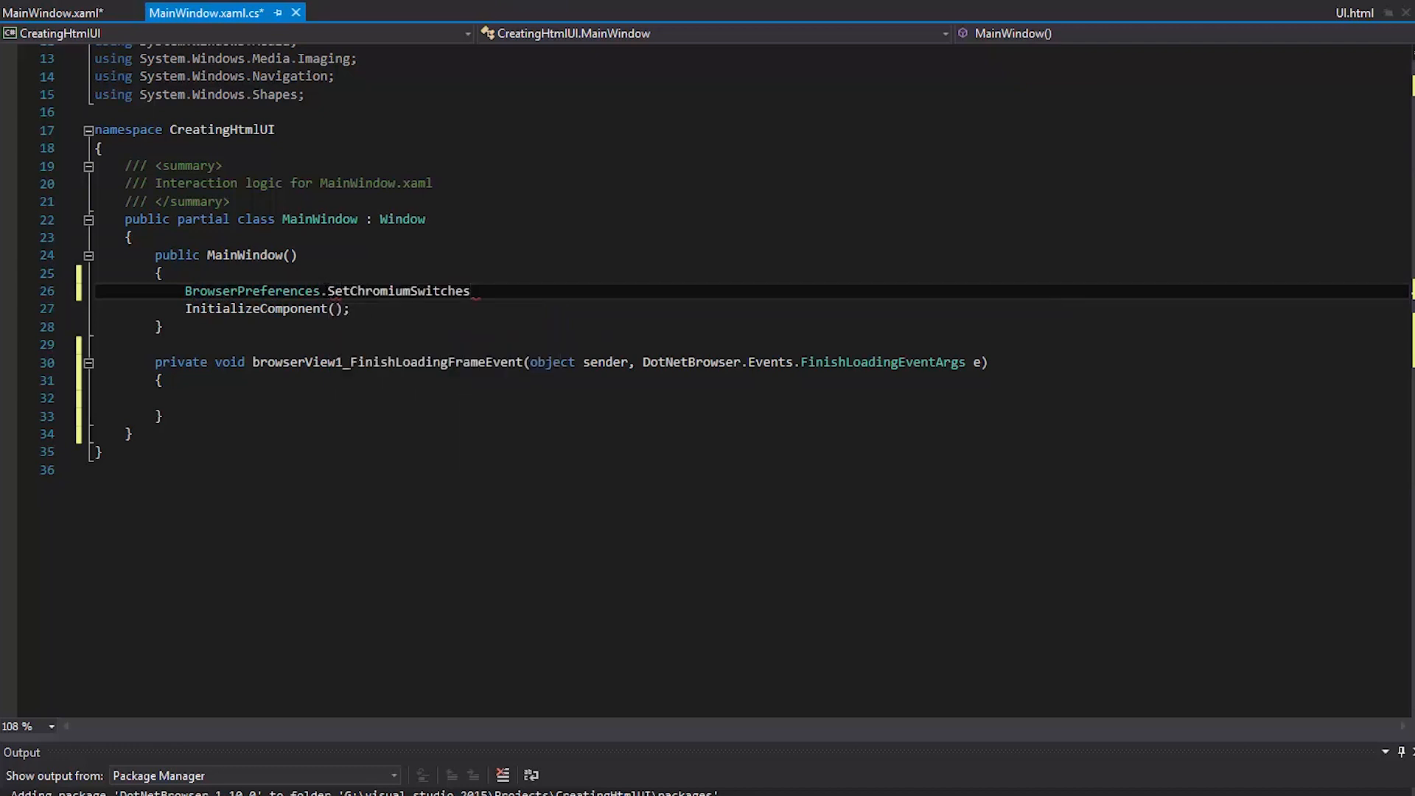
{"action": "type", "text": "(\"--\")"}
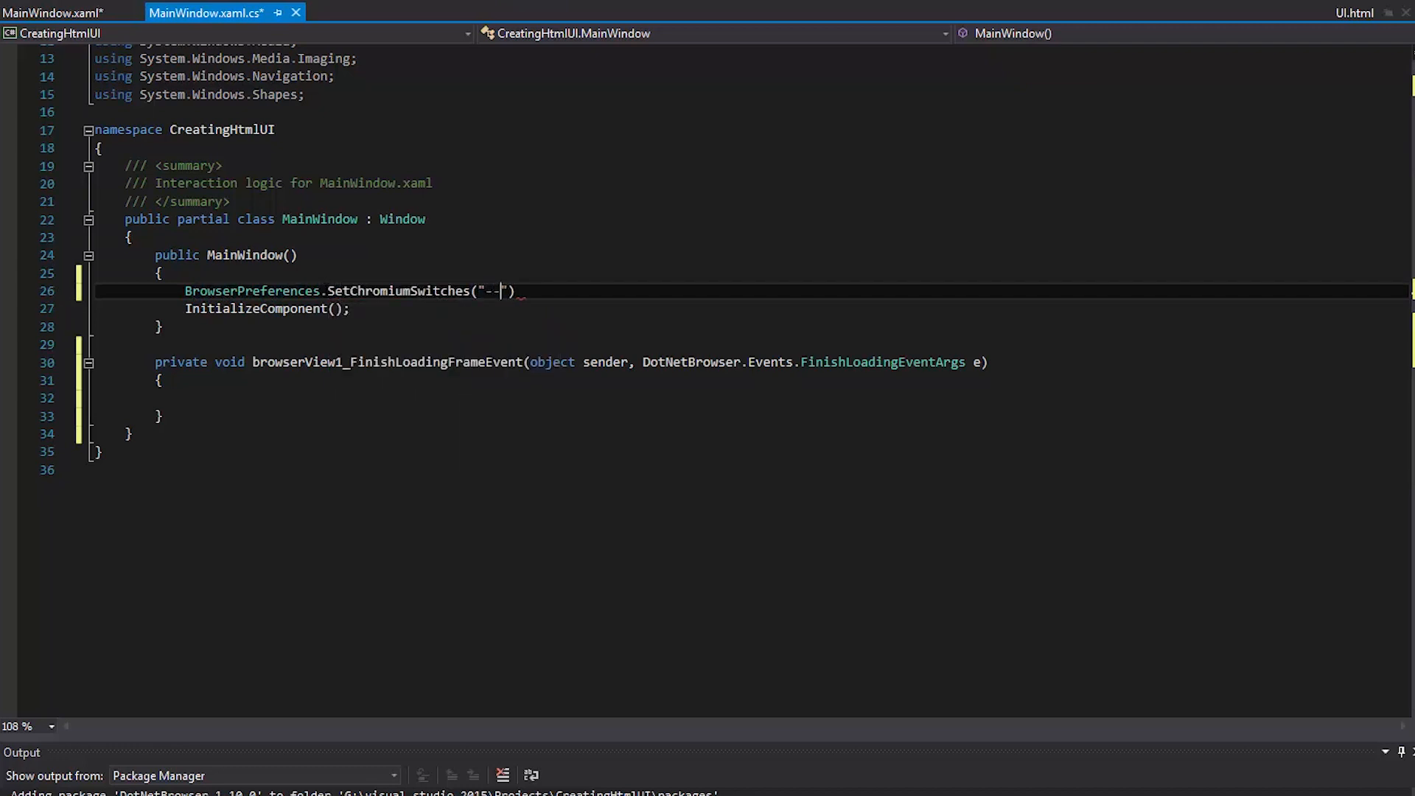
{"action": "type", "text": "remote-debuggim\\"}
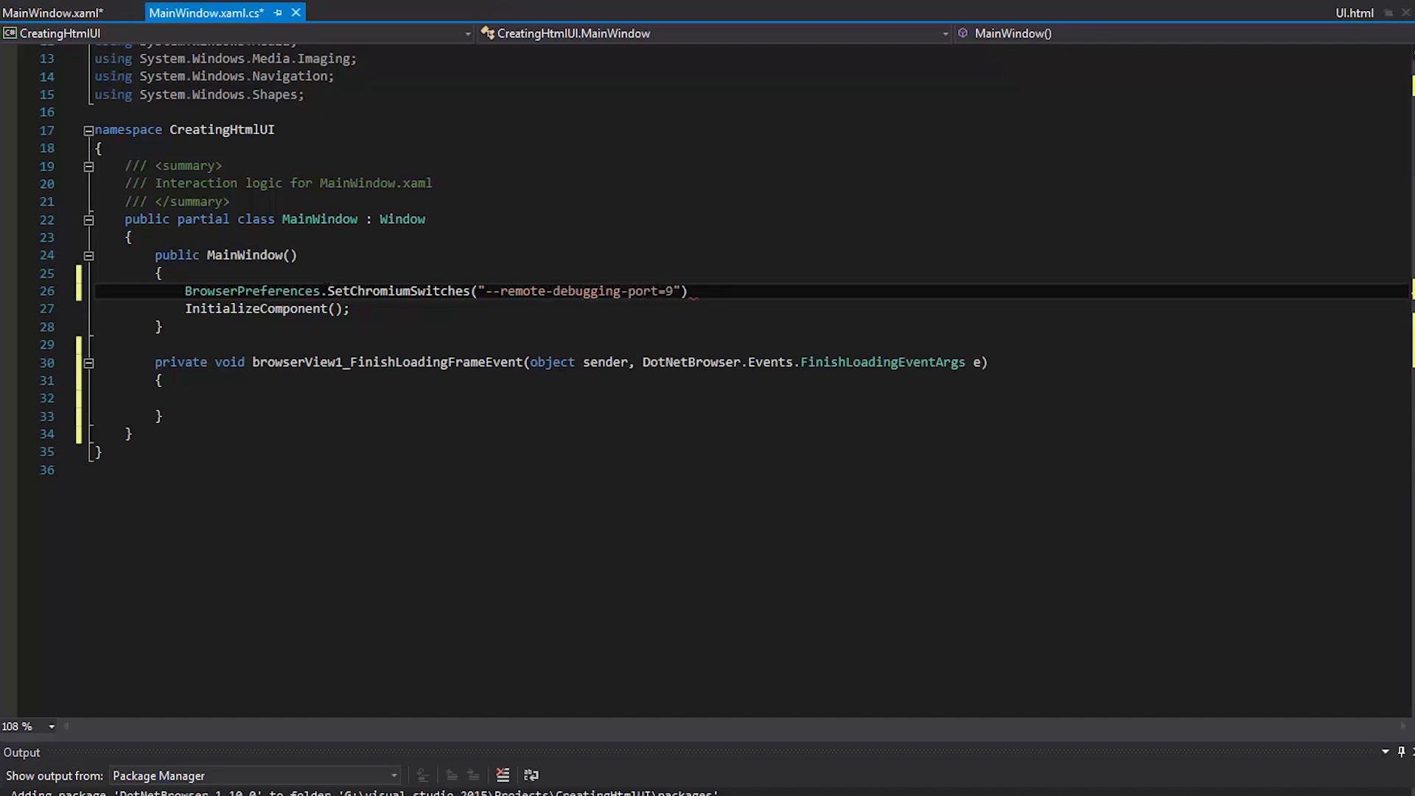
{"action": "type", "text": "22\");"}
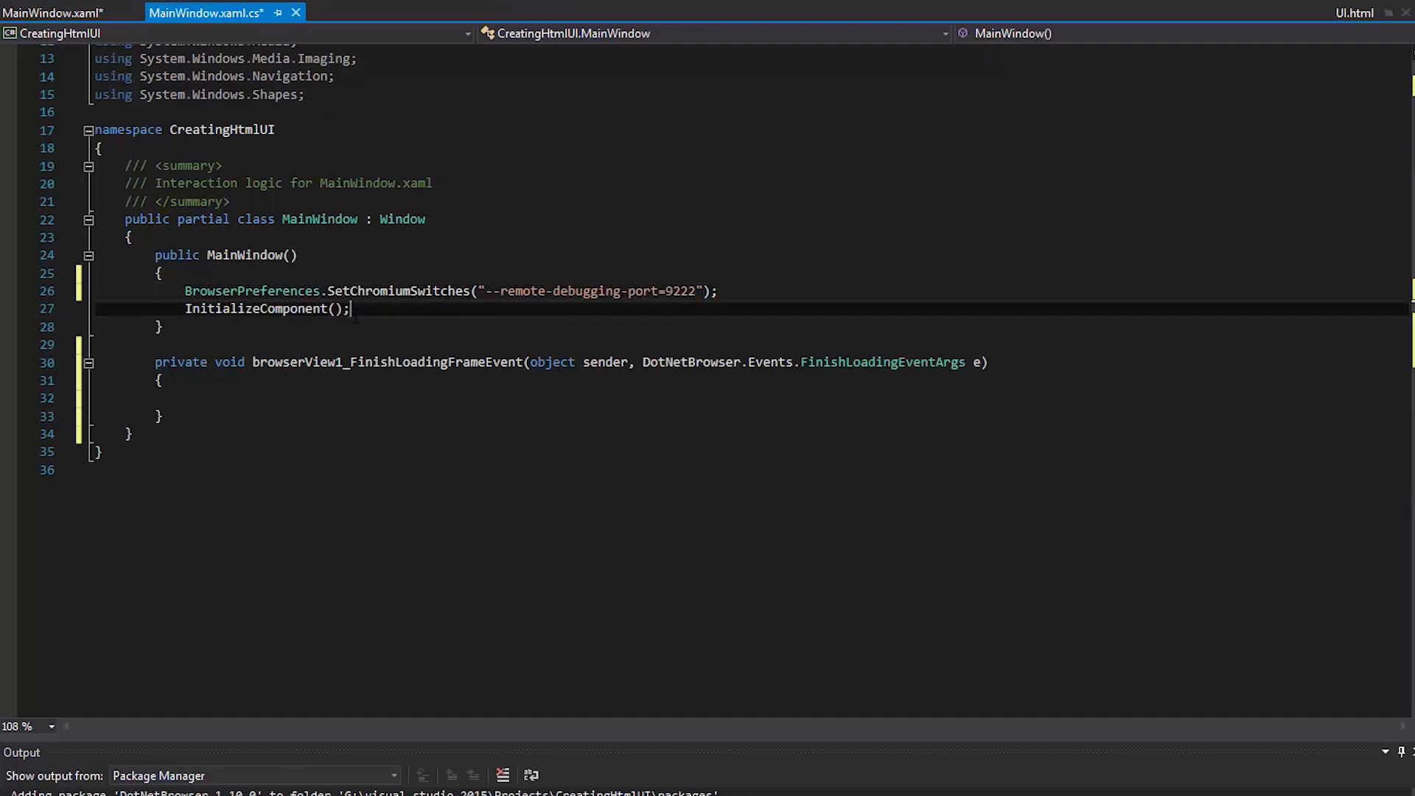
Load UI.html's full path into browserView1 and browserView1's remote debugging URL into browserView2.
{"action": "type", "text": "browserView1.Browser.LoadURL"}
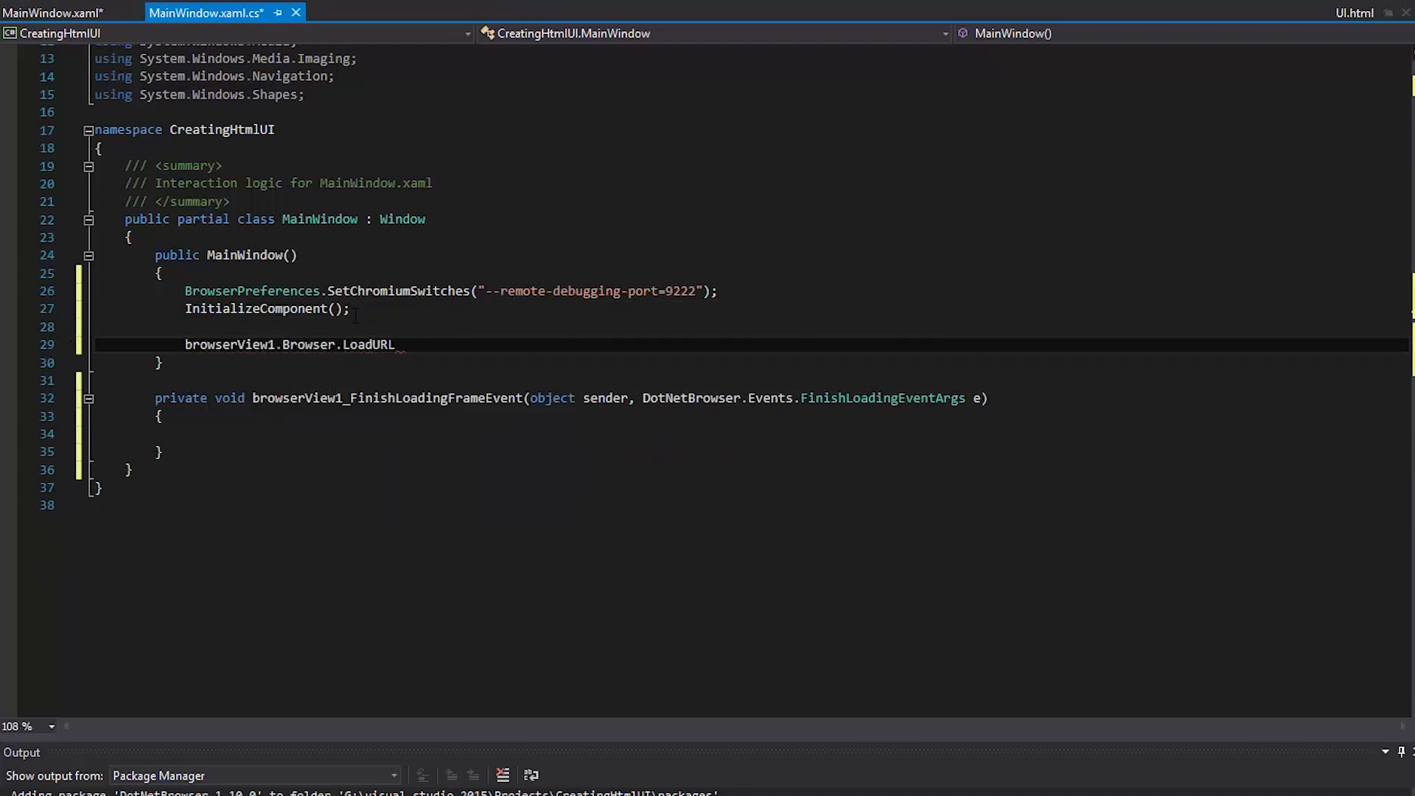
{"action": "type", "text": "(\"UI.html\")"}
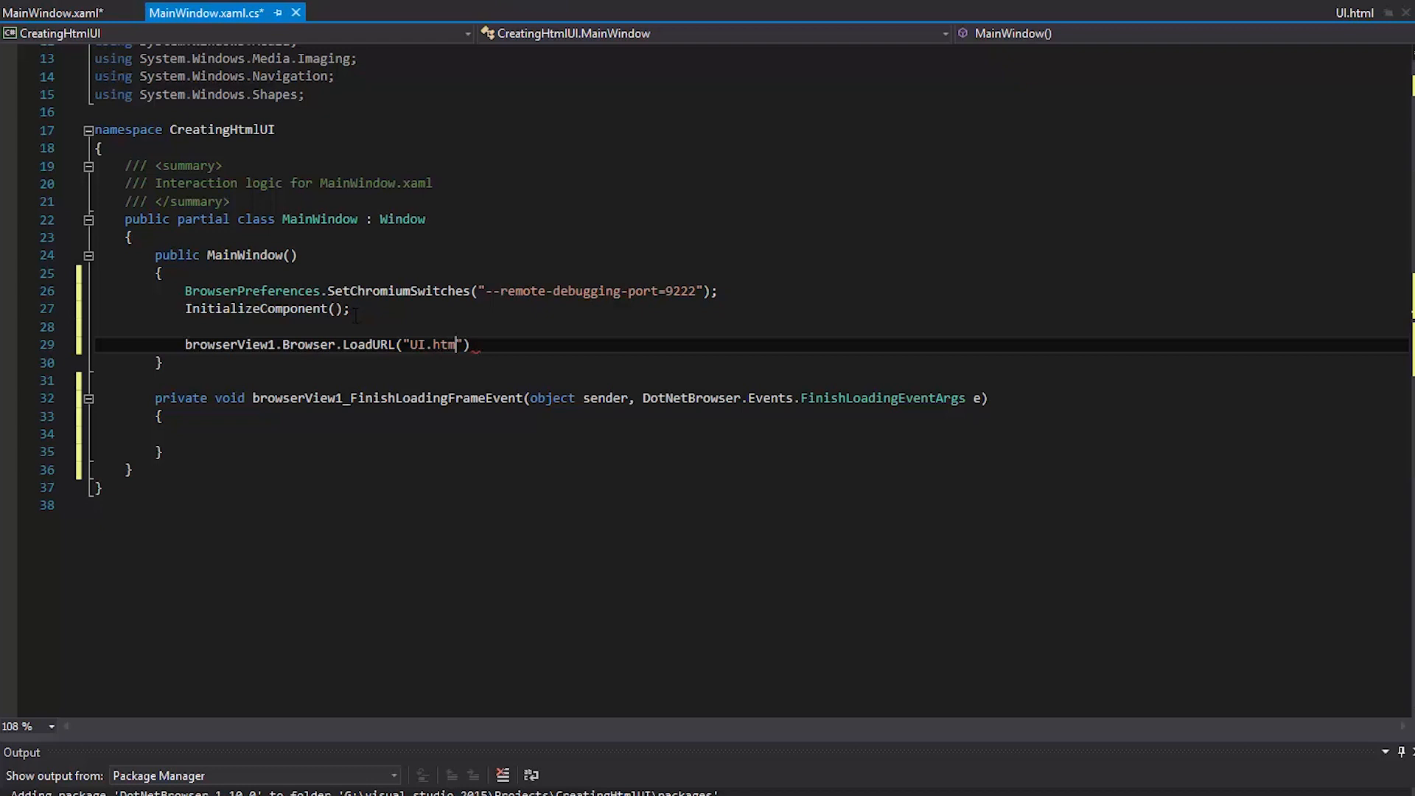
{"action": "type", "text": "System.IO.Path.GetFullPath("}
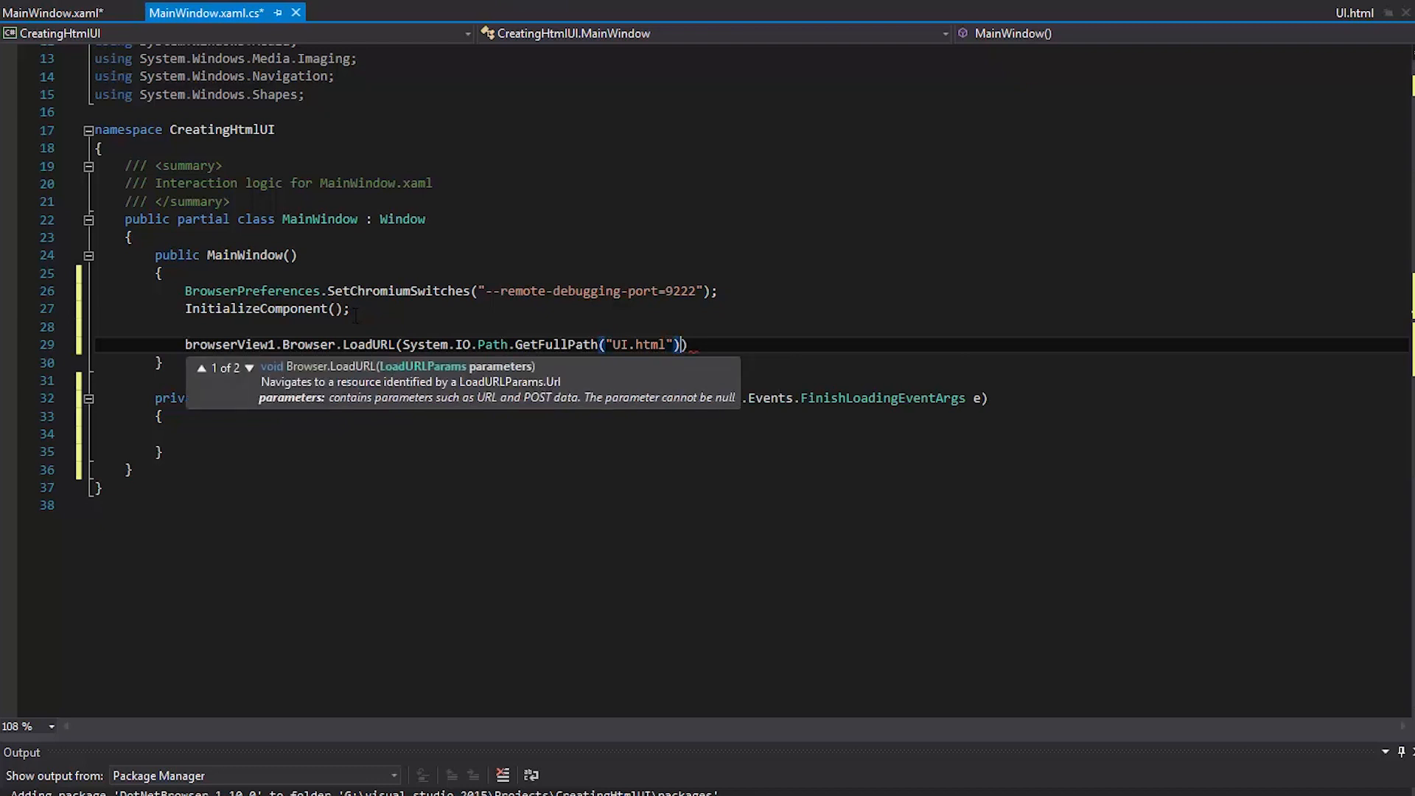
{"action": "type", "text": ";"}
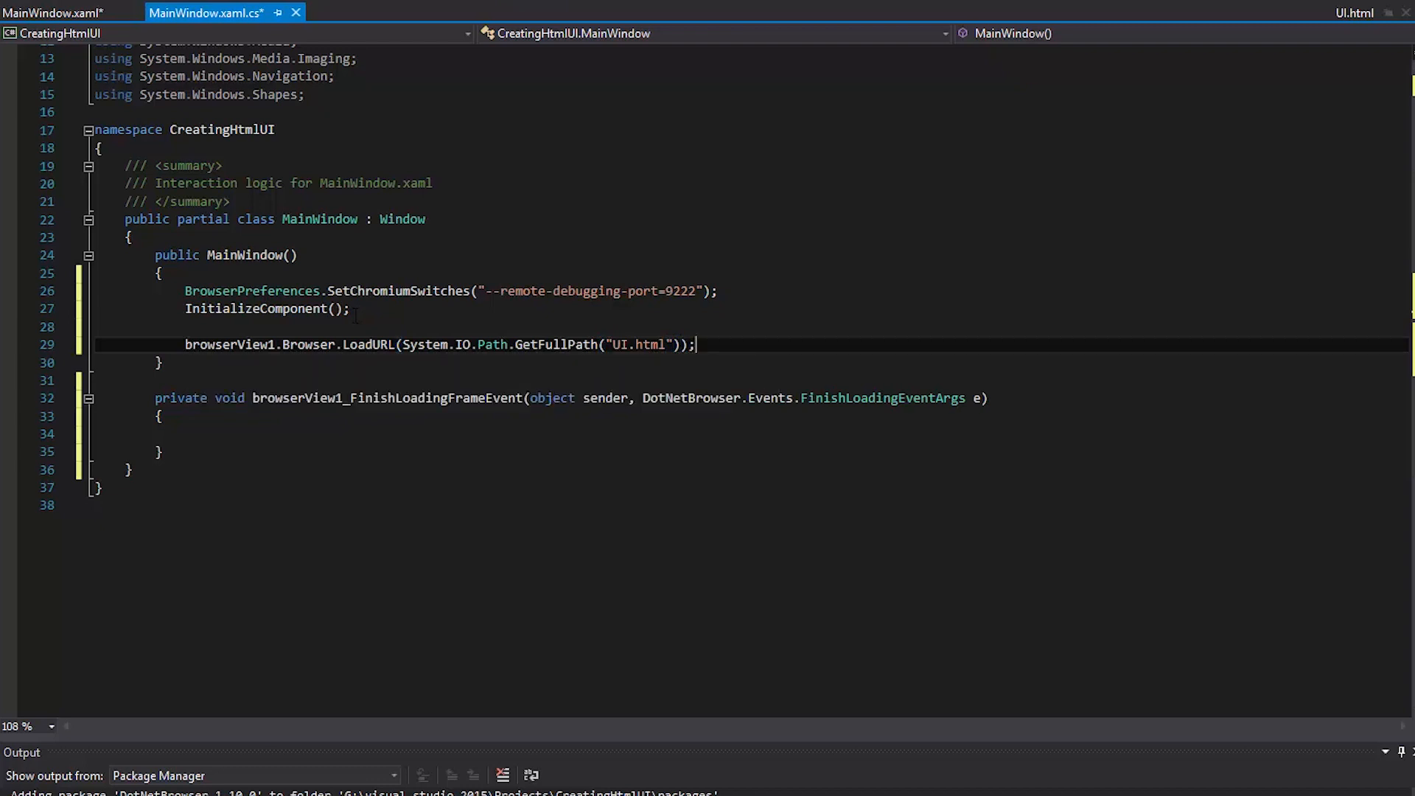
{"action": "type", "text": "BrowserView.Browser.LoadURL(browserView1.Browser.GetRemoteDebuggingURL());"}
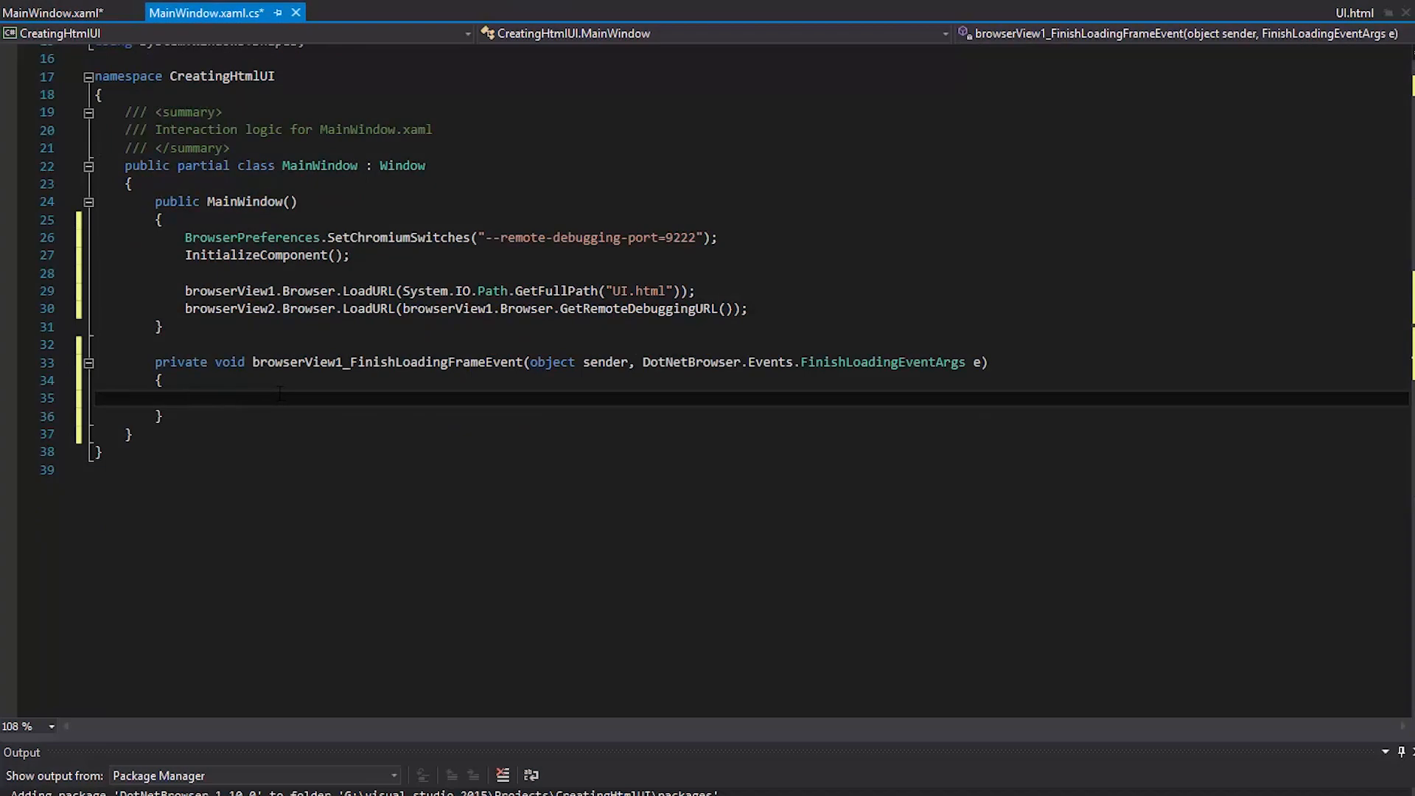
In the load handler, get the document and loop over its 'input' element nodes.
{"action": "type", "text": "if (e.IsMainFrame)"}
{"action": "type", "text": "DOM"}
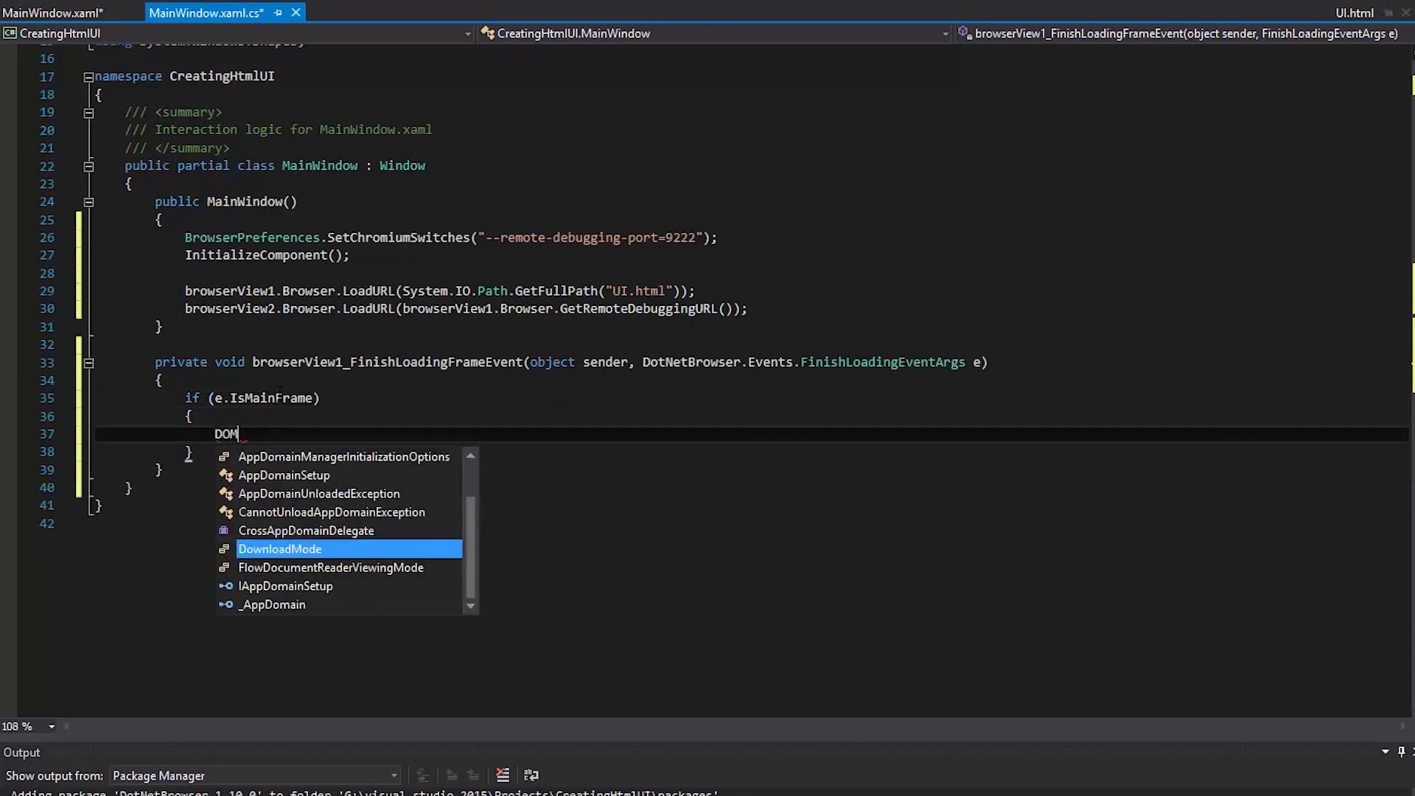
{"action": "right_click", "coordinate": [248, 434]}
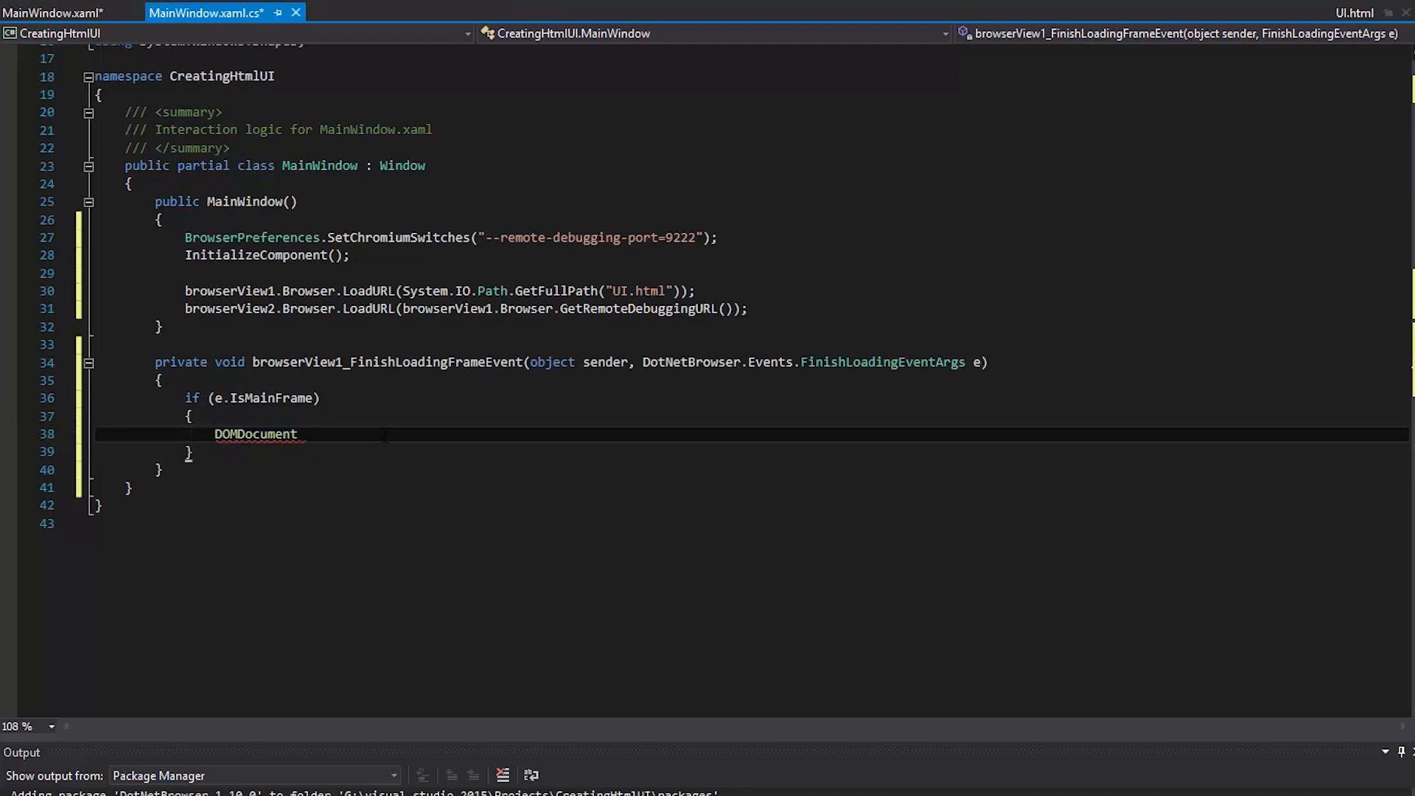
{"action": "type", "text": "document = e.Browser.GetDocument();"}
{"action": "type", "text": "List<Dom"}
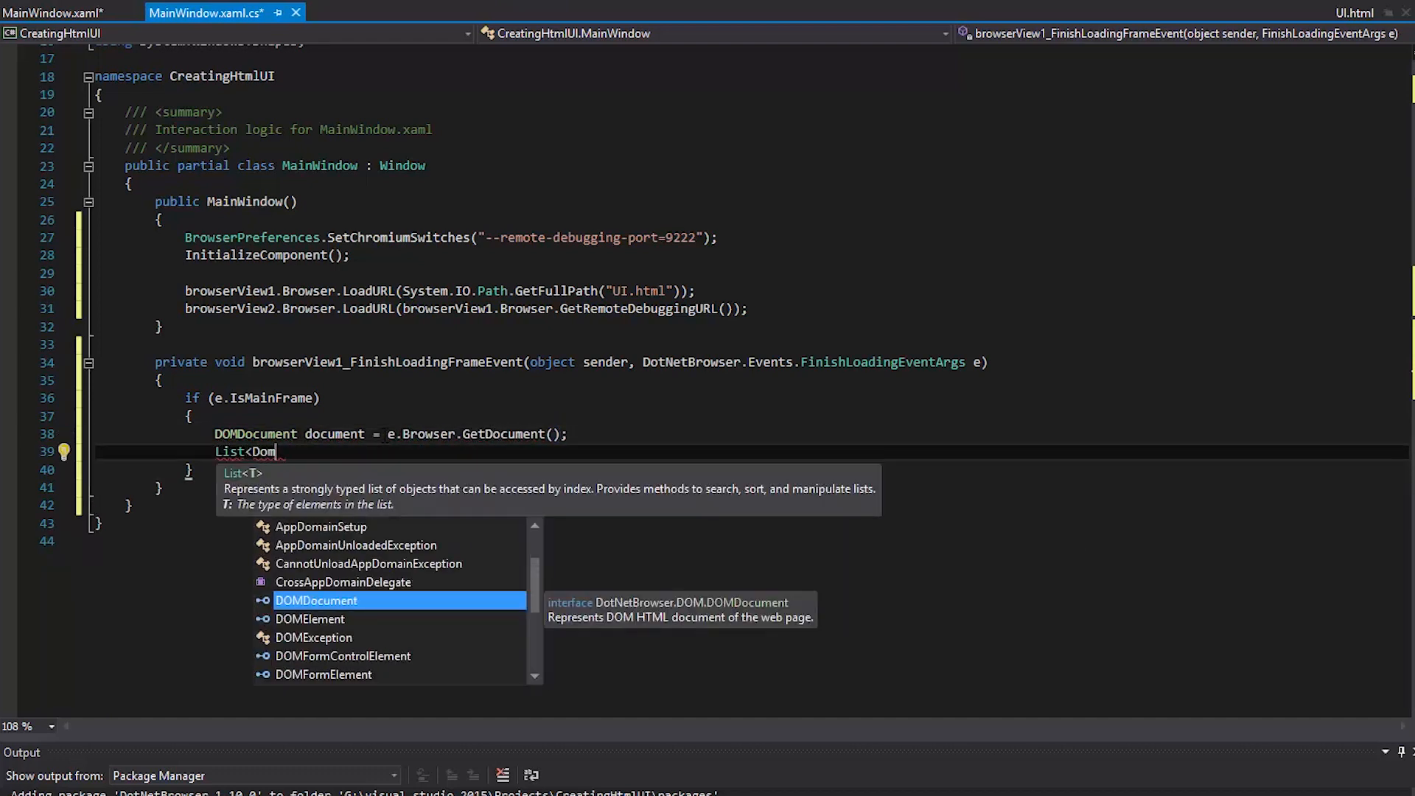
{"action": "type", "text": "DOMNode> inputs = document.GetElementsByTagName(\"input\");"}
{"action": "type", "text": "foreach (var item in collection"}
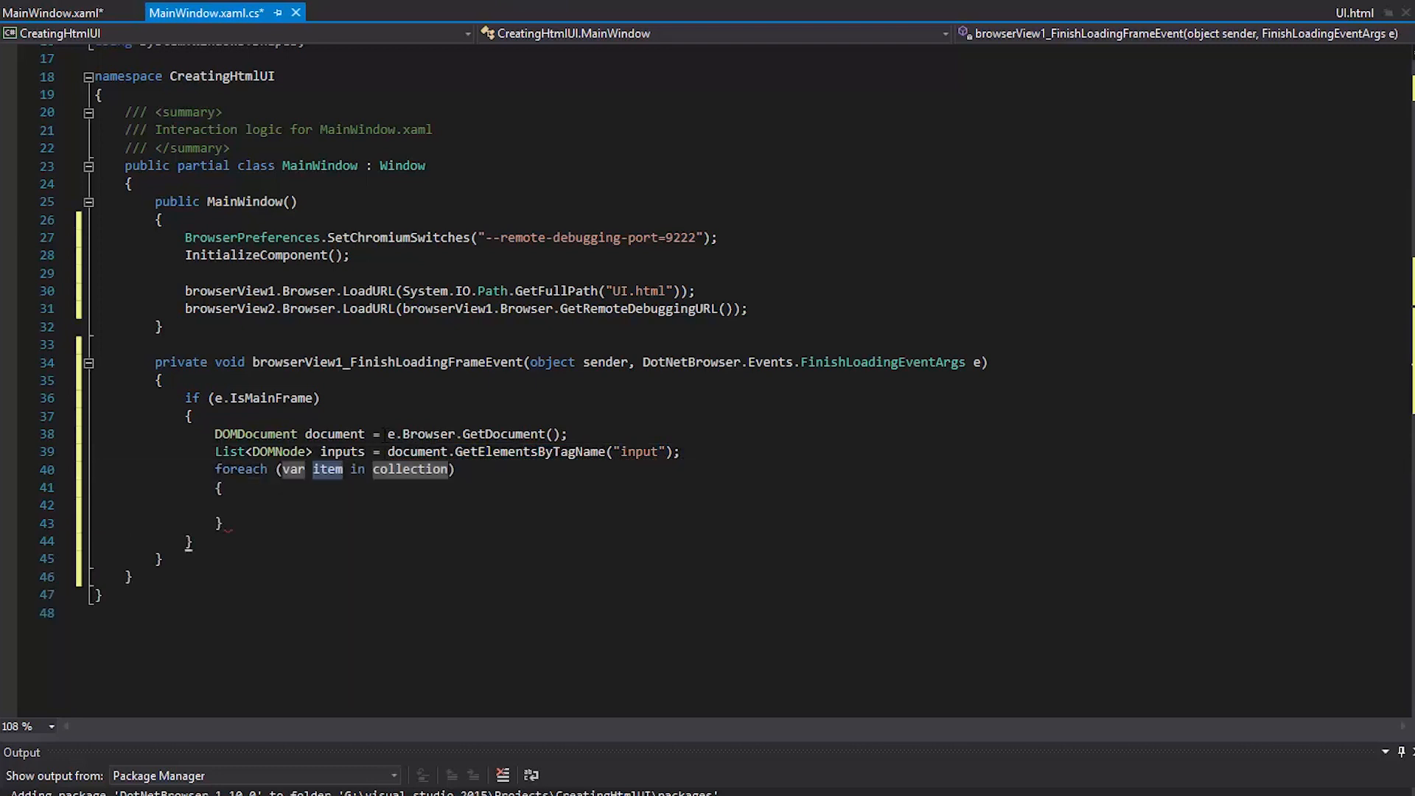
{"action": "type", "text": "inputs"}
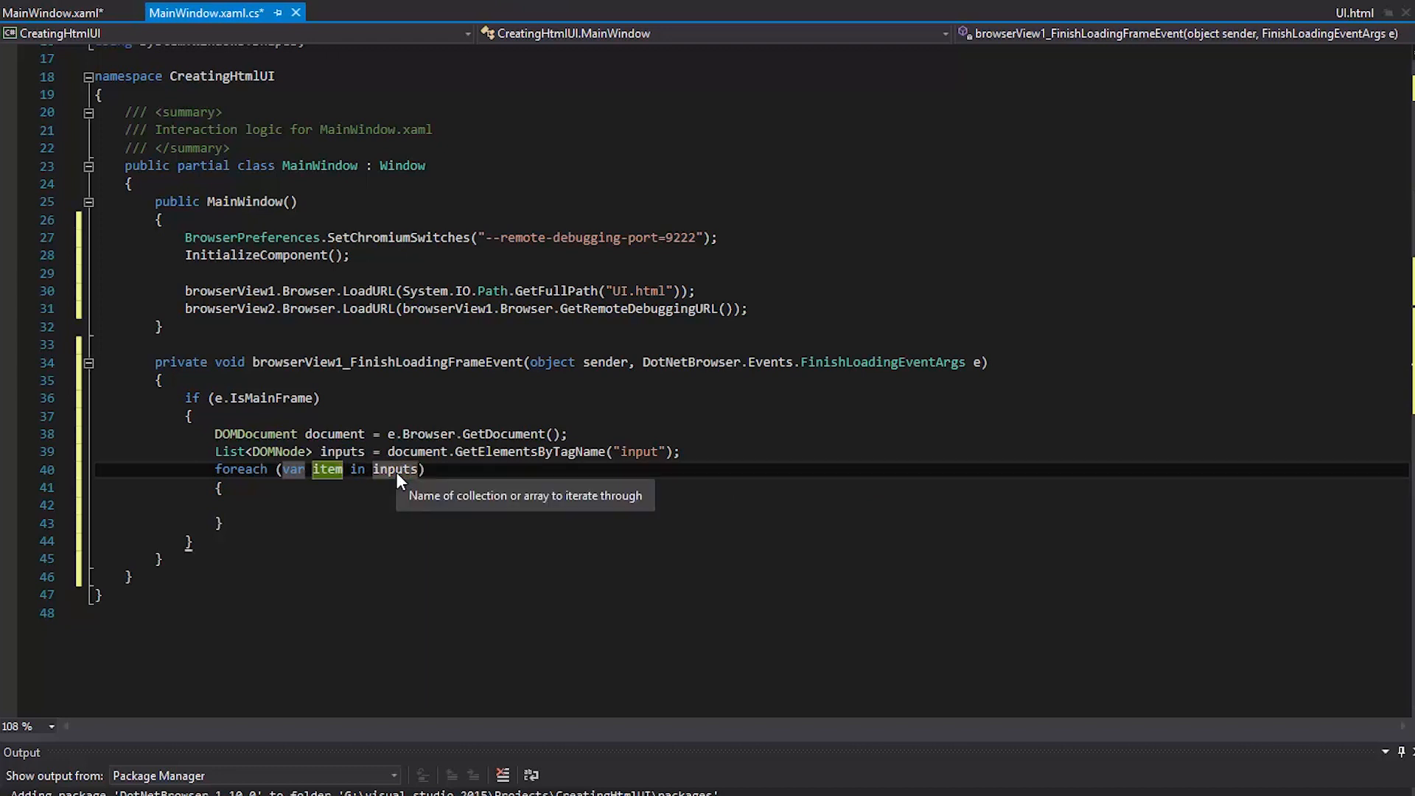
{"action": "type", "text": "node"}
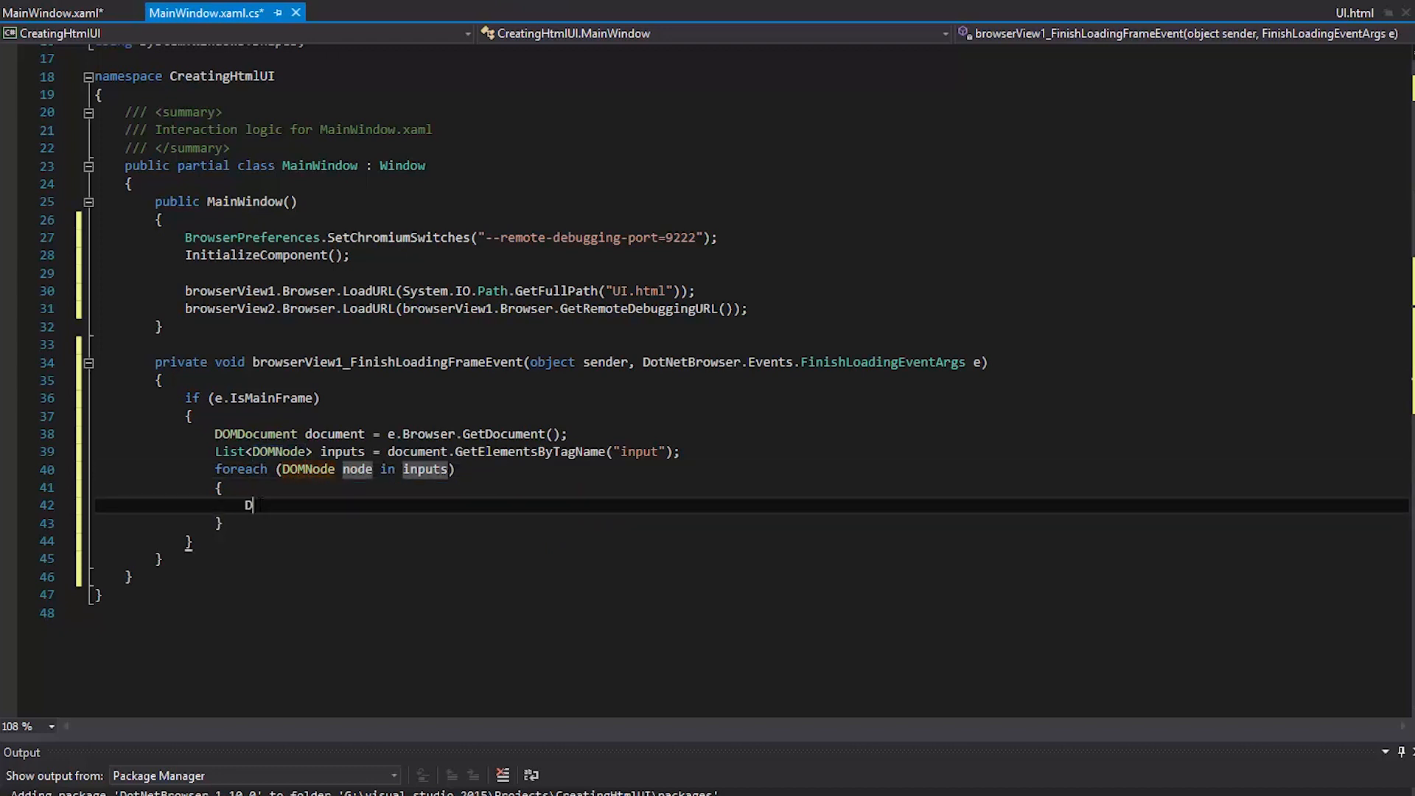
Cast each node to DOMElement and test whether its lowercased 'type' attribute is submit.
{"action": "type", "text": "DOMElement eleme"}
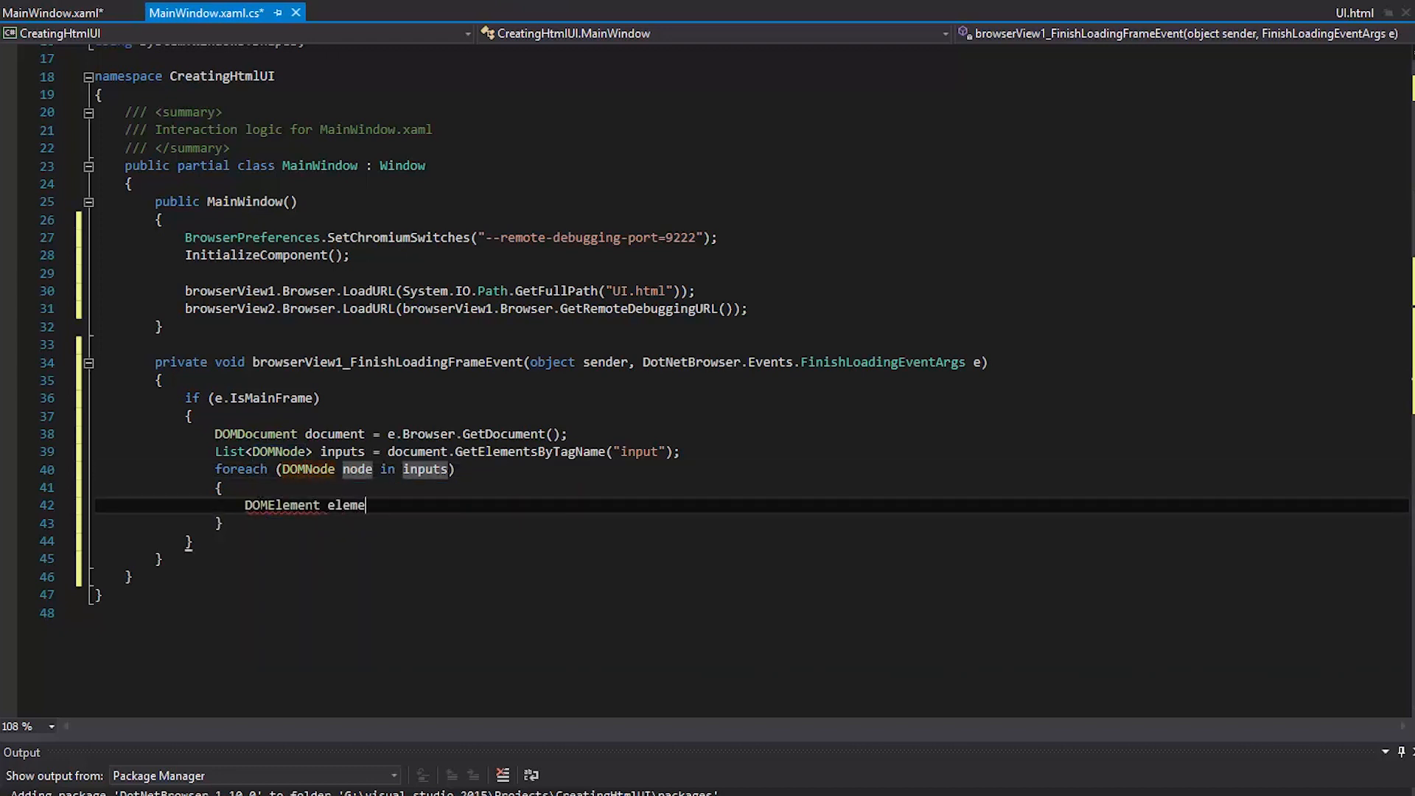
{"action": "type", "text": "nt = node as"}
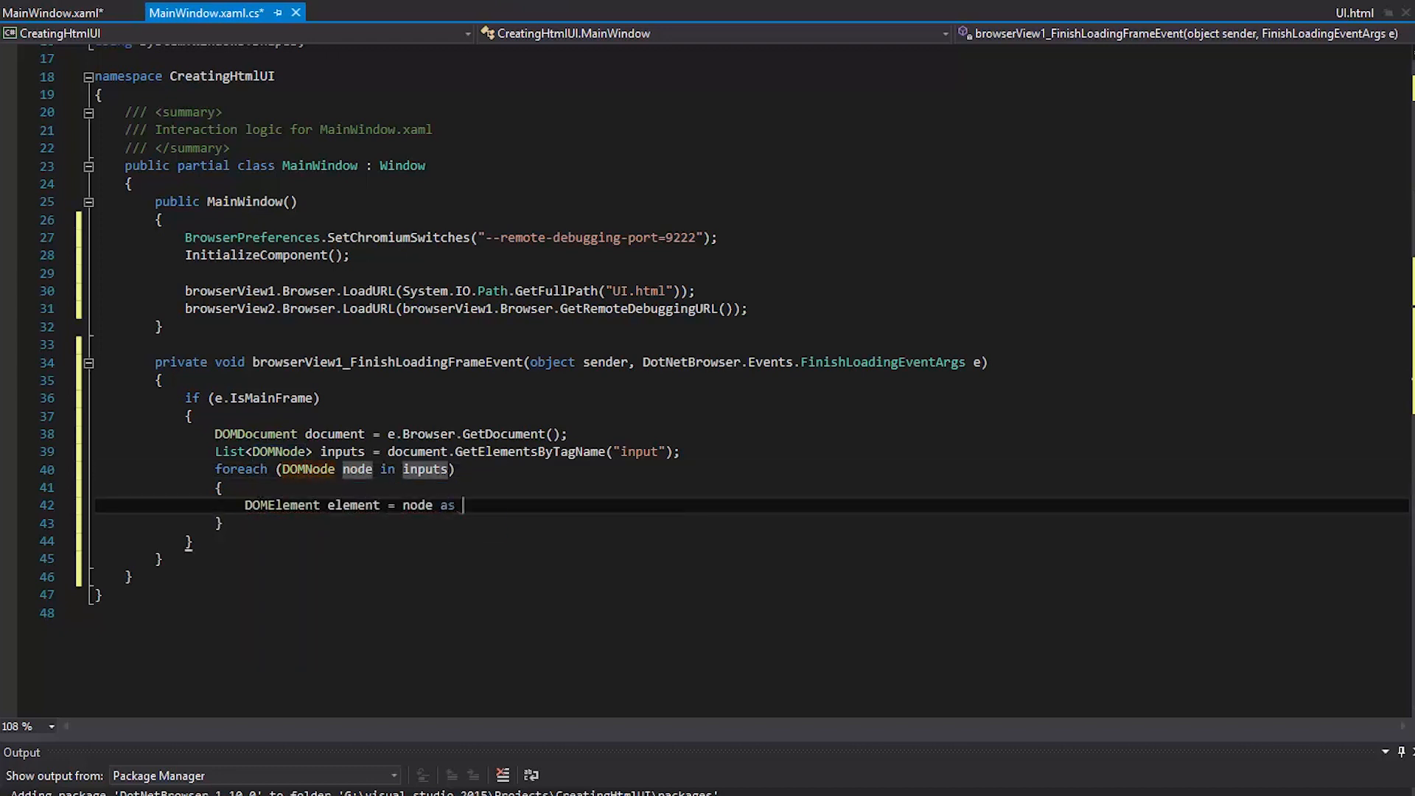
{"action": "type", "text": "DOMElement;"}
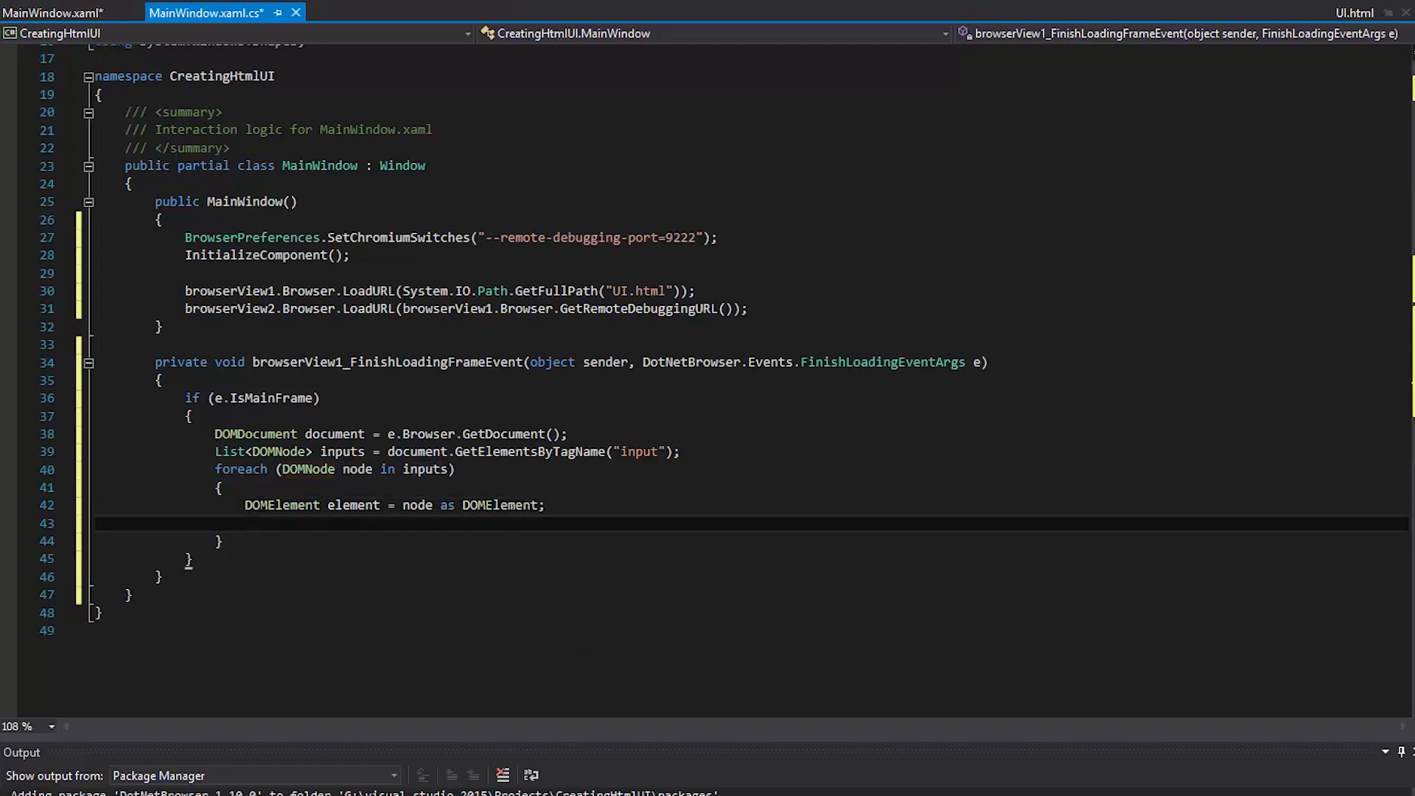
{"action": "type", "text": "if(element)"}
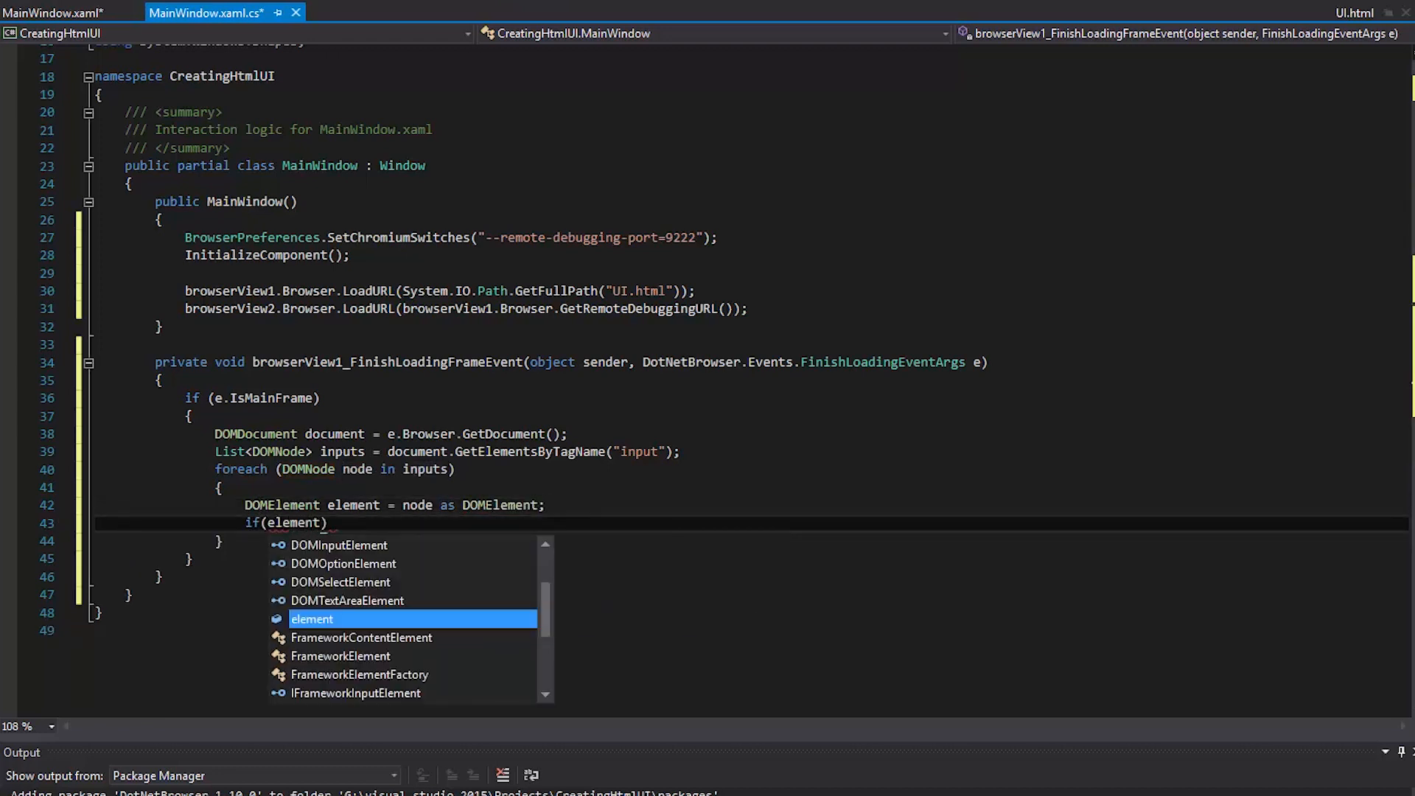
{"action": "type", "text": ".GetAttribute()"}
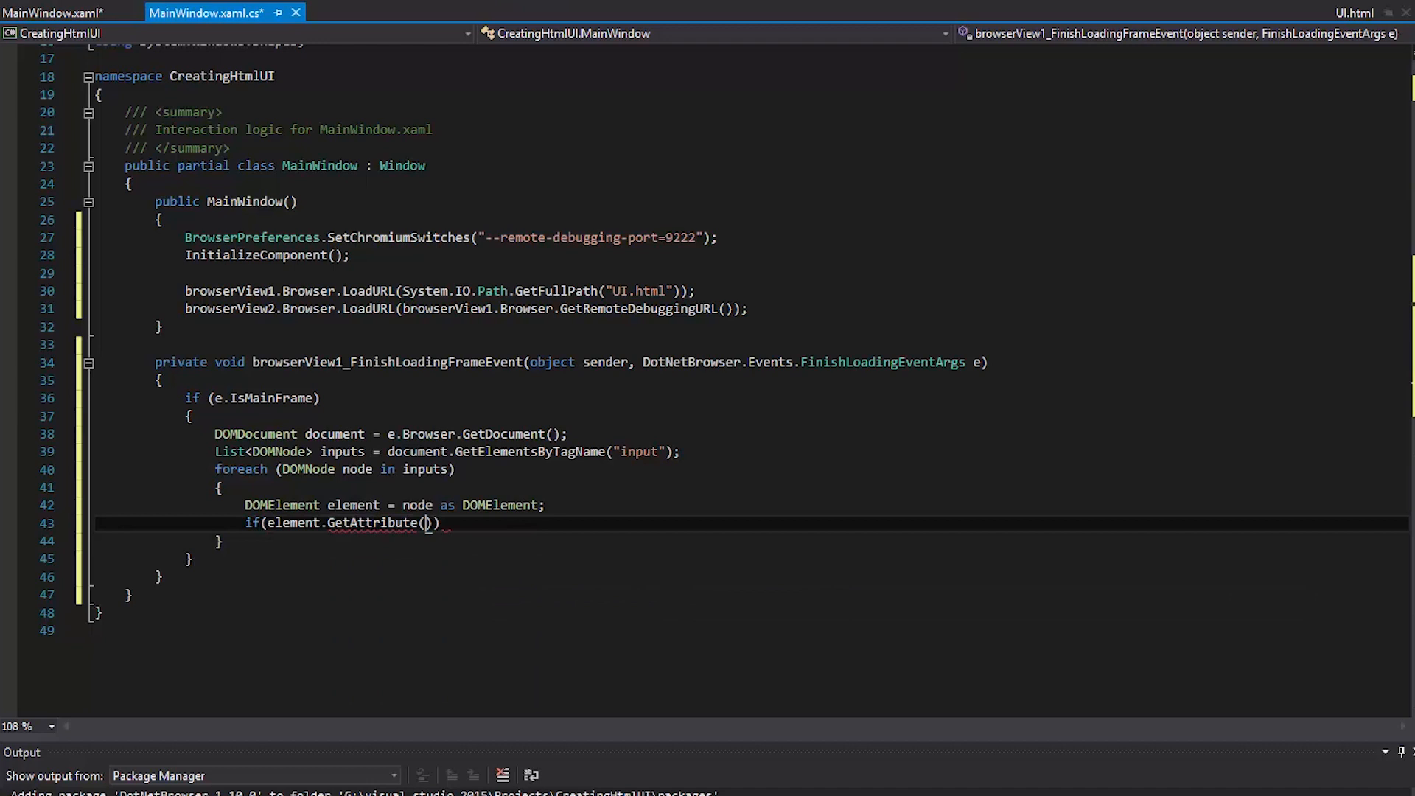
{"action": "type", "text": "\"type\""}
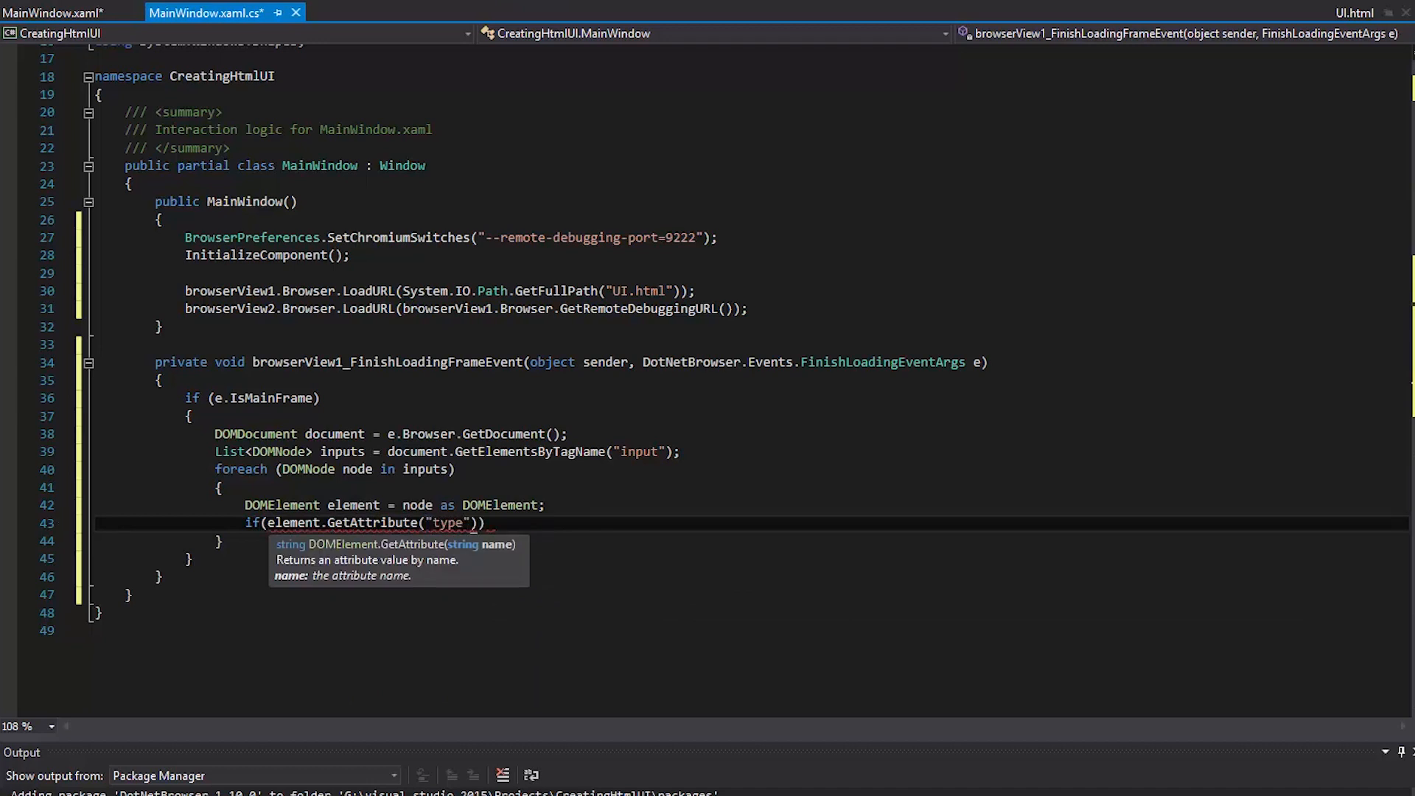
{"action": "type", "text": ".ToLower().Equals(\"submit\"))"}
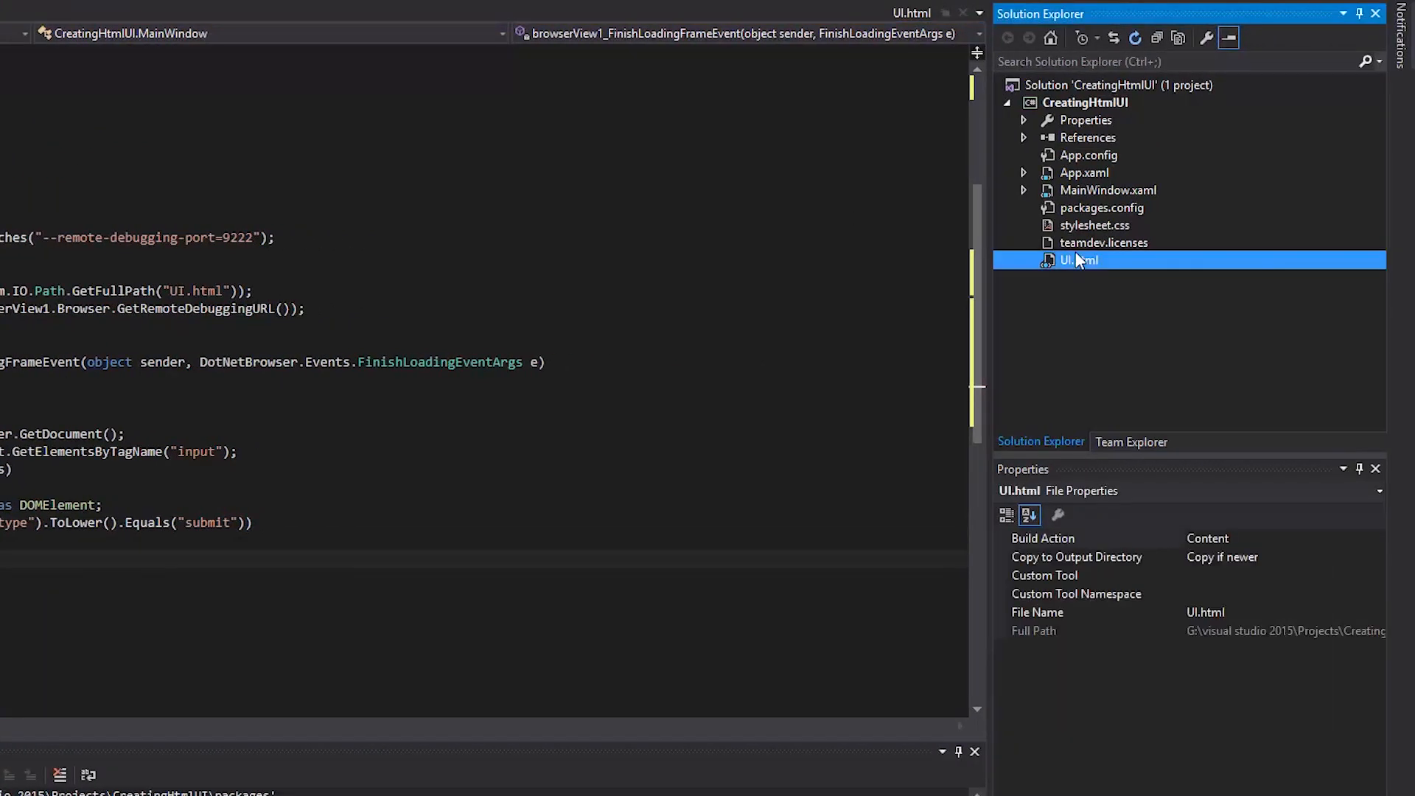
Review the UI.html page and MainWindow.xaml markup, then return to MainWindow.xaml.cs.
{"action": "double_click", "coordinate": [1080, 260]}
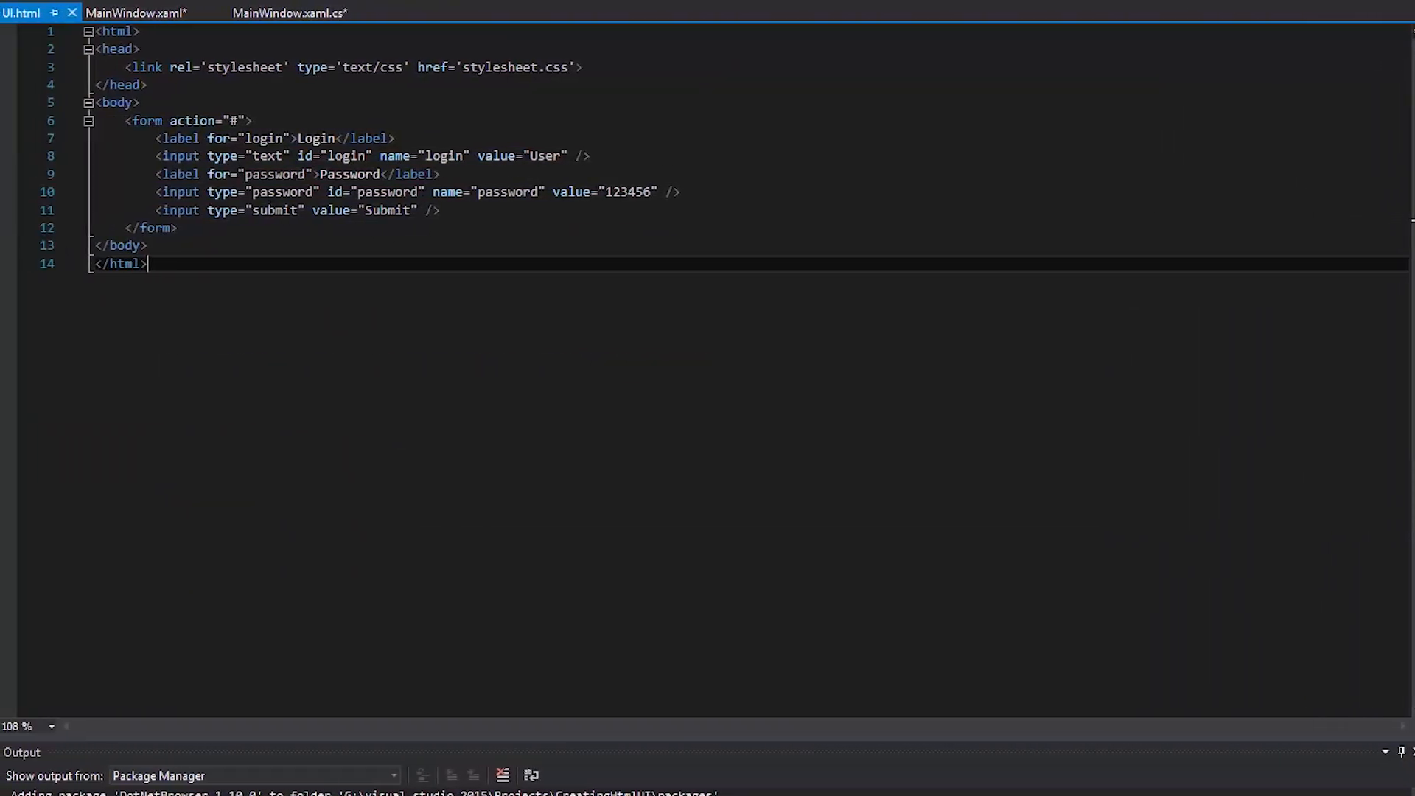
{"action": "left_click", "coordinate": [161, 13]}
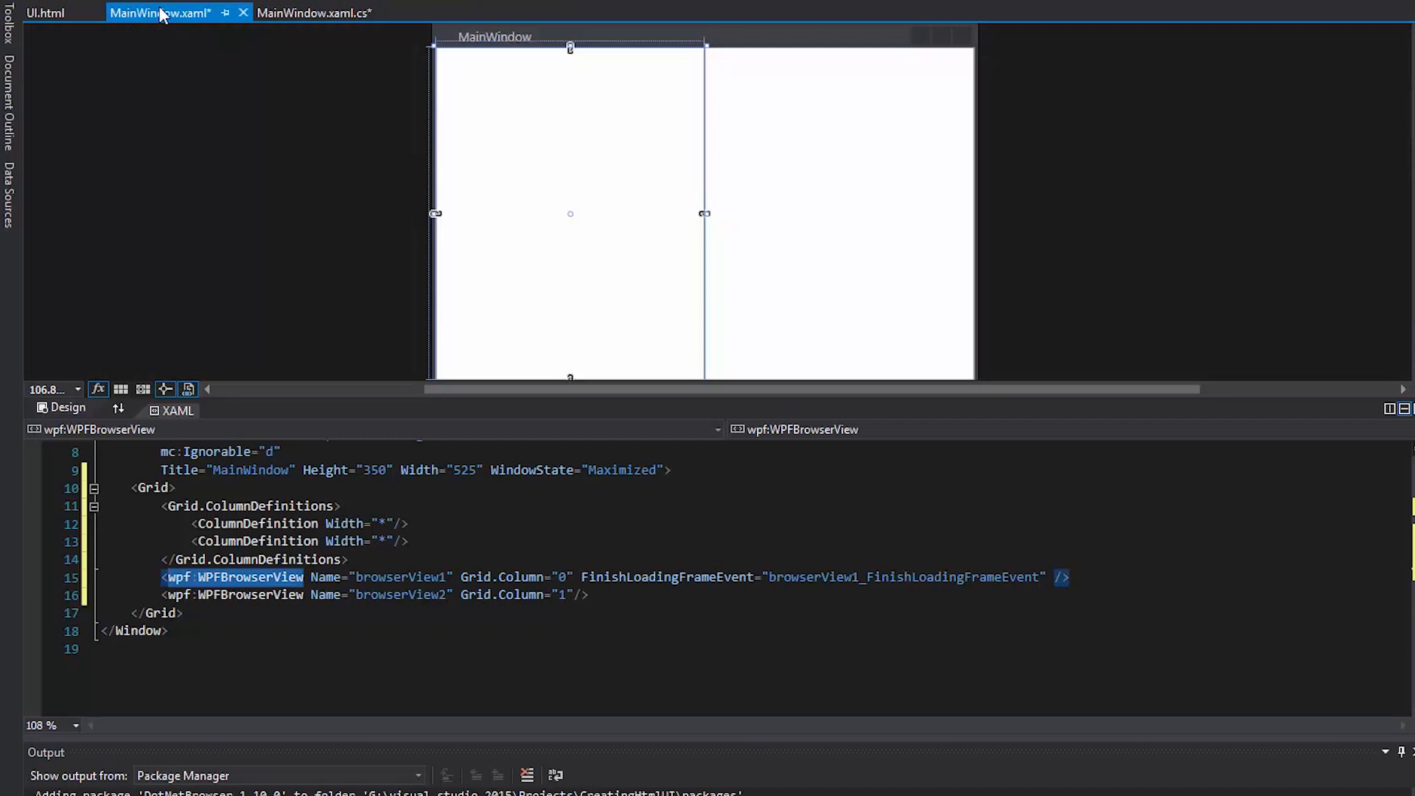
{"action": "left_click", "coordinate": [315, 12]}
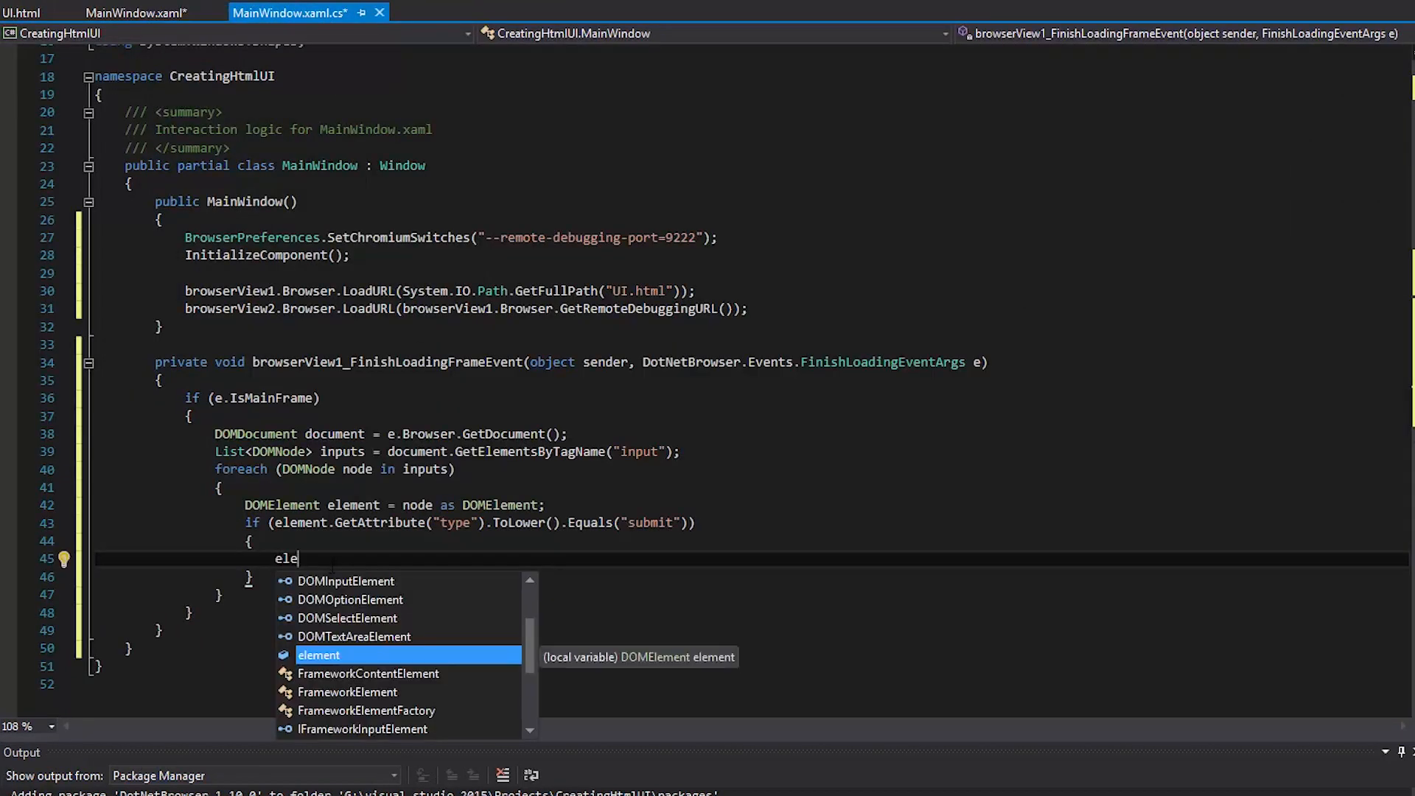
Add an OnClick event listener calling OnSubmitClicked, and generate the OnSubmitClicked method stub.
{"action": "type", "text": "element.AddEventListener(DOMEventType"}
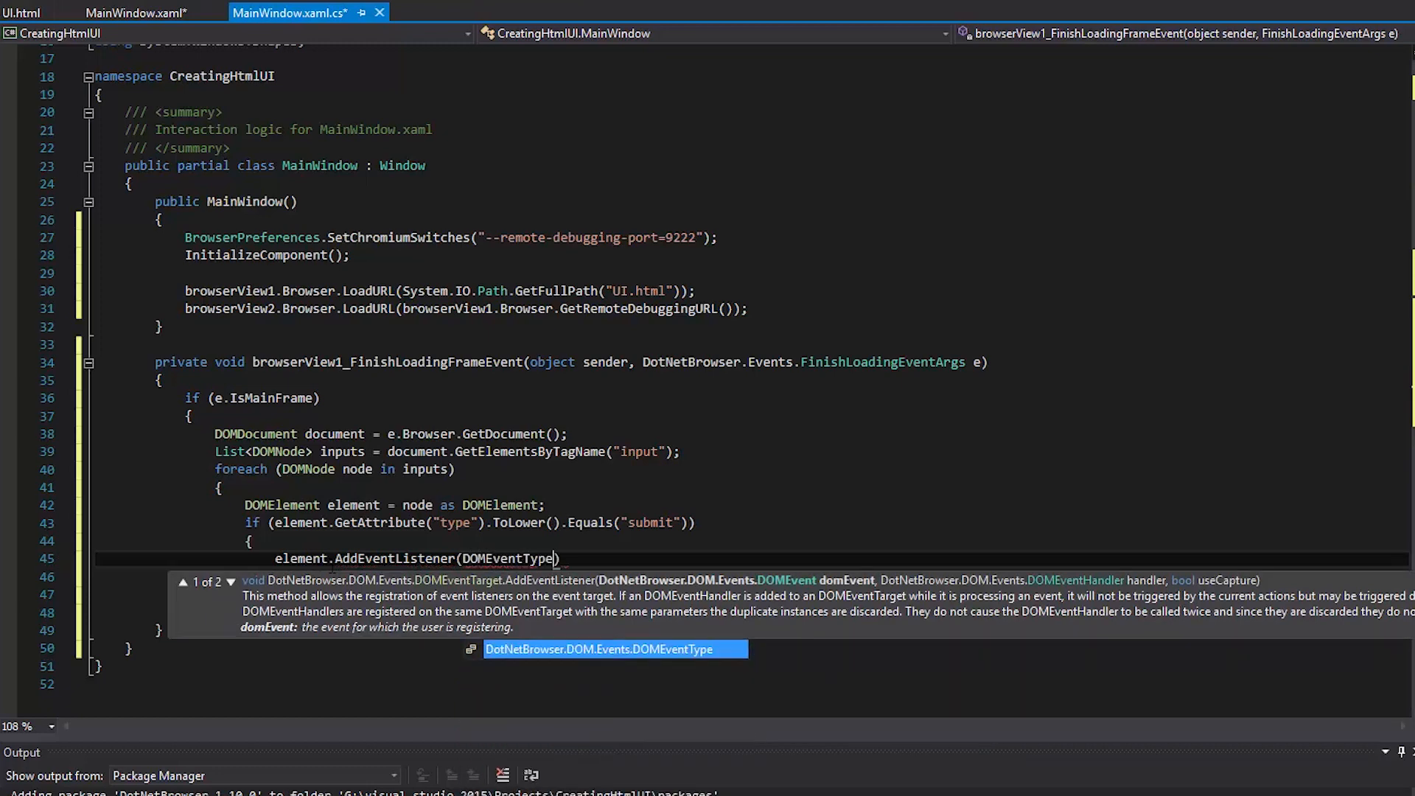
{"action": "right_click", "coordinate": [406, 558]}
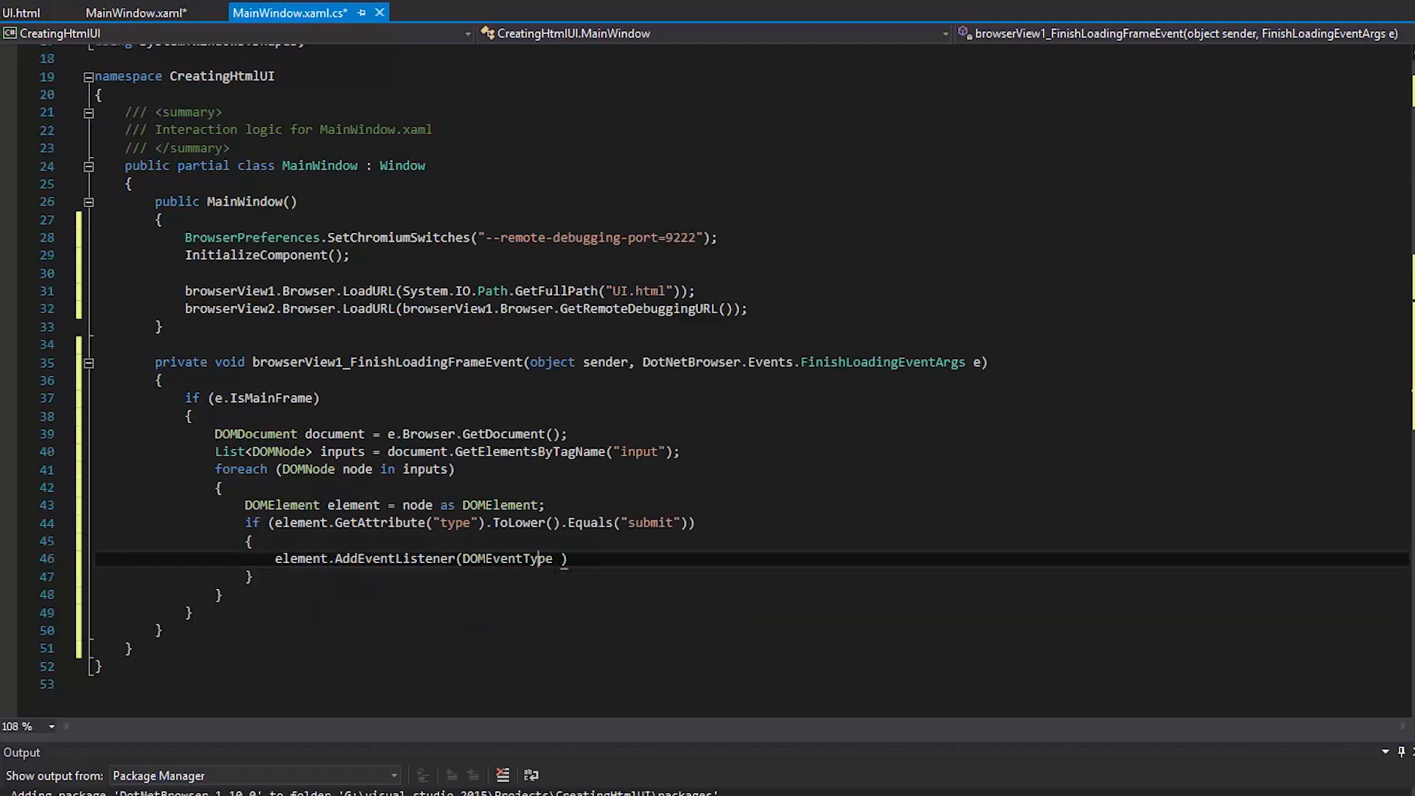
{"action": "type", "text": "."}
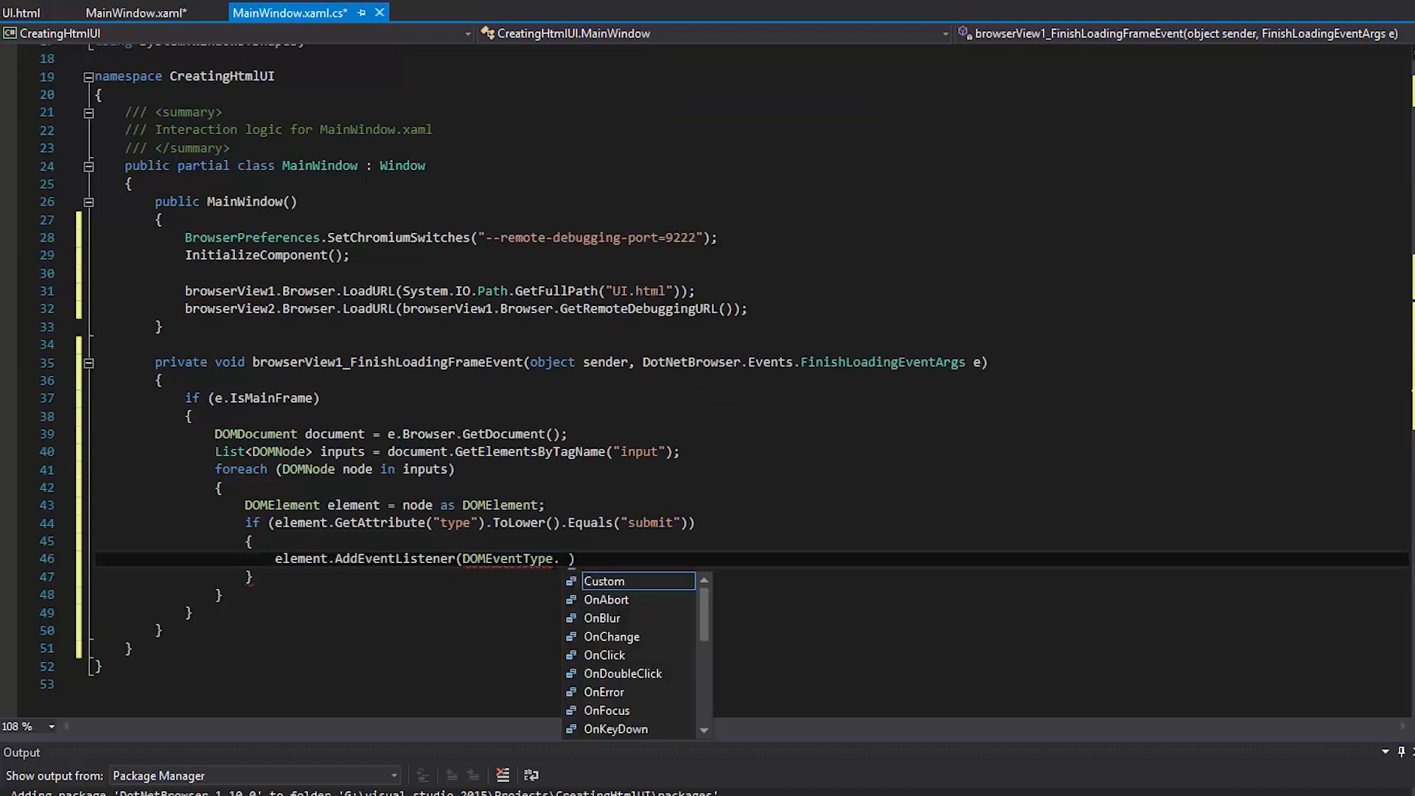
{"action": "type", "text": "OnClick,"}
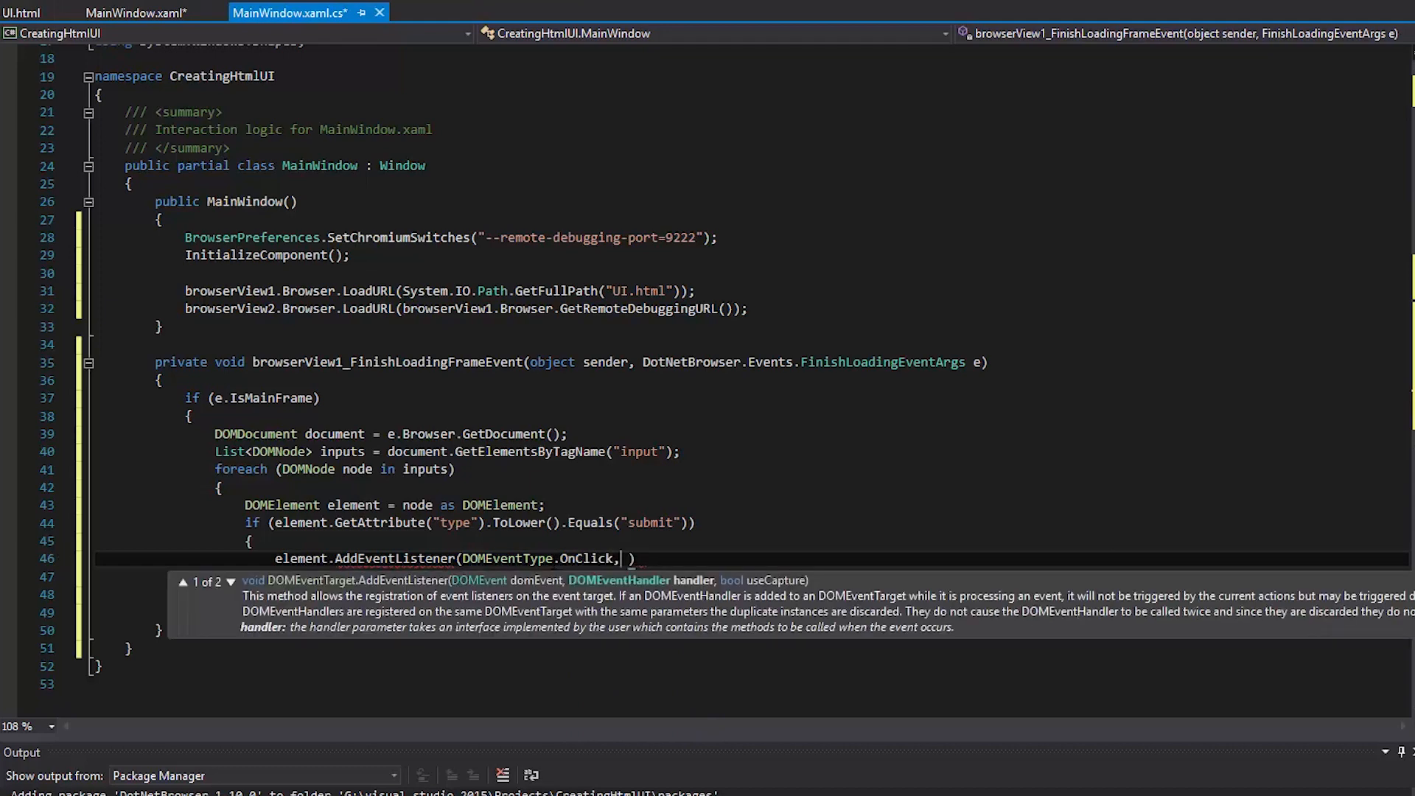
{"action": "type", "text": "OnSubmitClicked, false"}
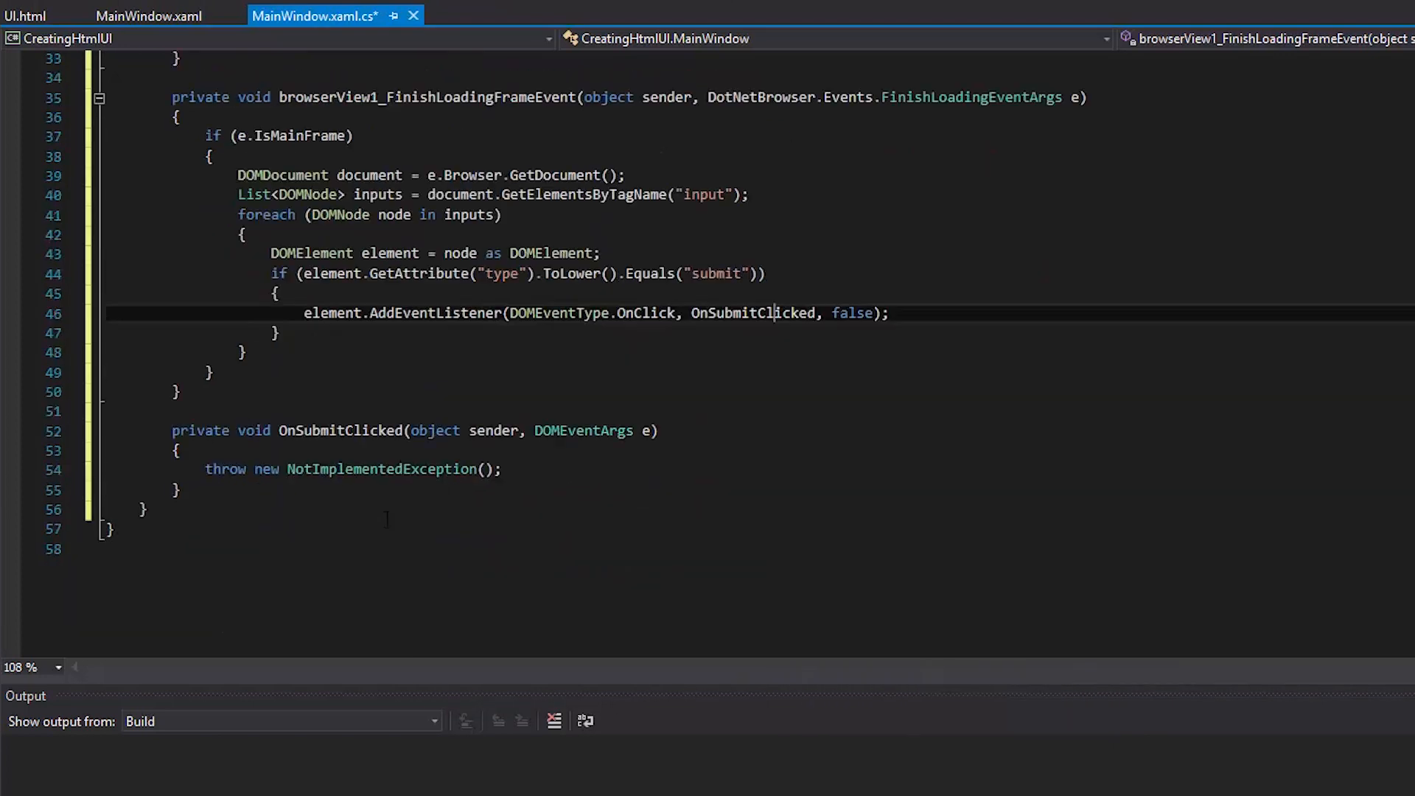
{"action": "type", "text": "Task.Run(new"}
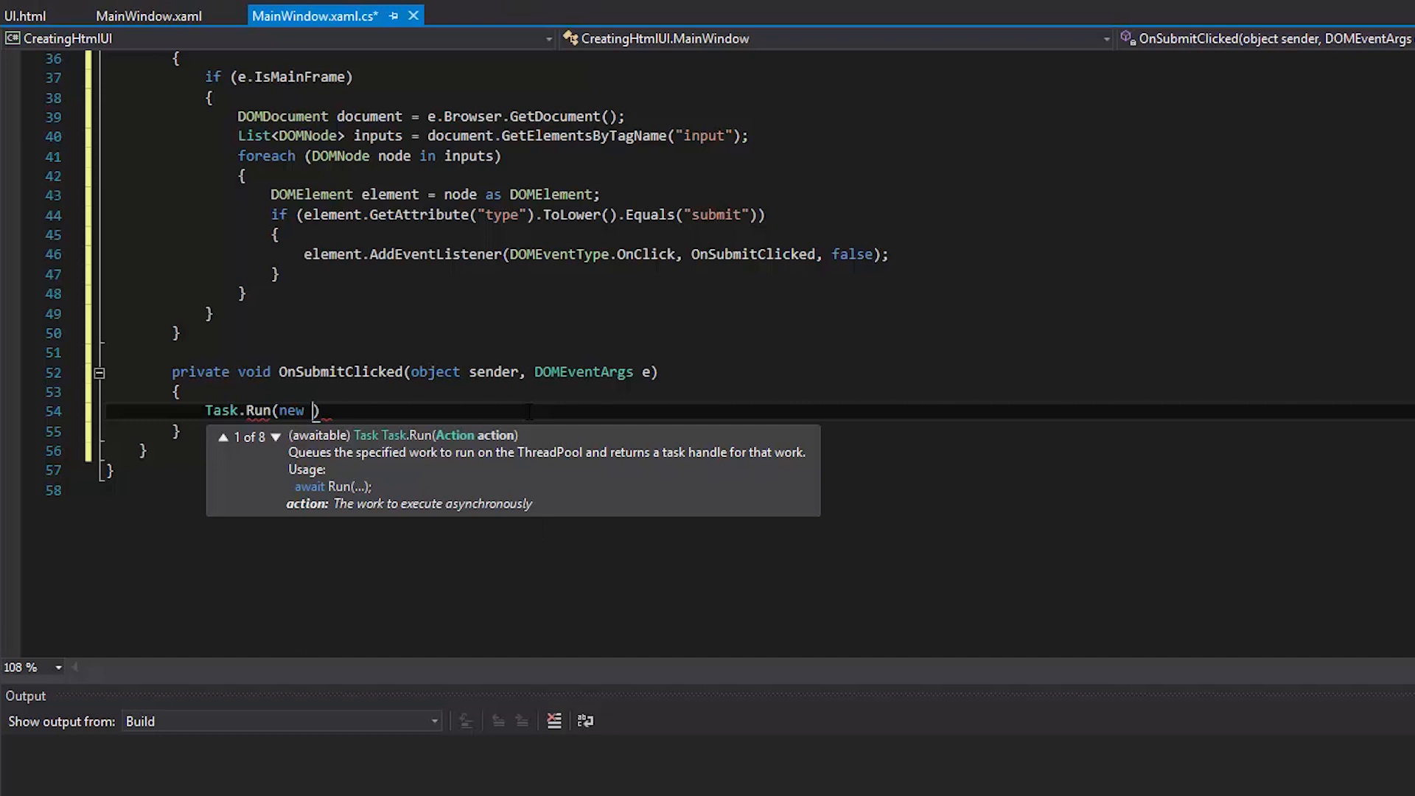
In a task, read login and password from the 'login' and 'password' DOMInputElement values.
{"action": "type", "text": "Action(()"}
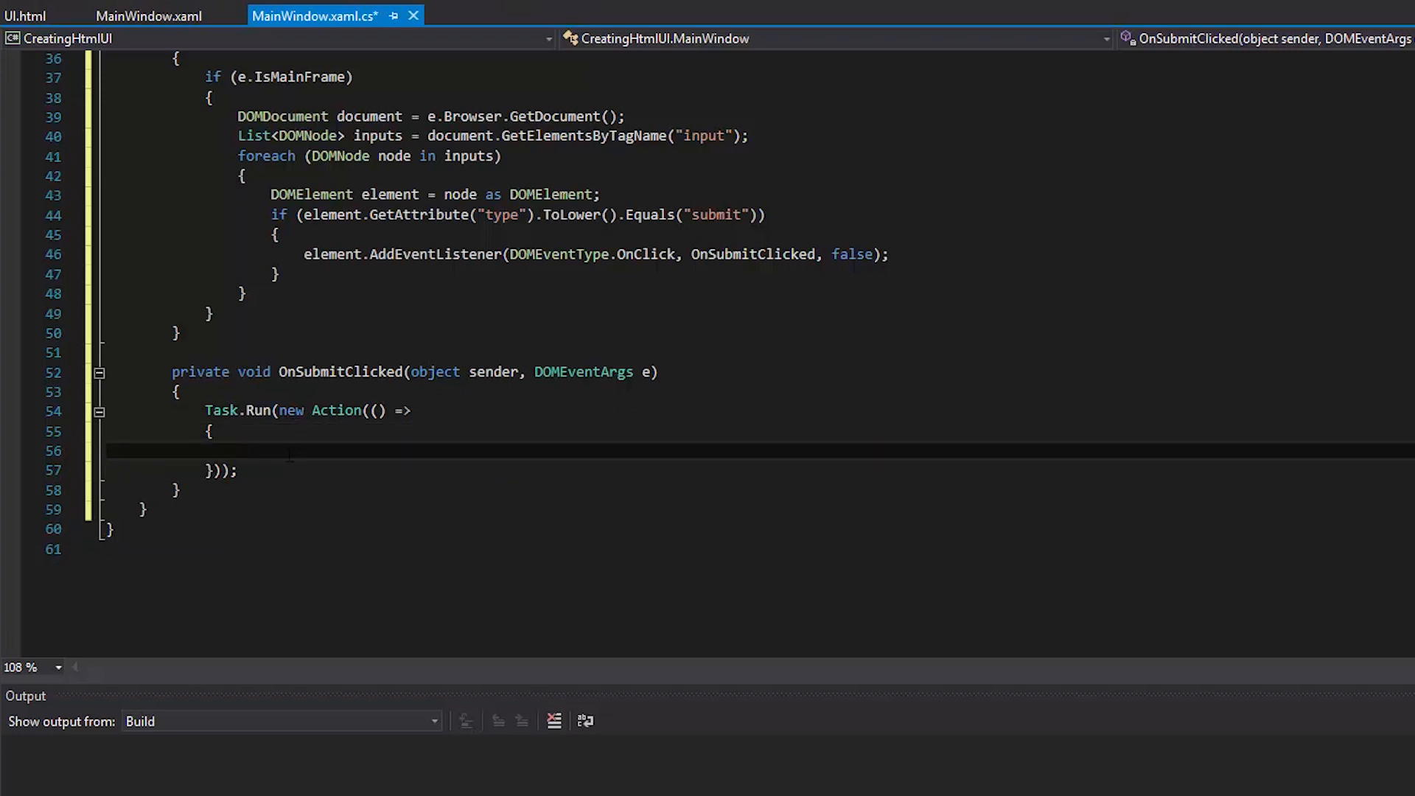
{"action": "type", "text": "string login = string.Empty"}
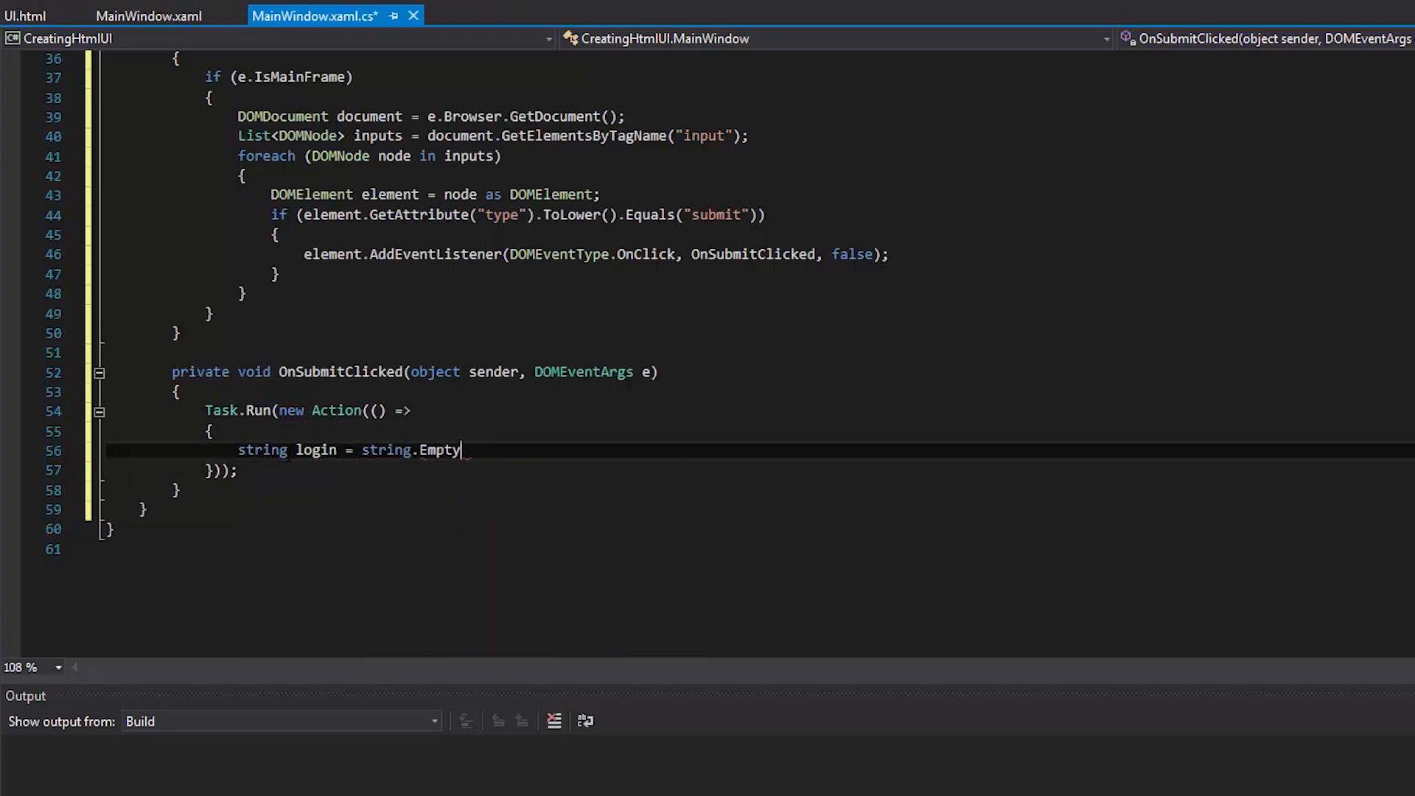
{"action": "type", "text": ";"}
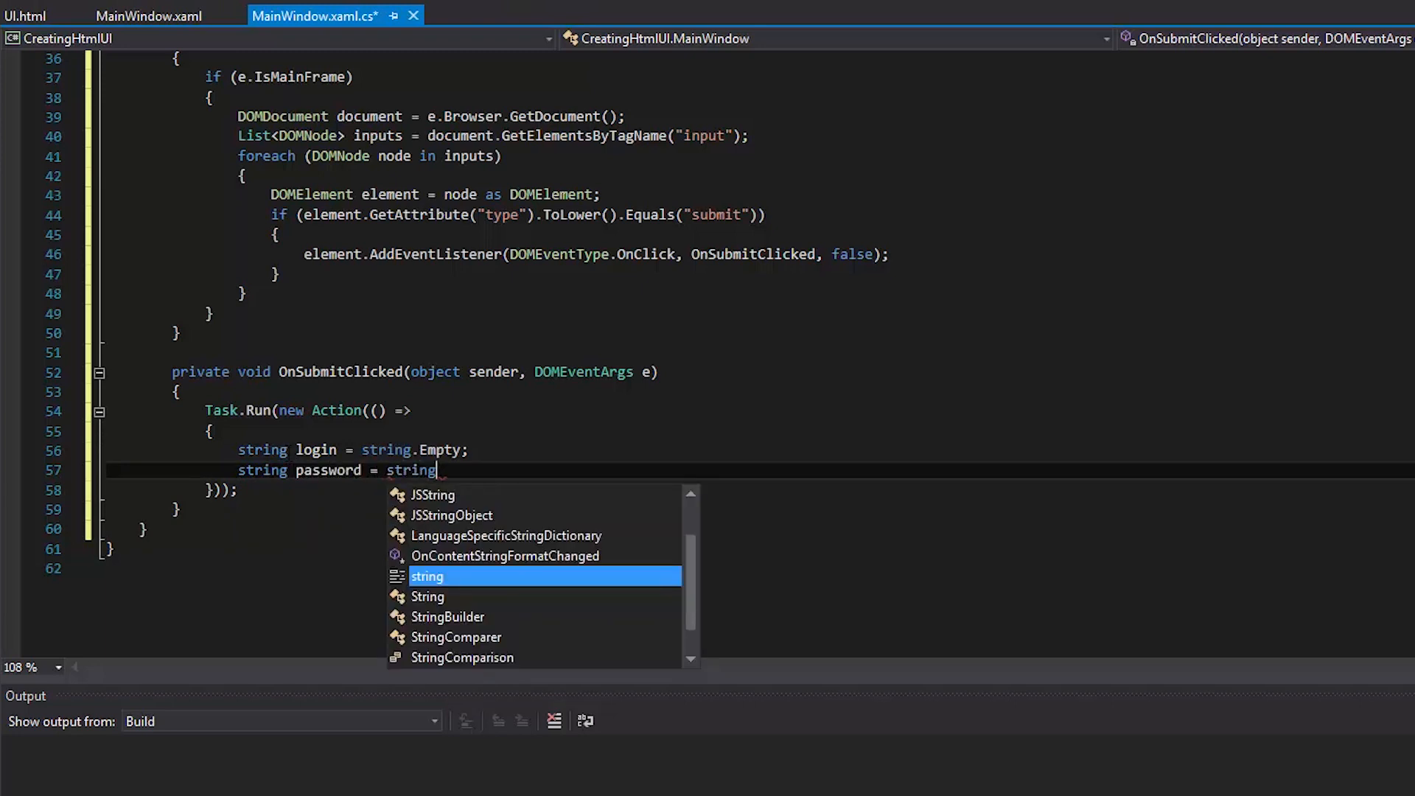
{"action": "type", "text": ".Empty;"}
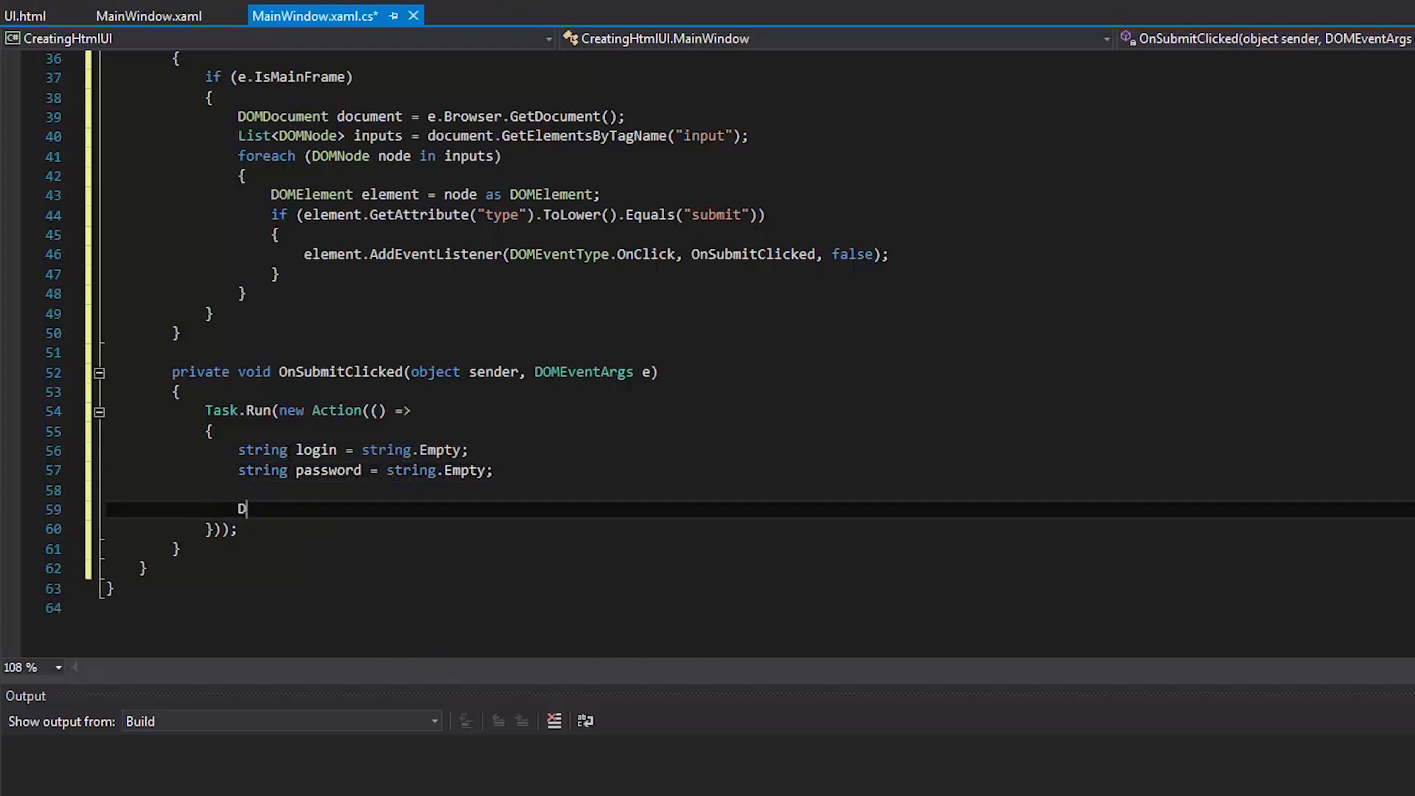
{"action": "type", "text": "OMDocument document = browserView1.Browser.GetDocument();"}
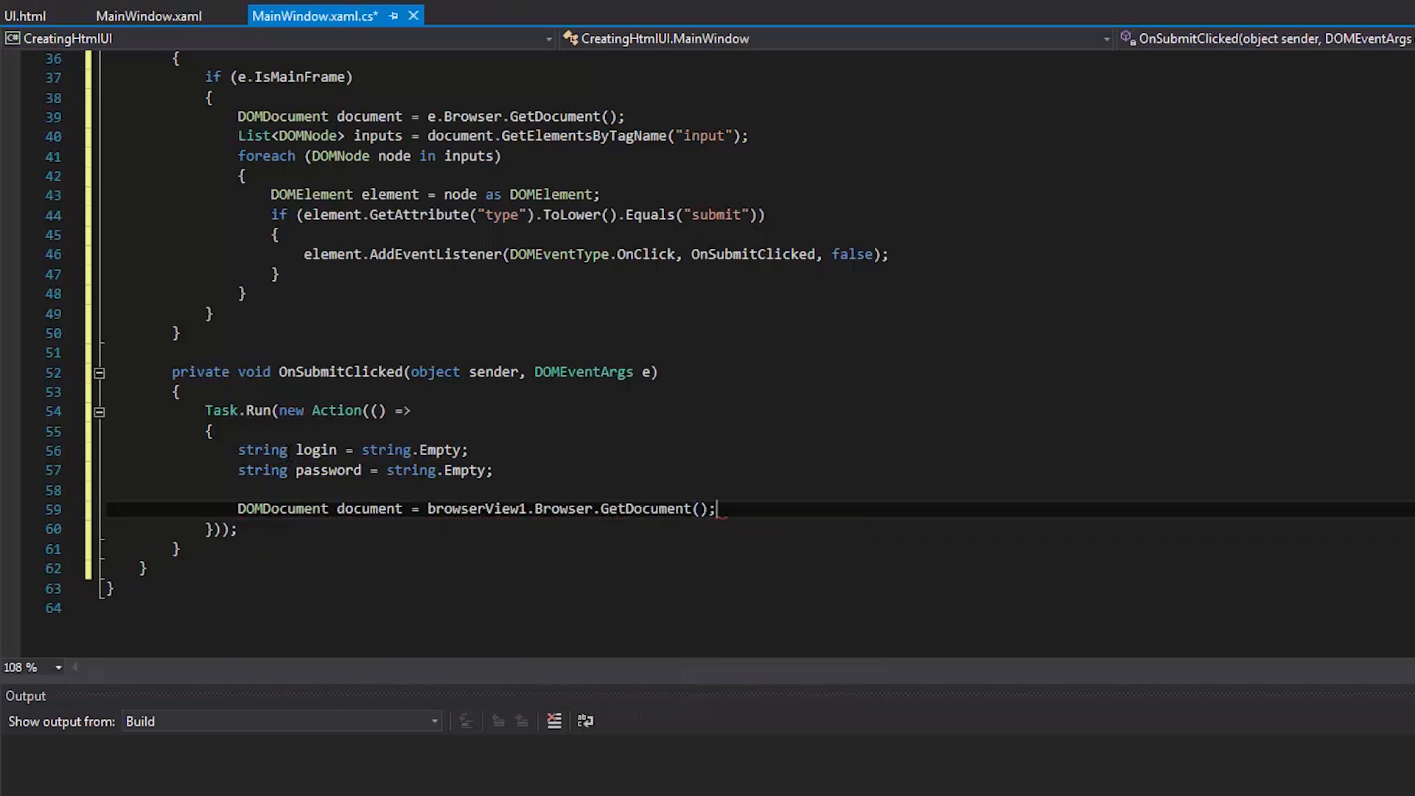
{"action": "type", "text": "login = (("}
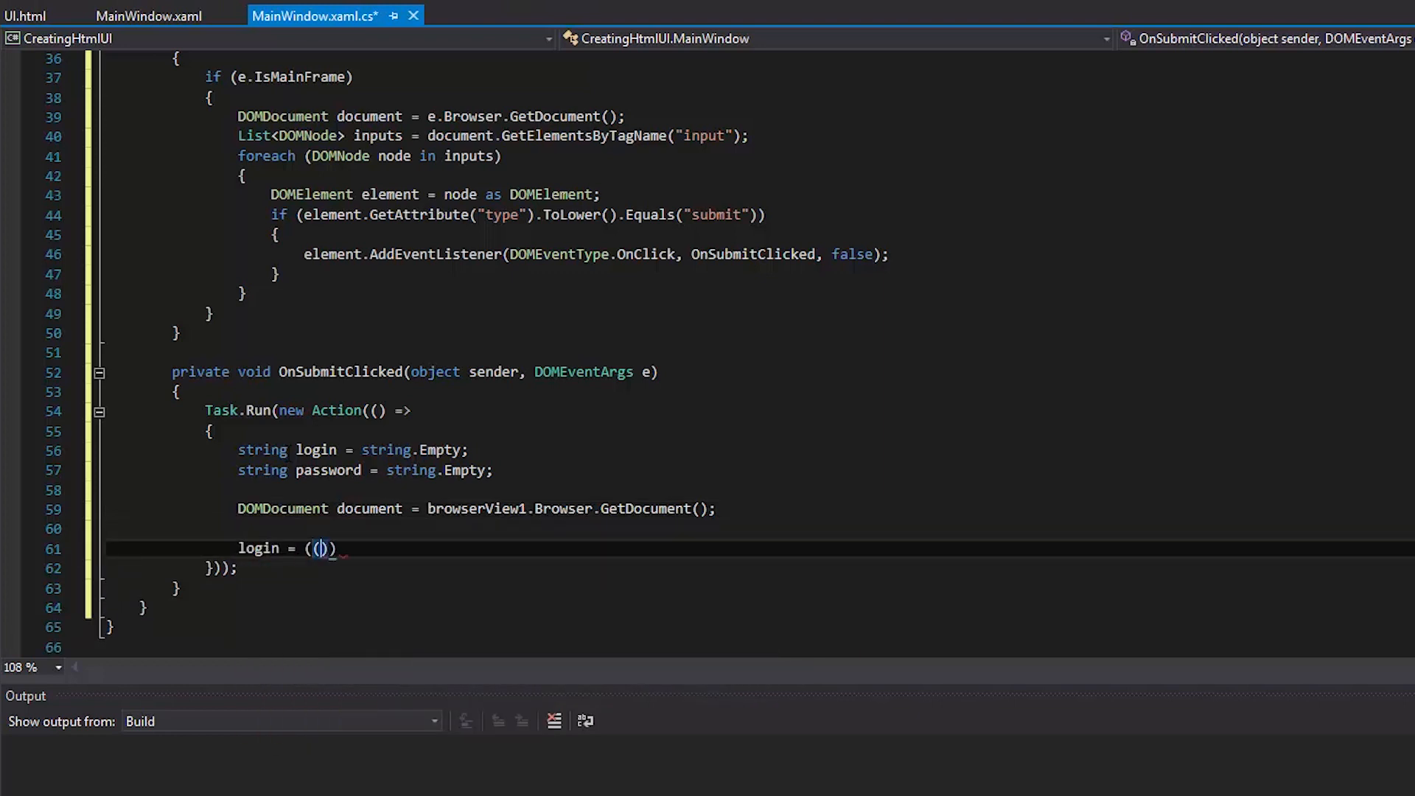
{"action": "type", "text": "(DOMInputElement)document.GetElementById(\"login"}
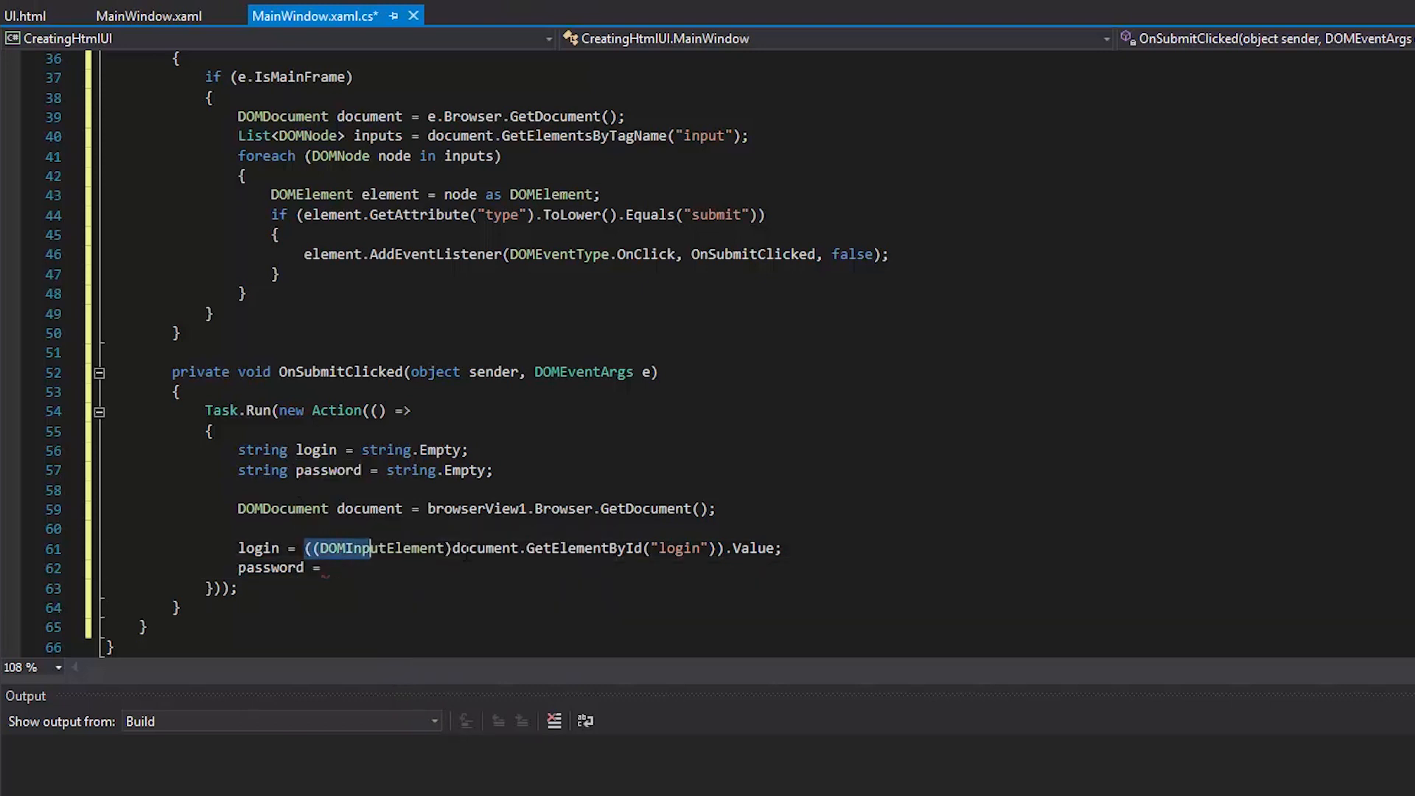
{"action": "type", "text": "((DOMInputElement)document.GetElementById(\"pass\")).Value;"}
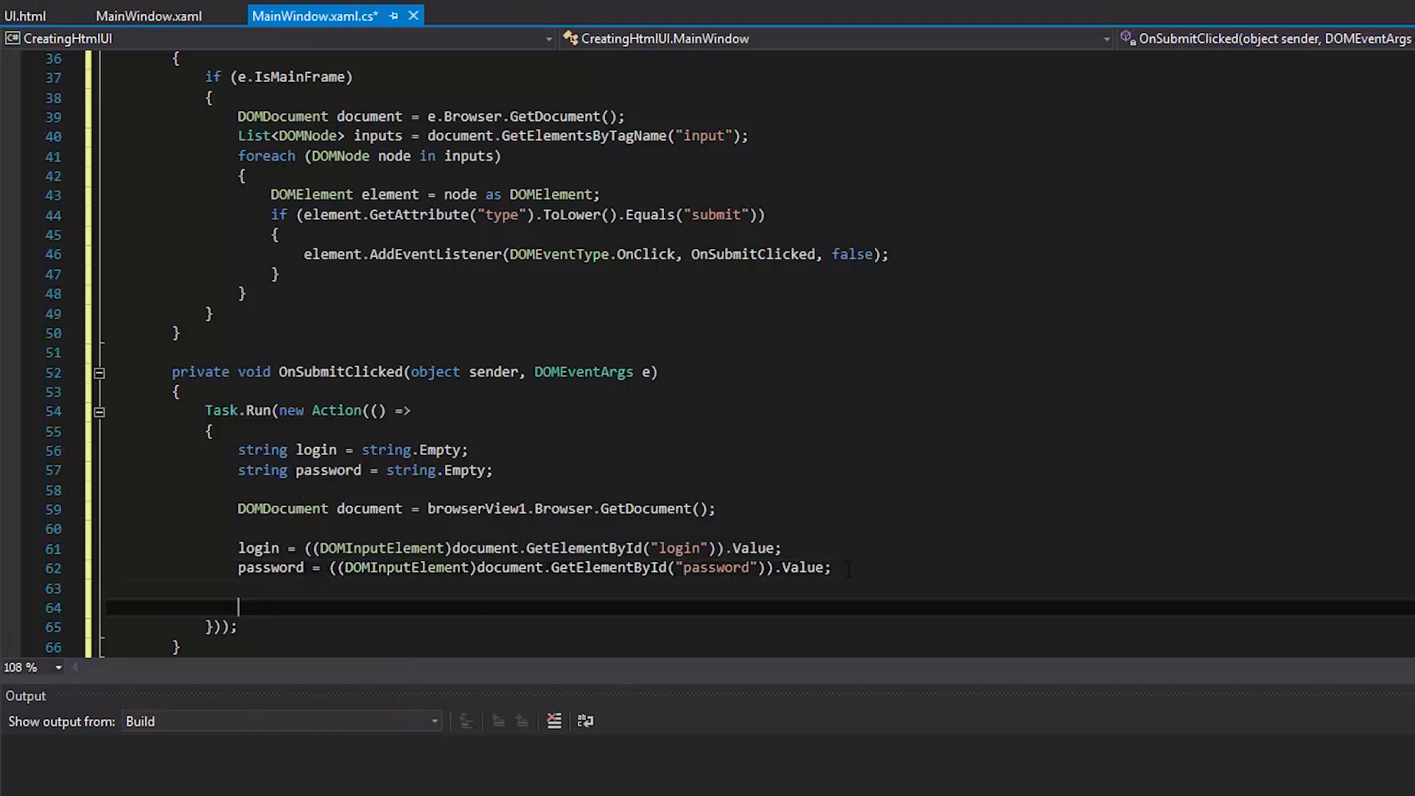
{"action": "scroll", "scroll_direction": "down", "scroll_amount": 3}
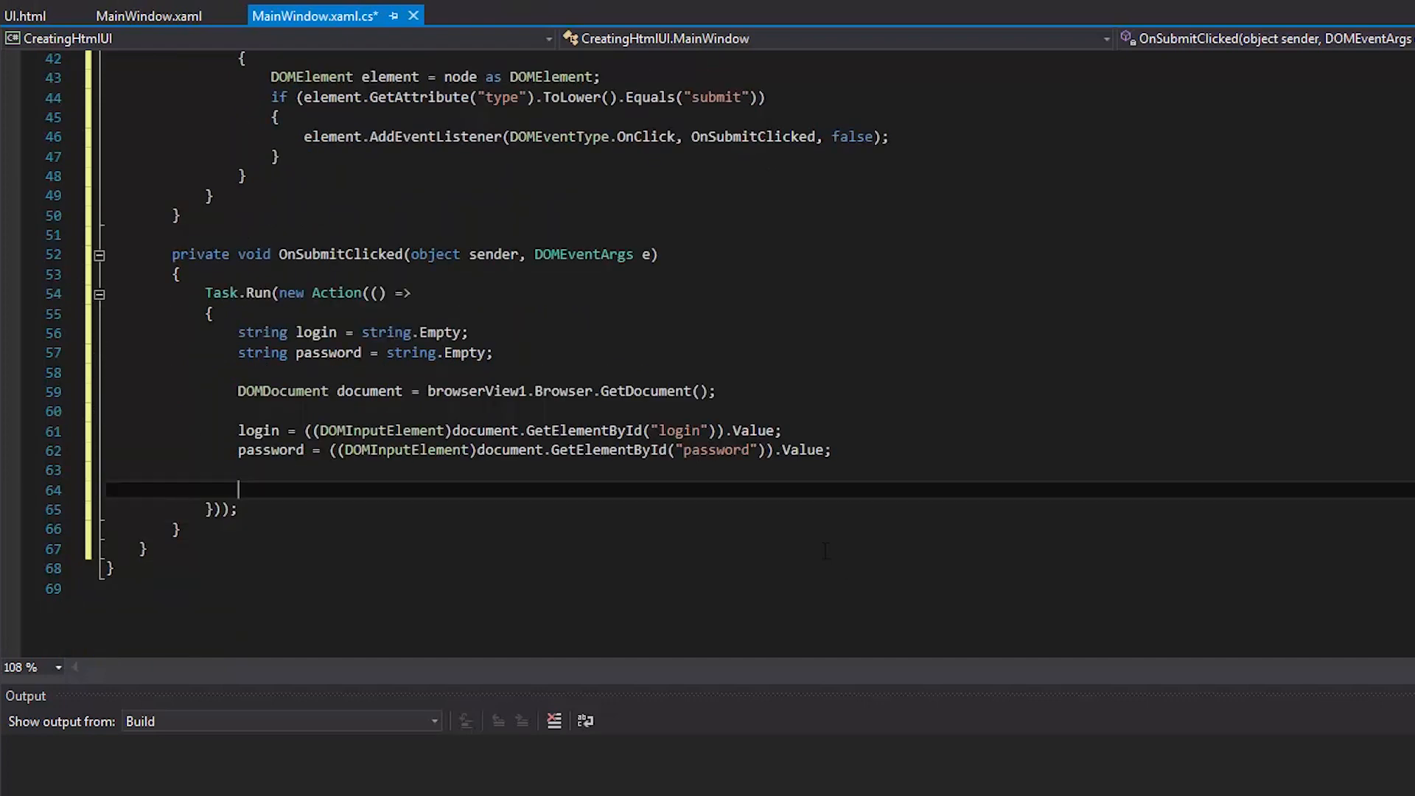
Dispatch a MessageBox titled 'Data' showing "Login: " + login and "\nPassword: " + password.
{"action": "type", "text": "Application.Current.Dispatcher.BeginInvoke(new Action(() =>"}
{"action": "type", "text": "MessageBox.Show(this, "}
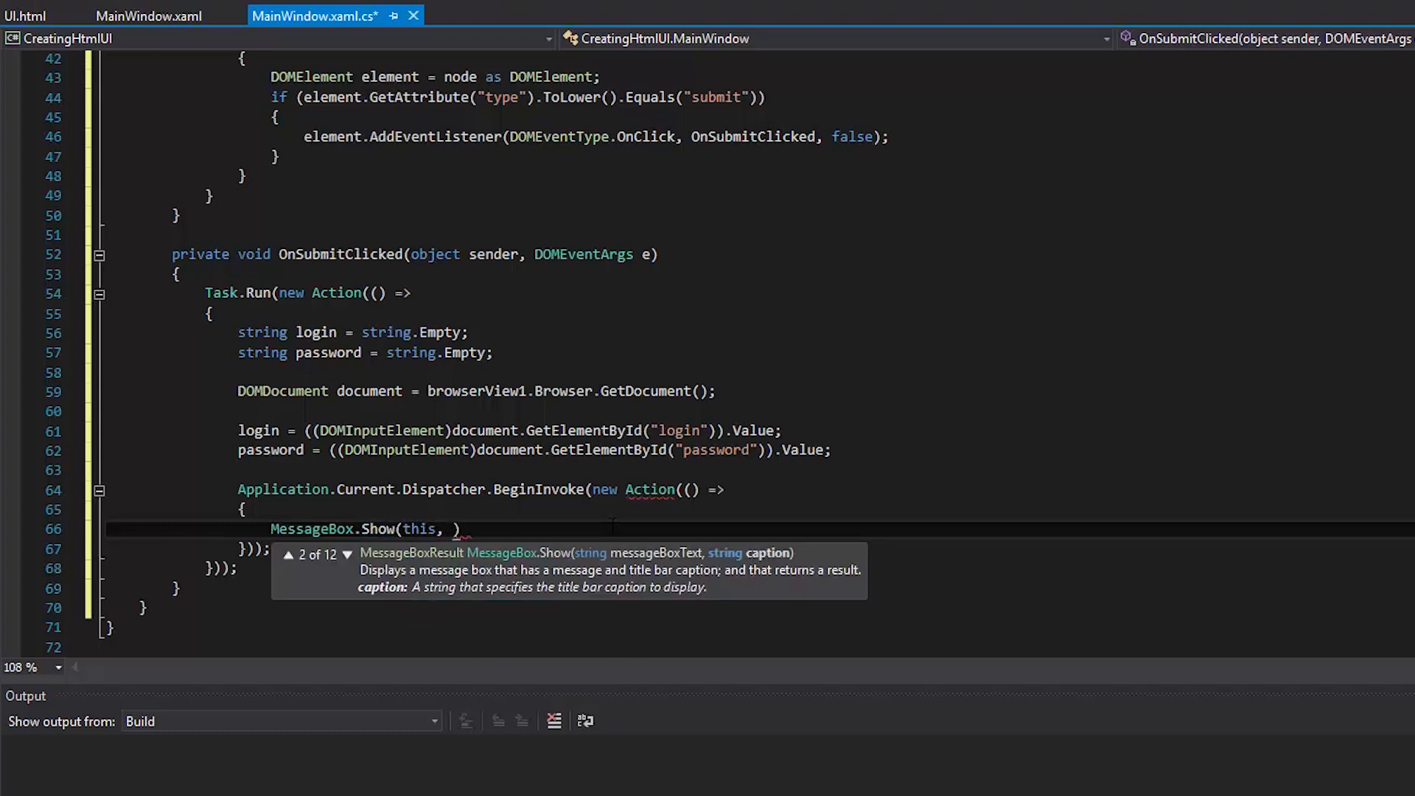
{"action": "type", "text": "\"Login: \" +"}
{"action": "type", "text": "login + )"}
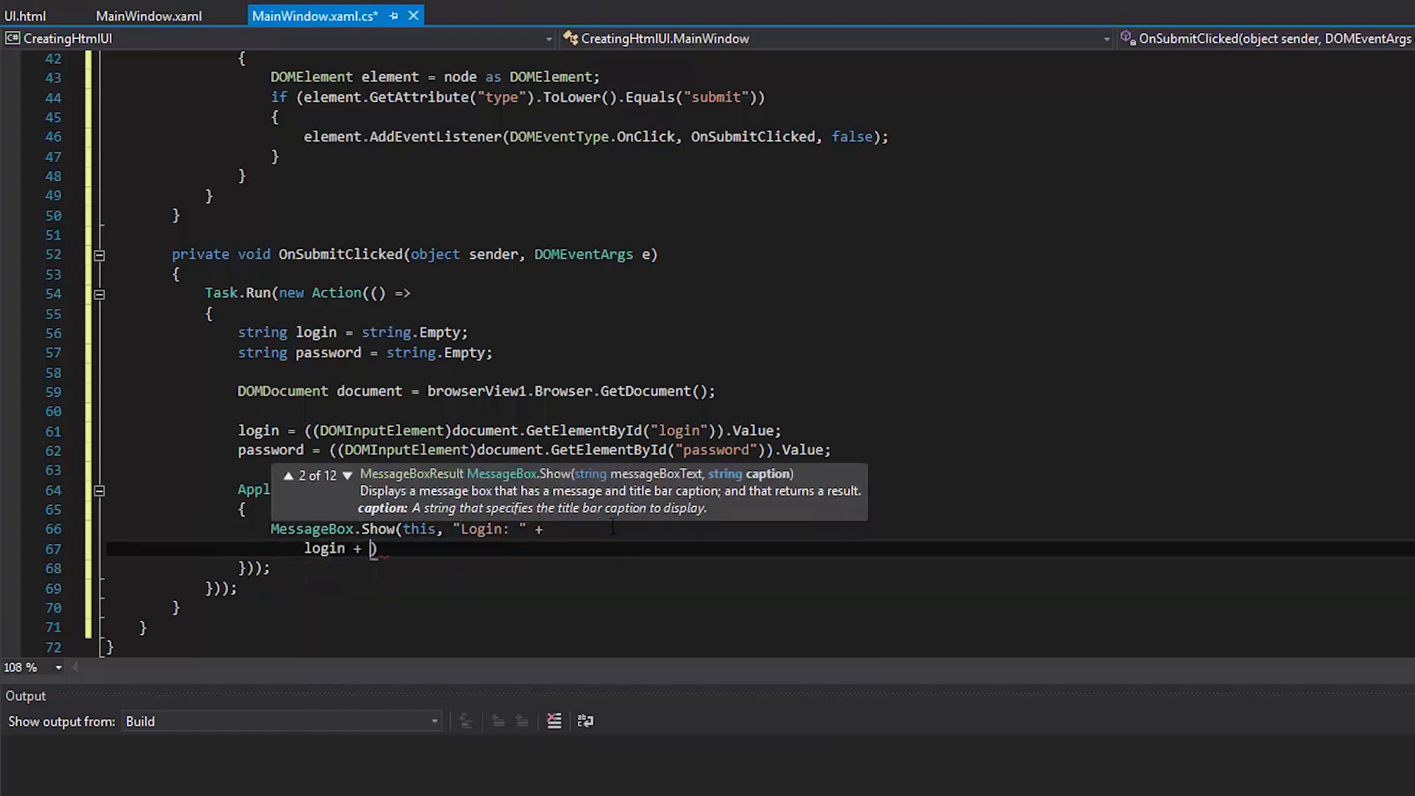
{"action": "type", "text": "\"\\nPassword:\")"}
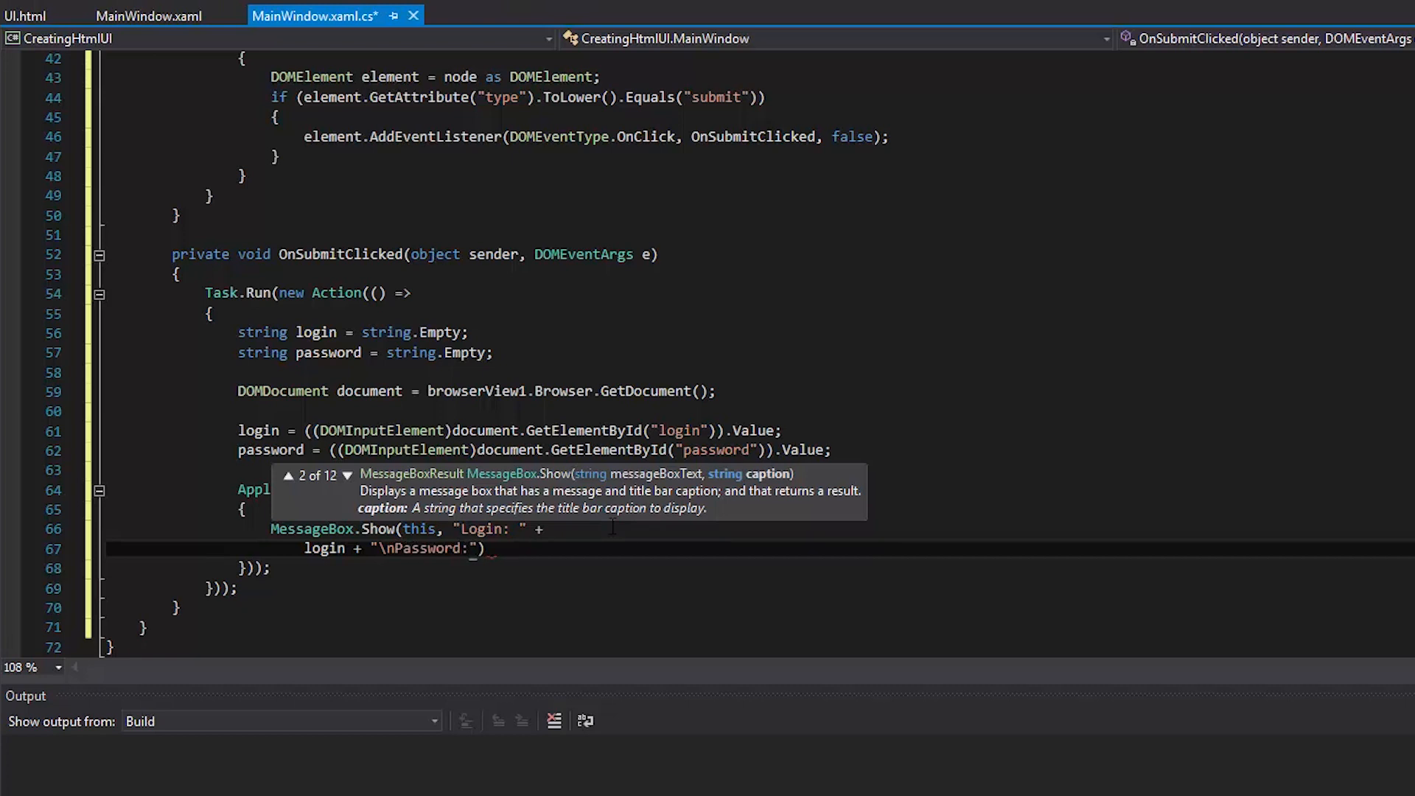
{"action": "type", "text": "+ password)"}
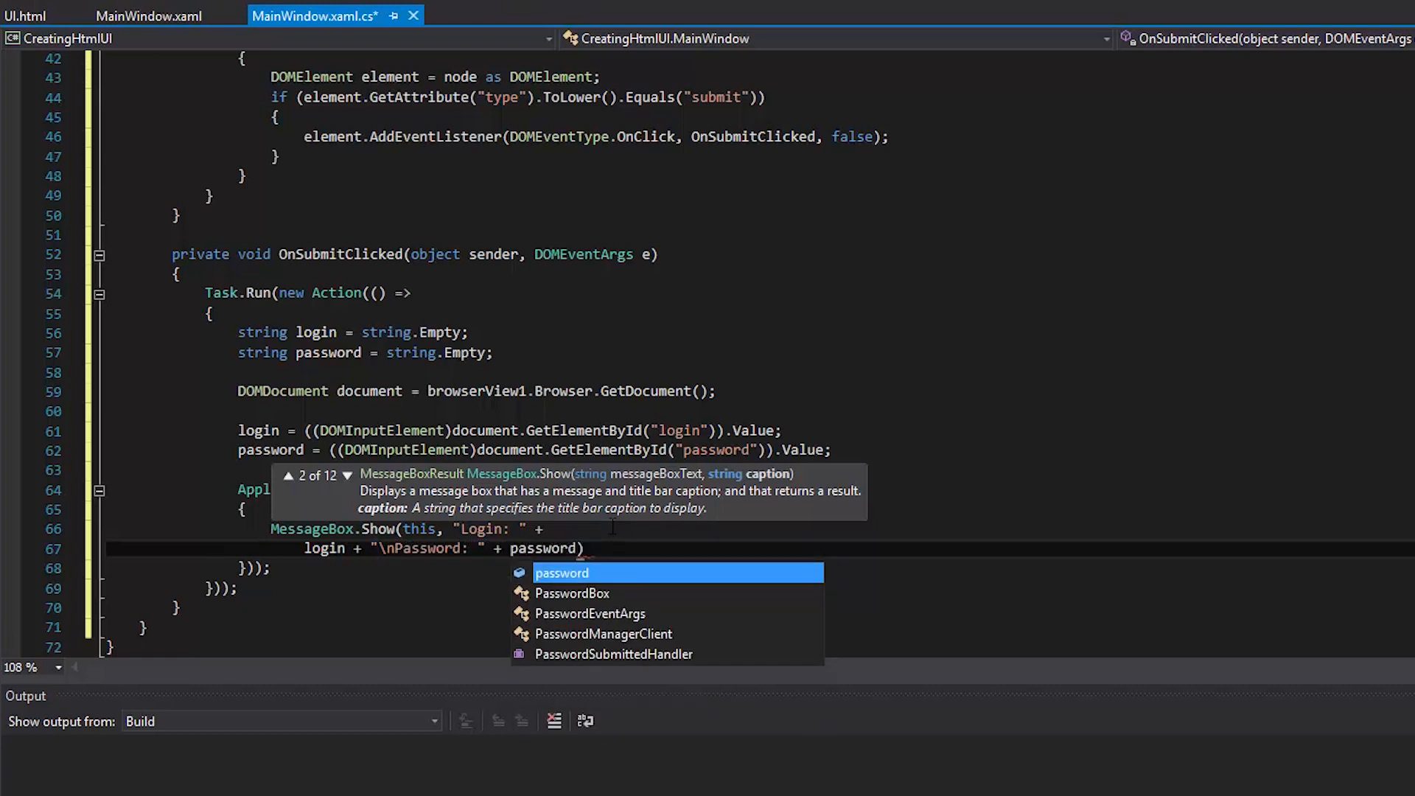
{"action": "type", "text": ", \"D"}
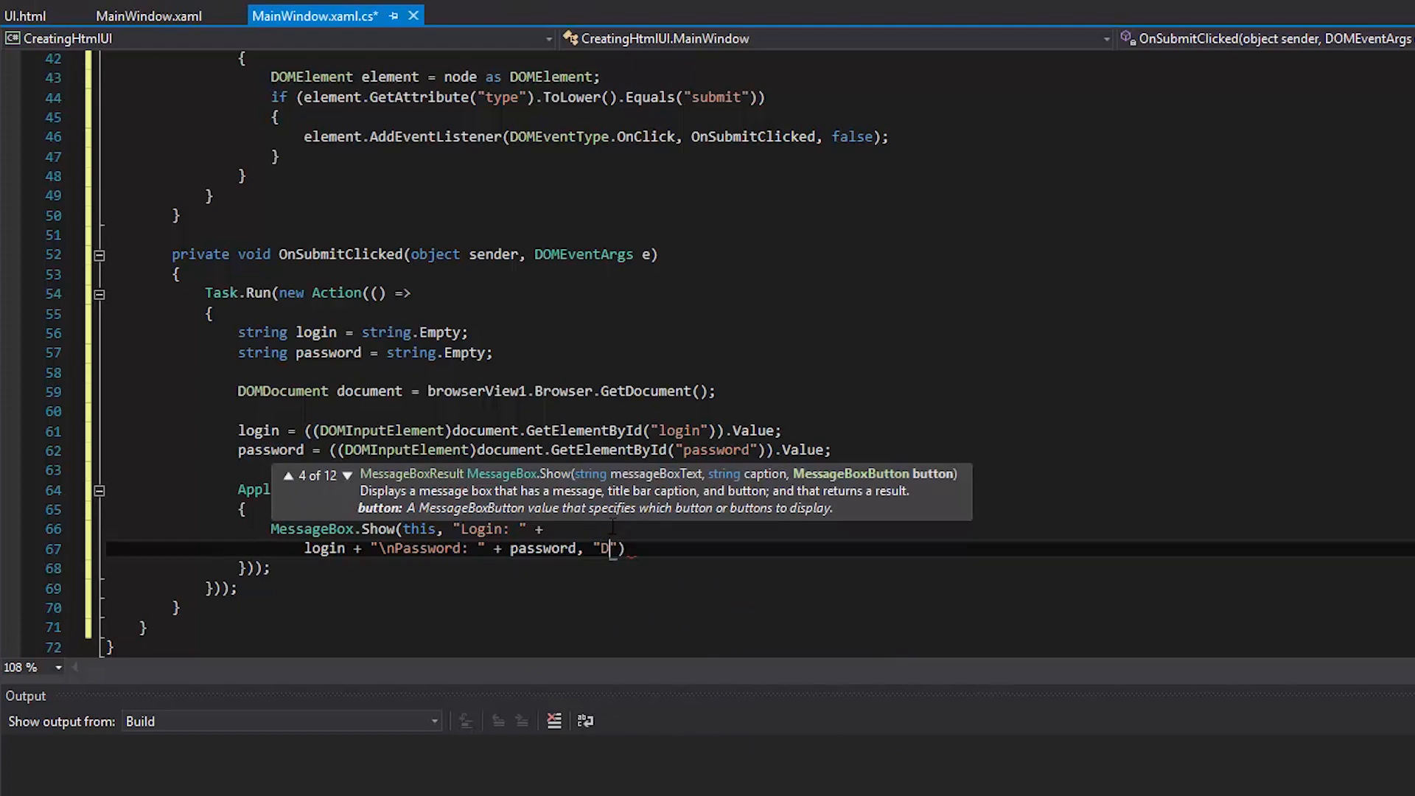
{"action": "type", "text": "ata\")"}
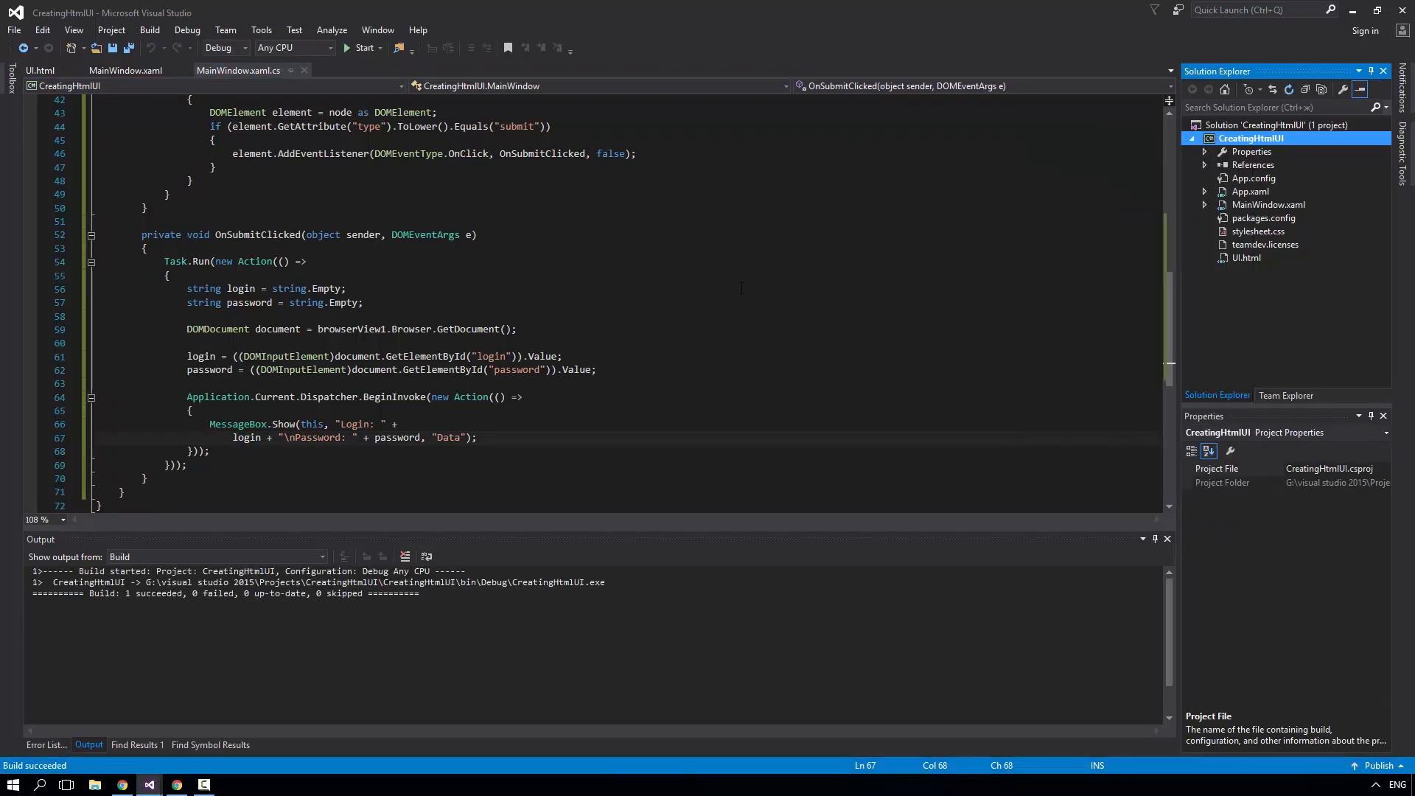
Run the app, submit the form, and dismiss the Data box showing User and 123456.
{"action": "left_click", "coordinate": [361, 47]}
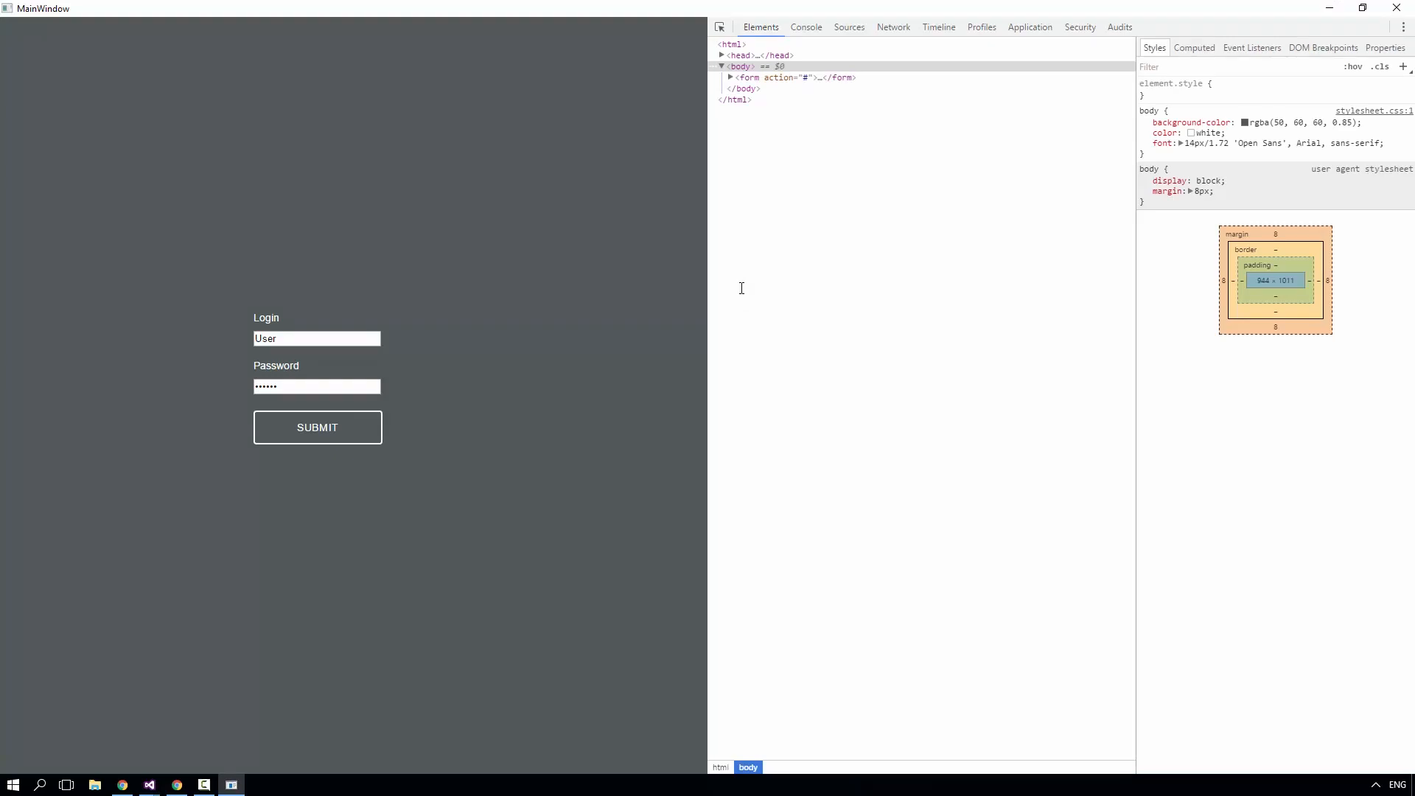
{"action": "mouse_move", "coordinate": [350, 425]}
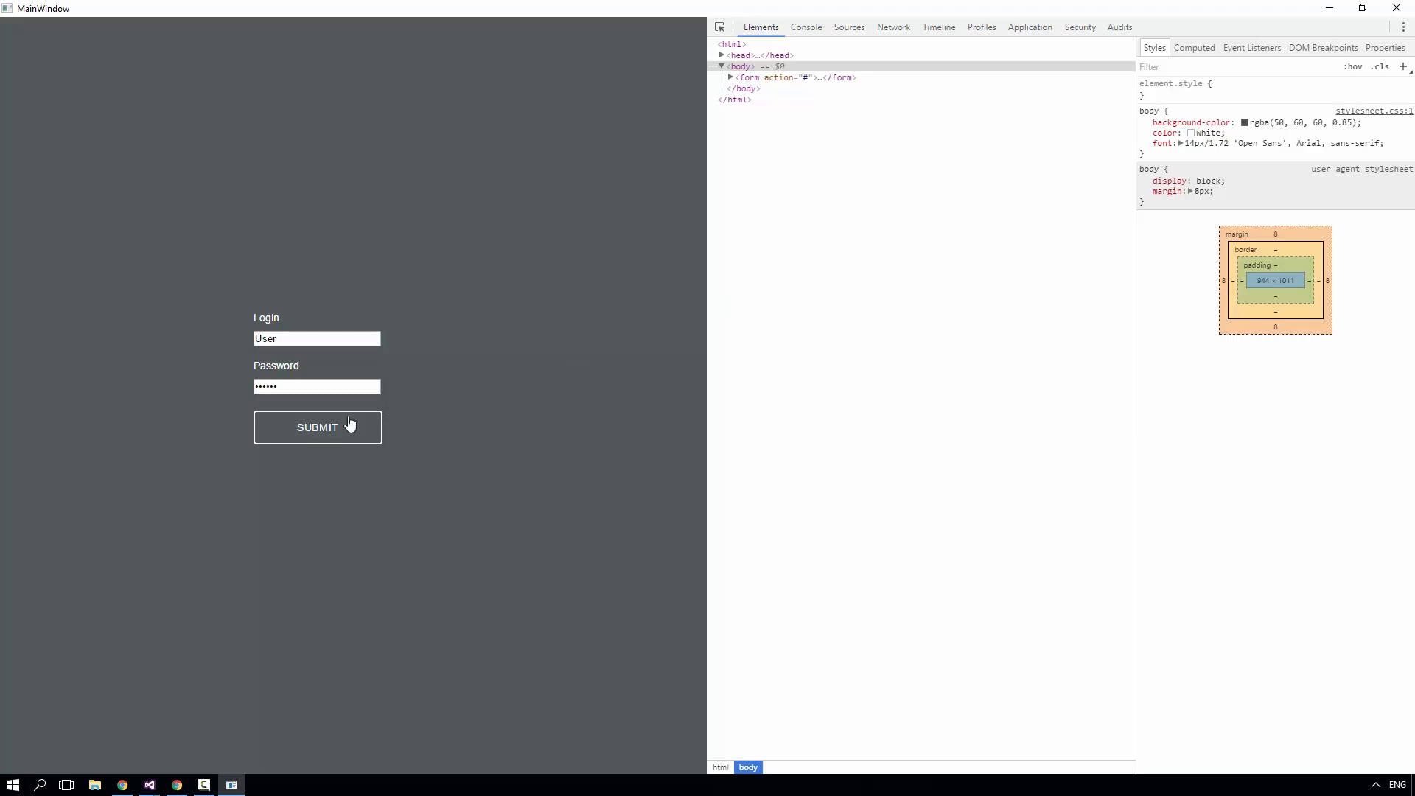
{"action": "left_click", "coordinate": [317, 427]}
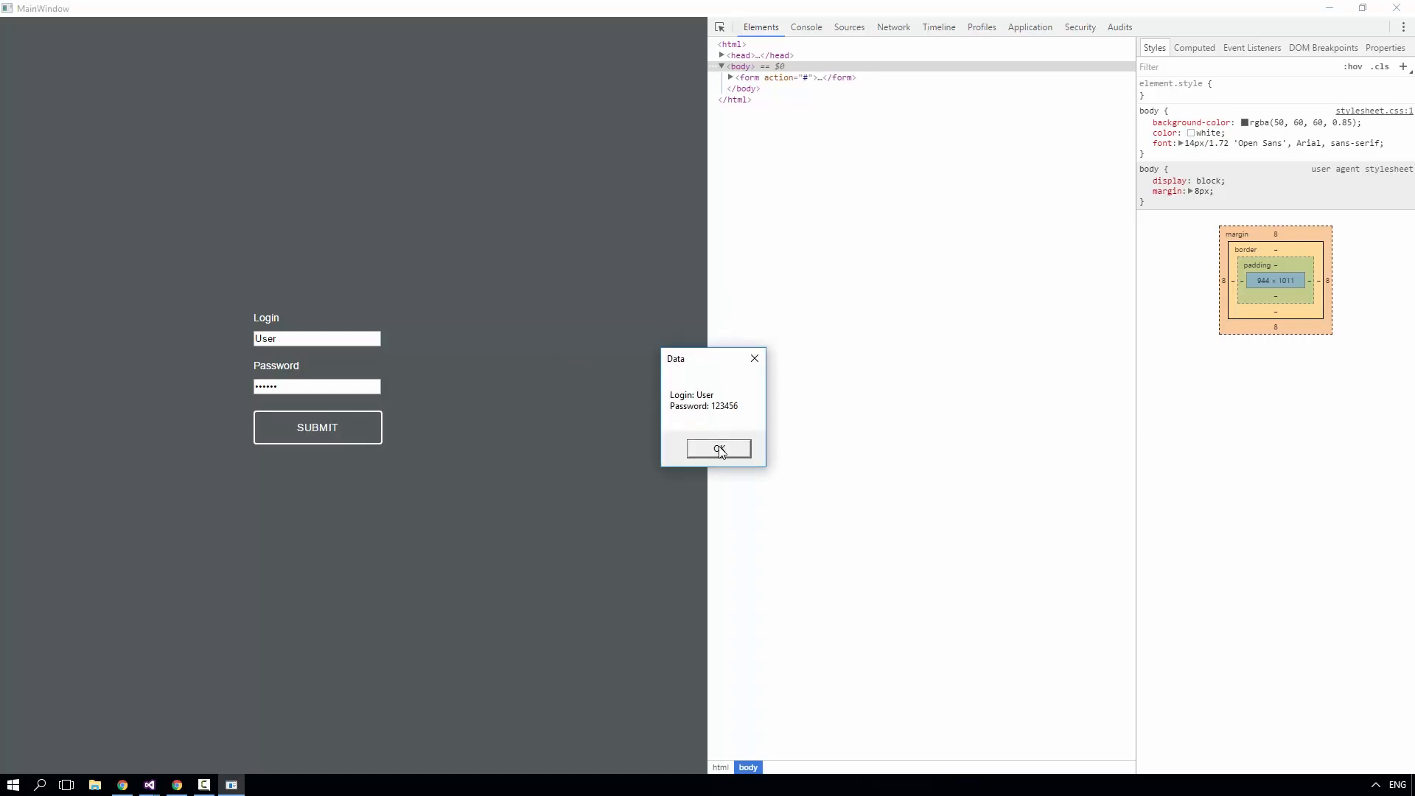
{"action": "left_click", "coordinate": [718, 450]}
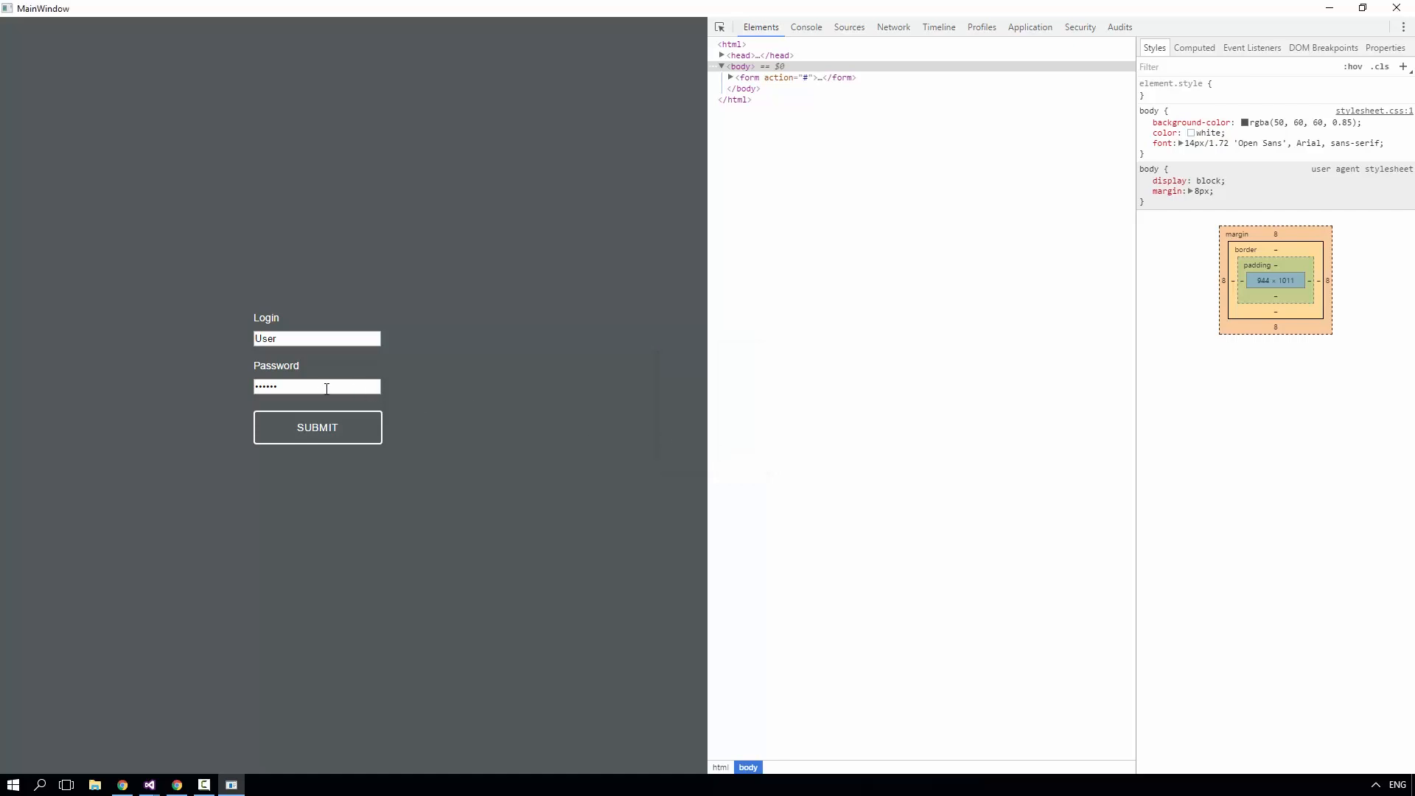
Edit the password, resubmit the form, and dismiss the Data message box.
{"action": "key", "text": "Backspace"}
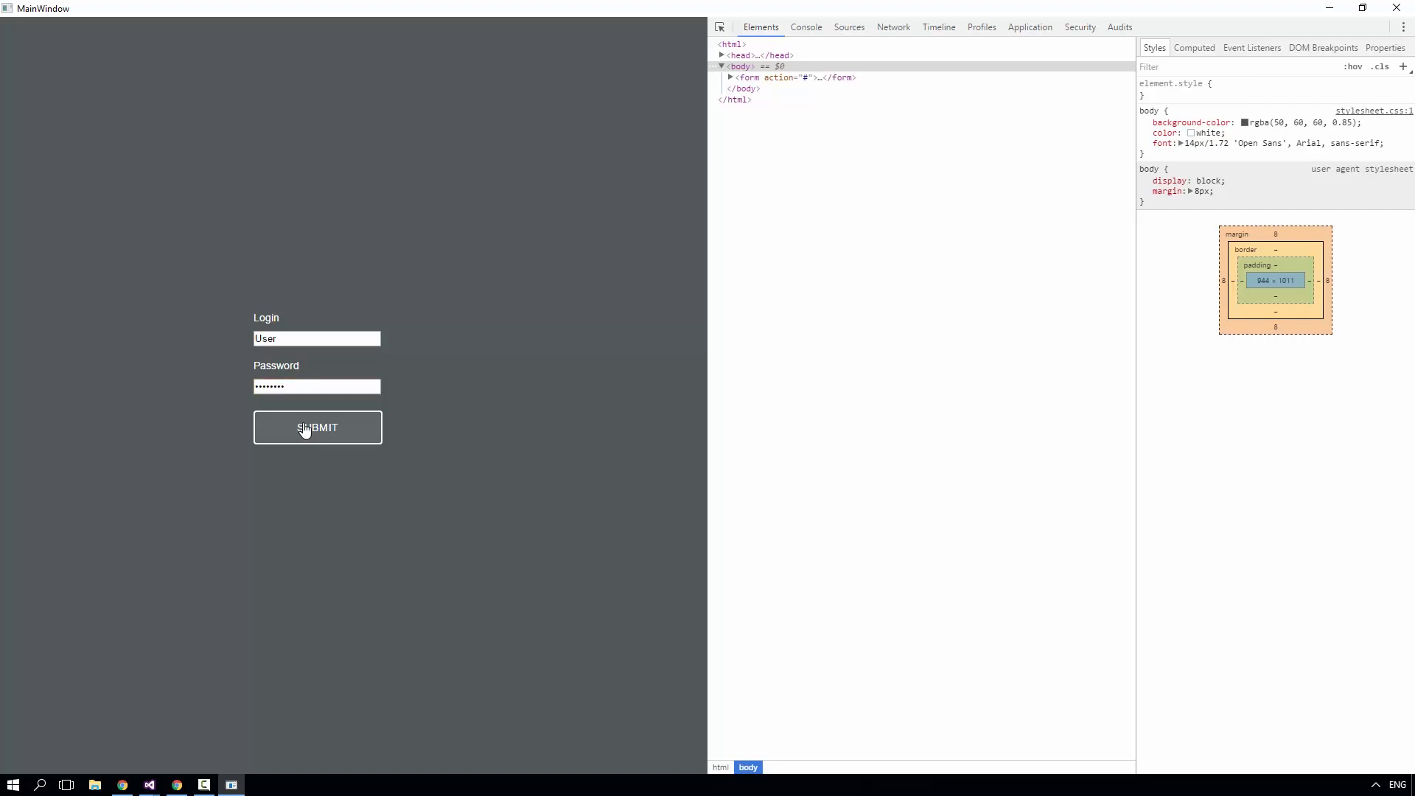
{"action": "left_click", "coordinate": [317, 426]}
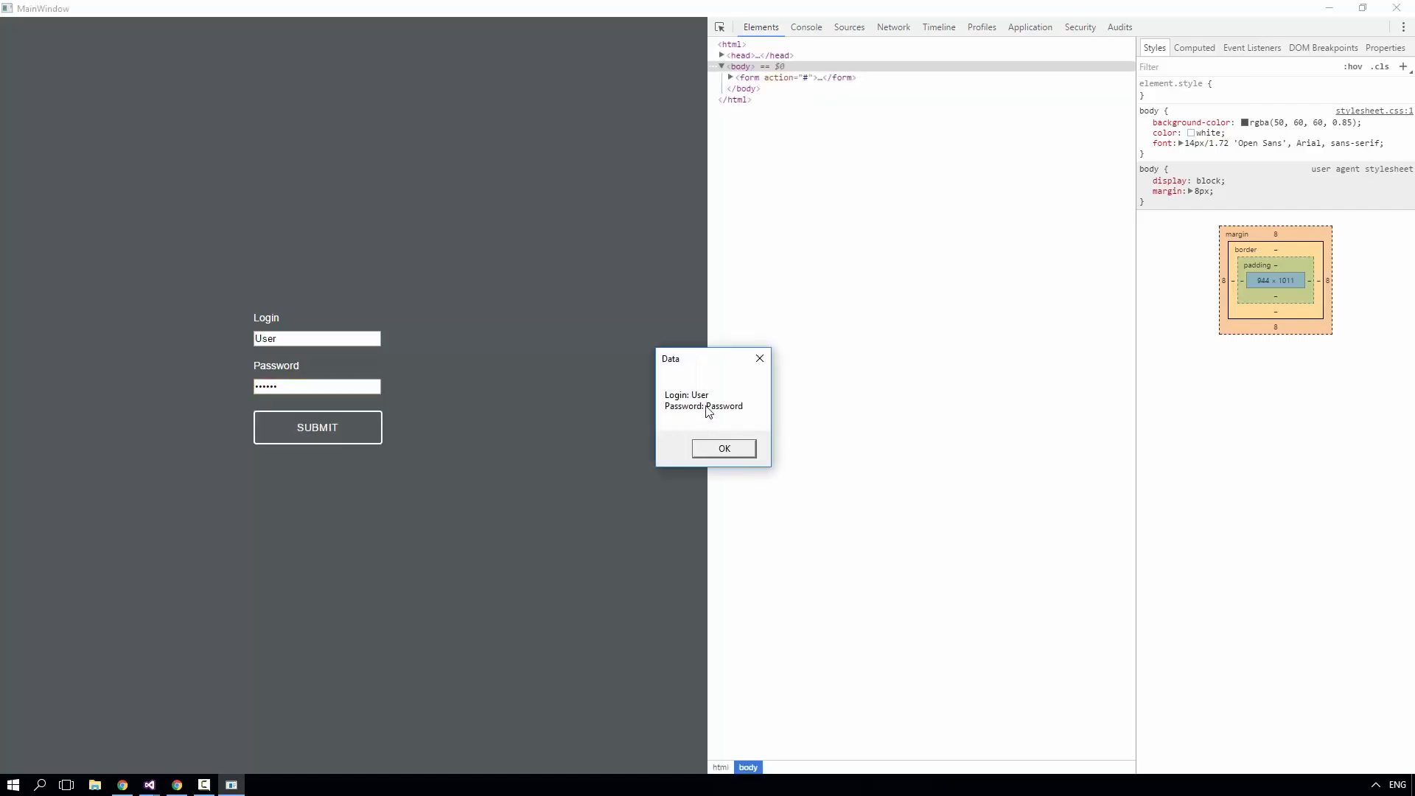
{"action": "mouse_move", "coordinate": [723, 449]}
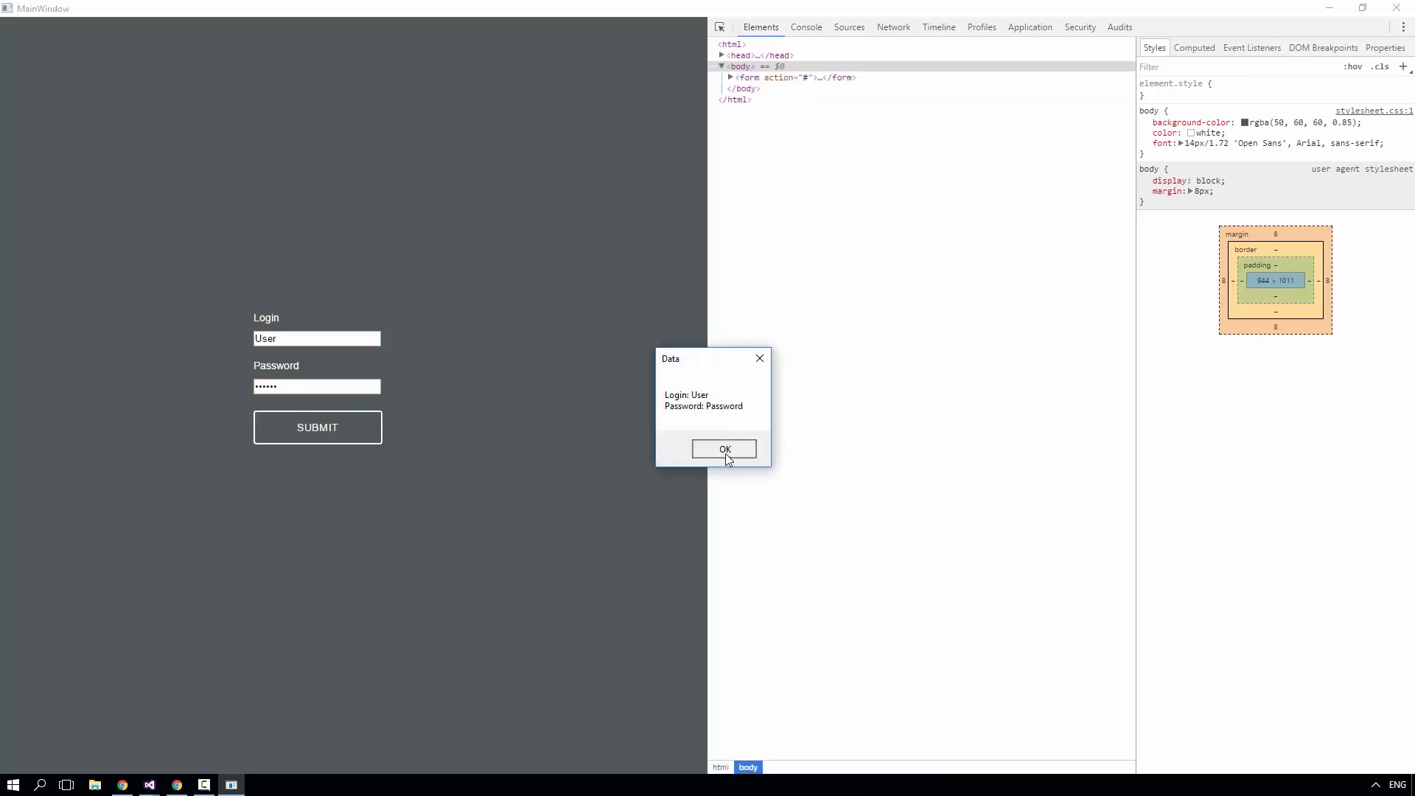
{"action": "left_click", "coordinate": [723, 449]}
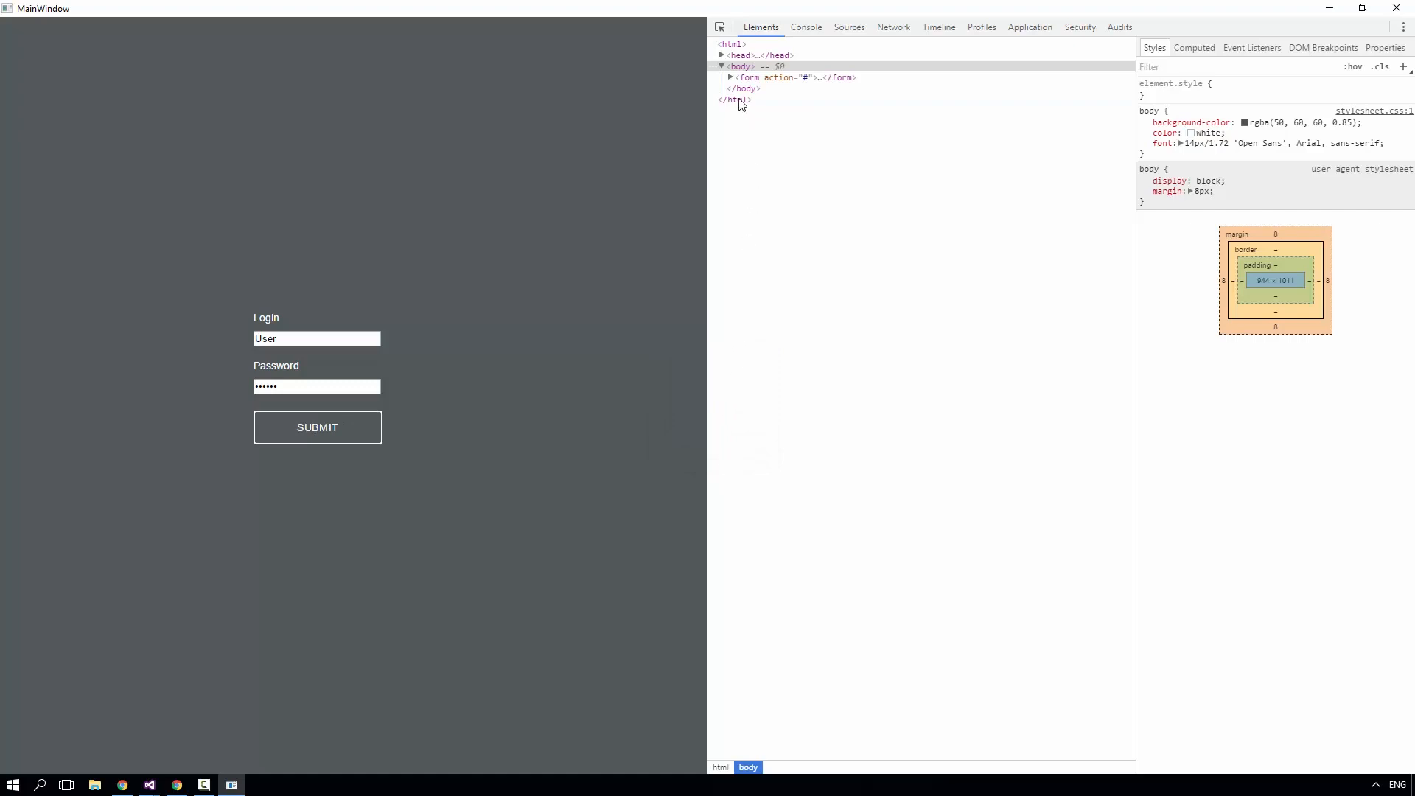
In DevTools Elements, expand the form inputs and set the body background colour to cyan.
{"action": "left_click", "coordinate": [731, 77]}
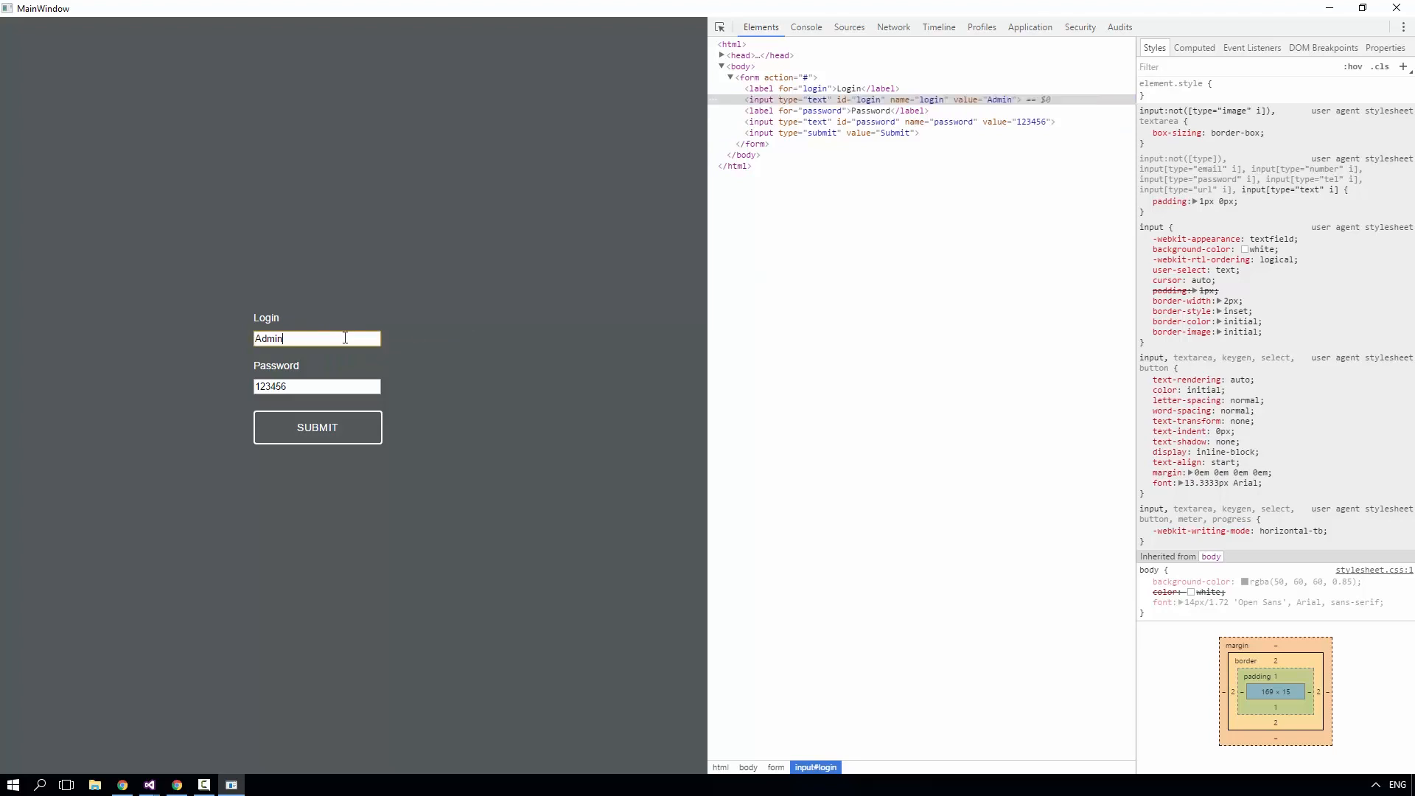
{"action": "left_click", "coordinate": [1245, 331]}
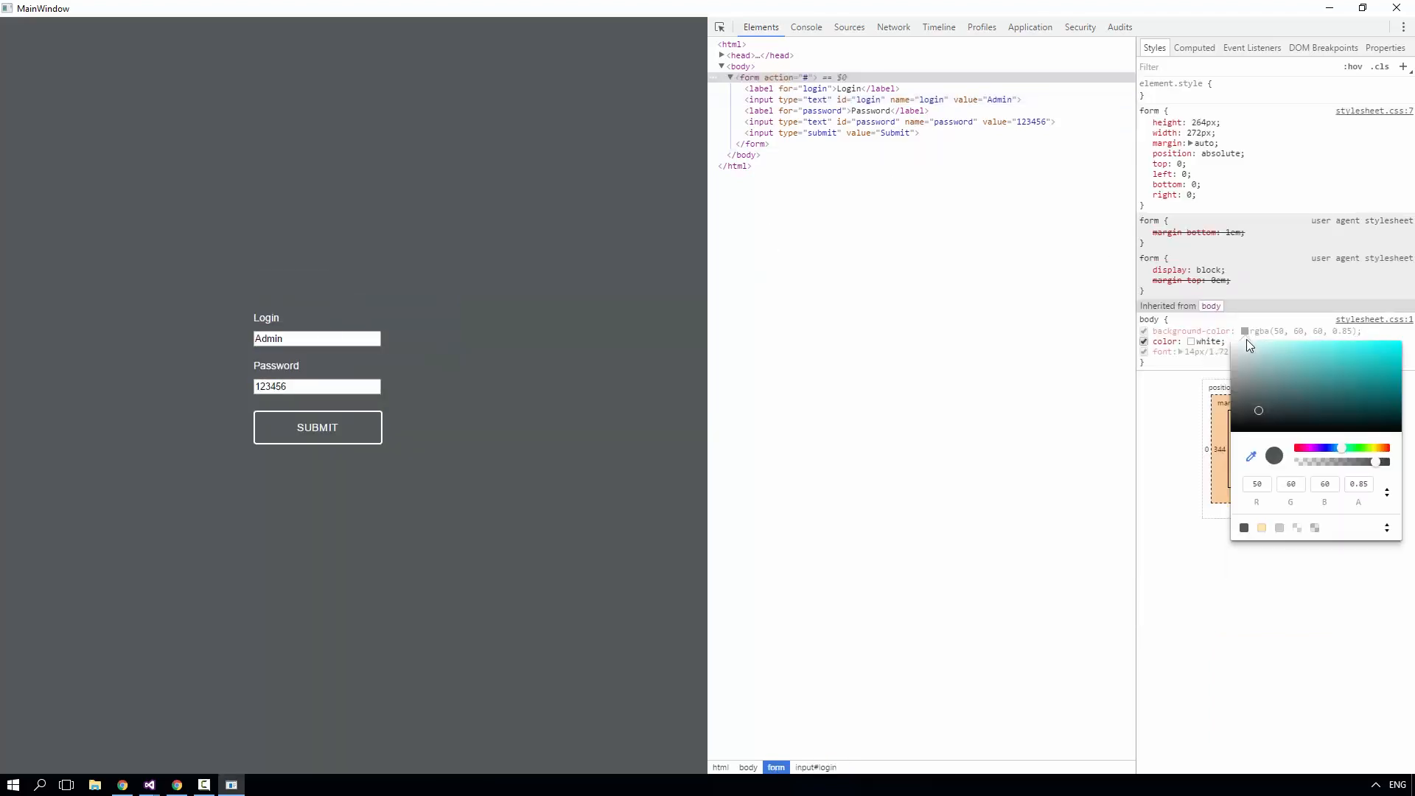
{"action": "left_click", "coordinate": [1342, 449]}
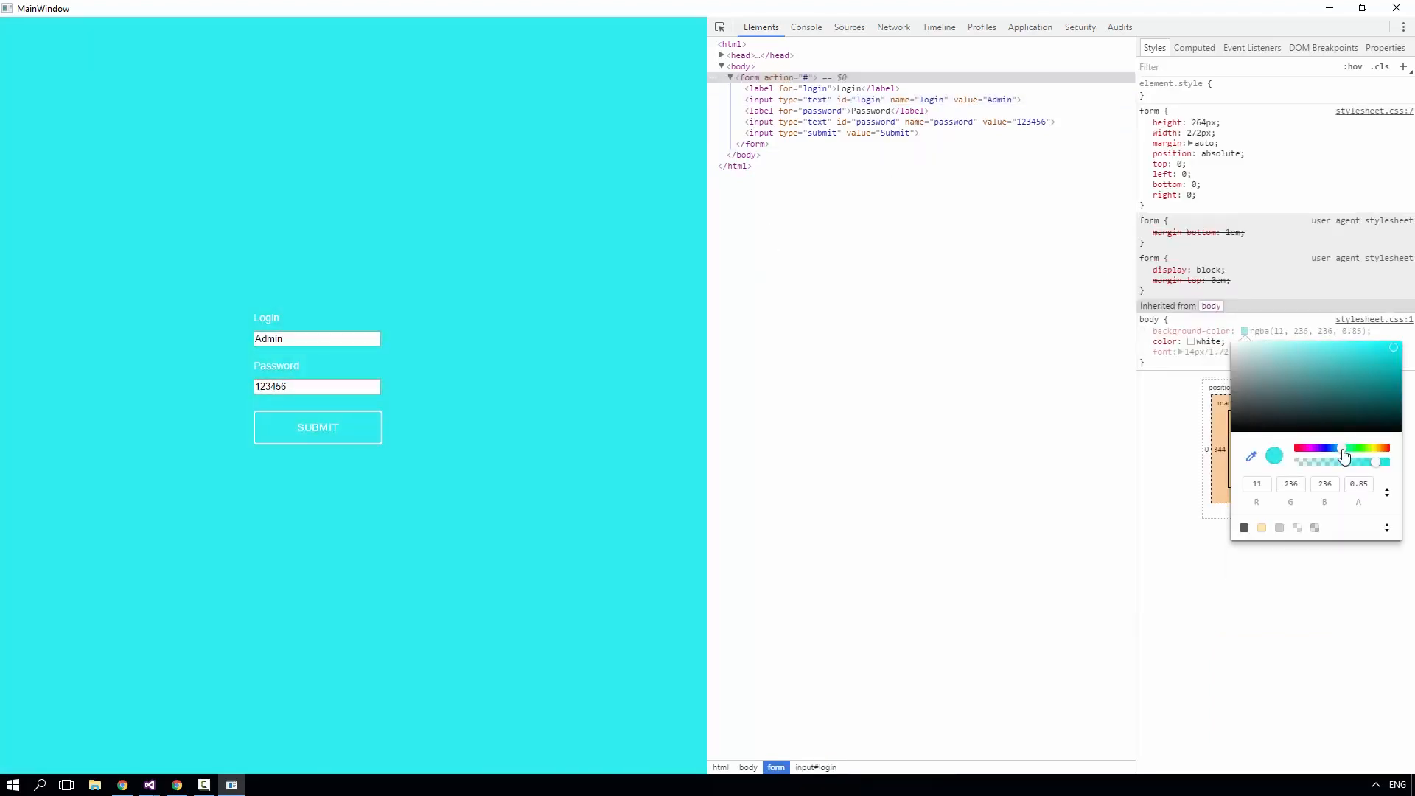